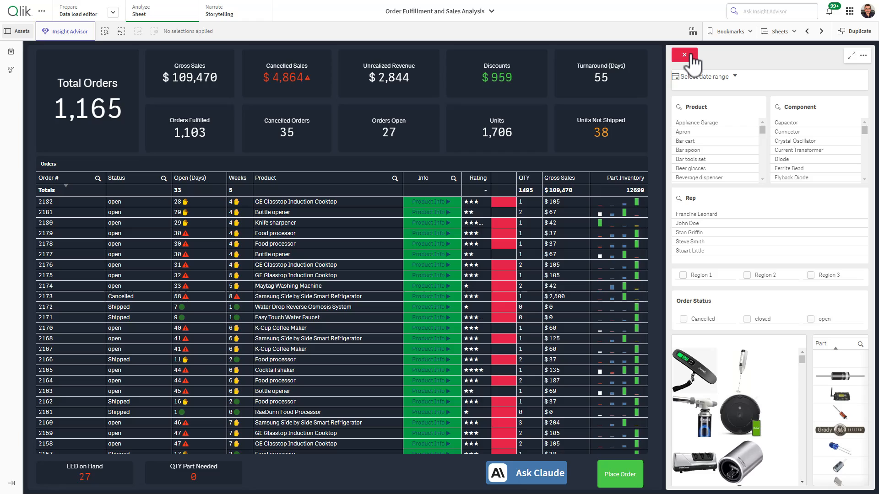
# - Use the red close button to hide the filter panes and reveal the charts
pyautogui.click(683, 55)
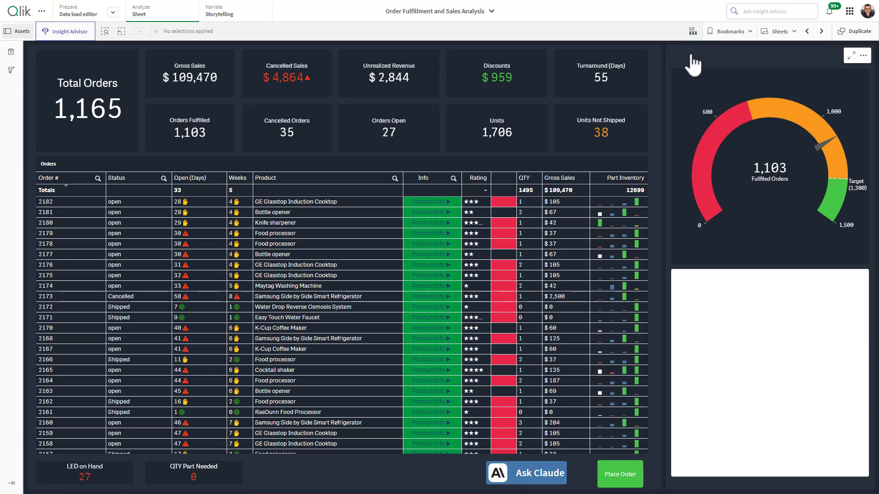
pyautogui.click(686, 56)
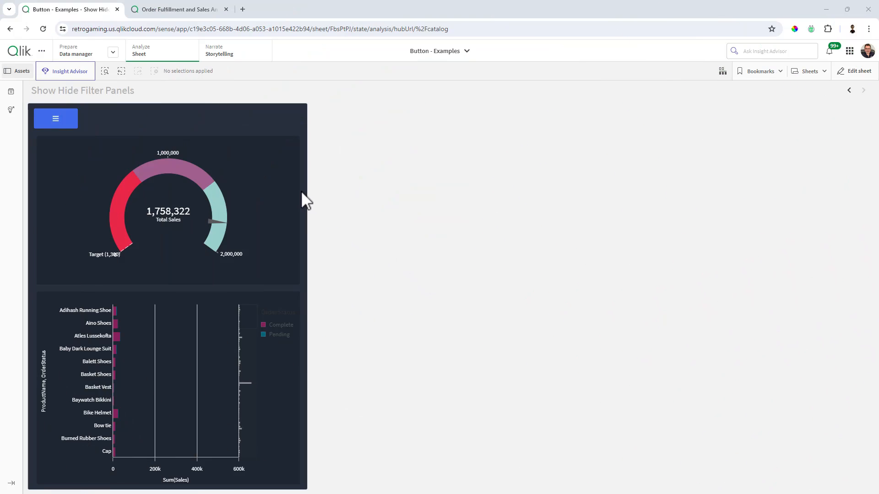
pyautogui.moveTo(81, 146)
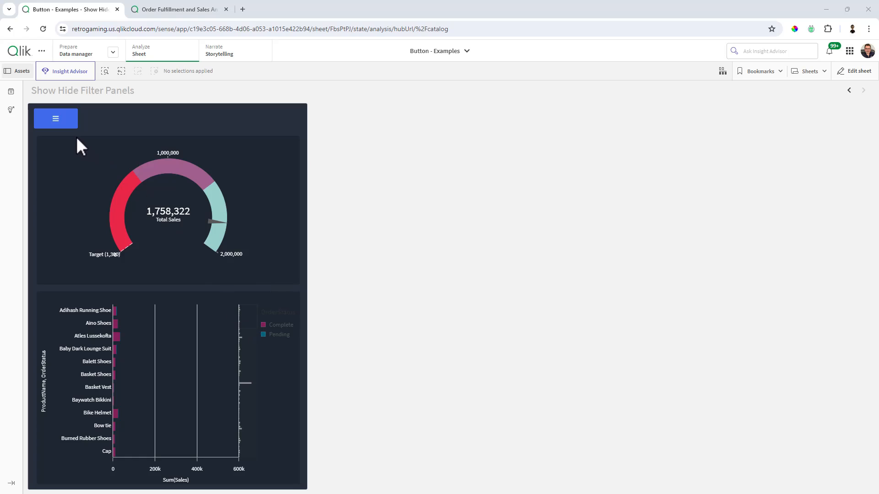
pyautogui.click(56, 118)
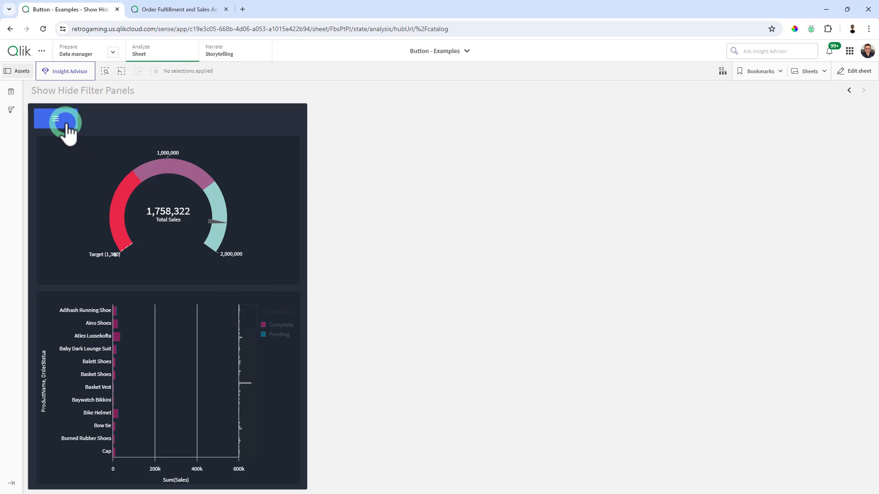
pyautogui.click(56, 118)
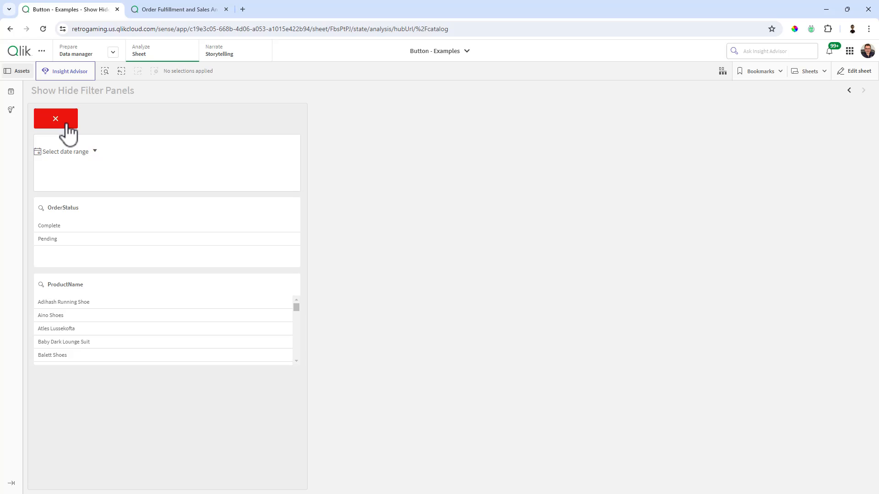
pyautogui.click(55, 118)
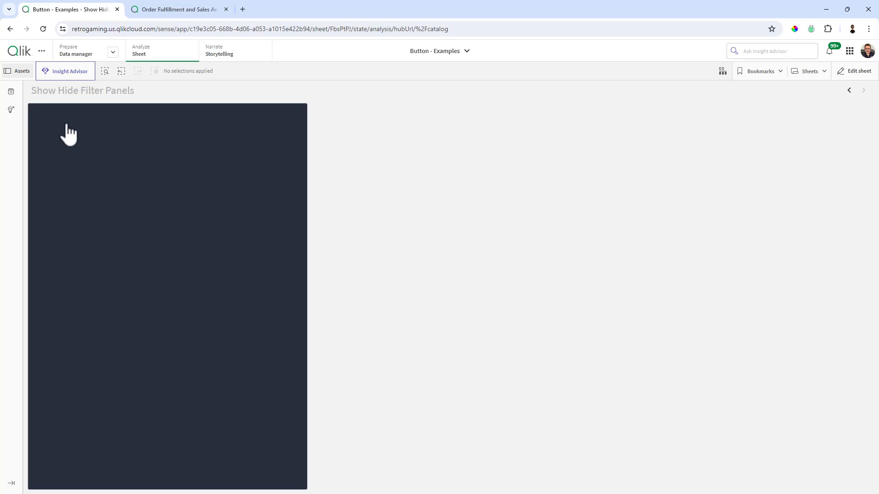
pyautogui.click(55, 118)
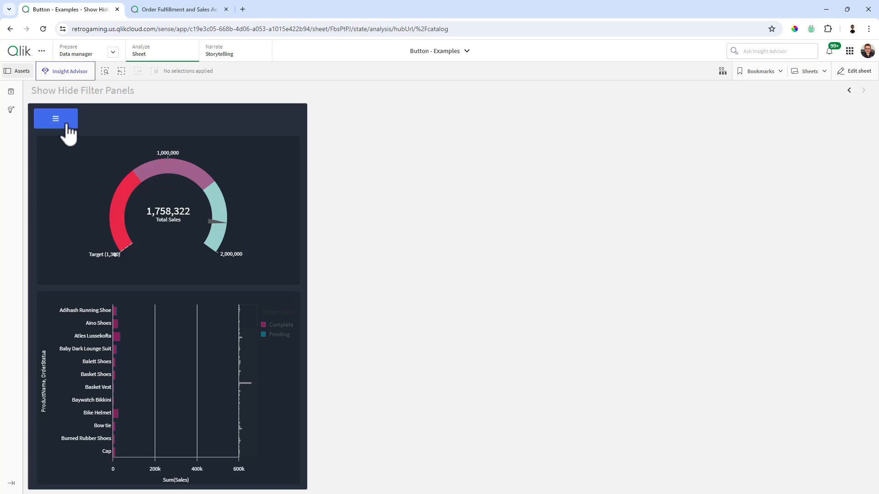
pyautogui.moveTo(553, 207)
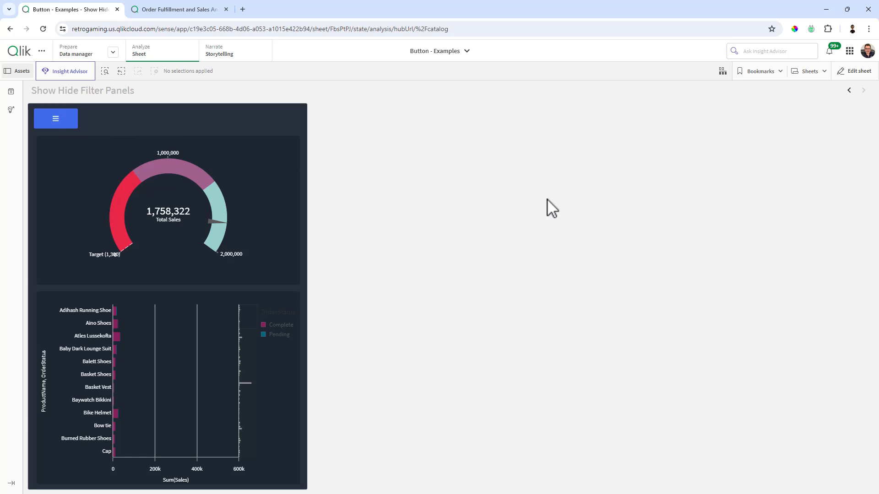
pyautogui.click(857, 71)
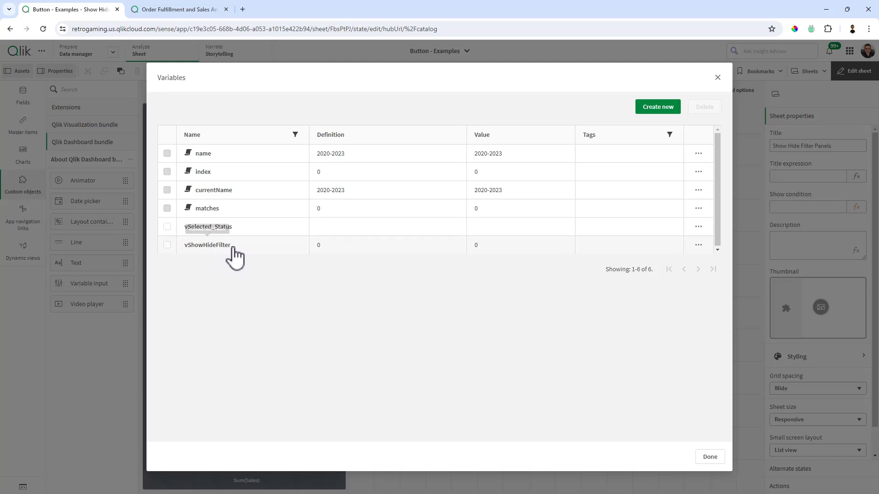
pyautogui.moveTo(356, 261)
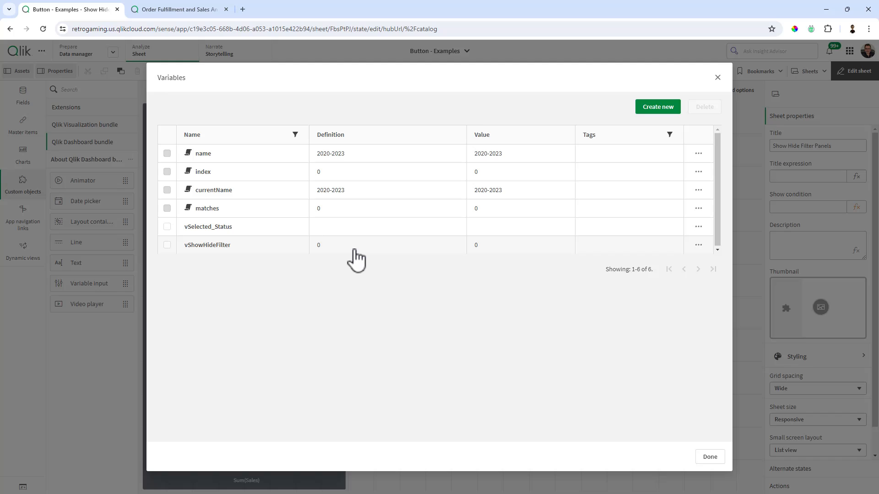
pyautogui.moveTo(396, 261)
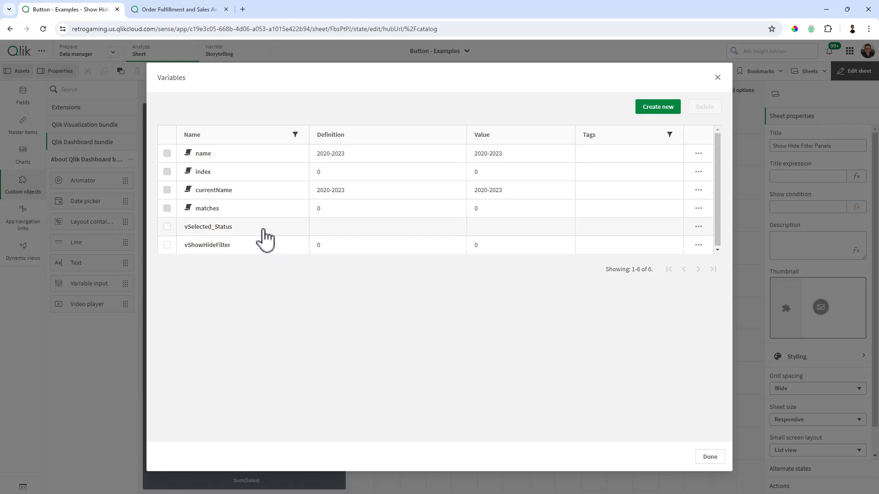
pyautogui.moveTo(276, 256)
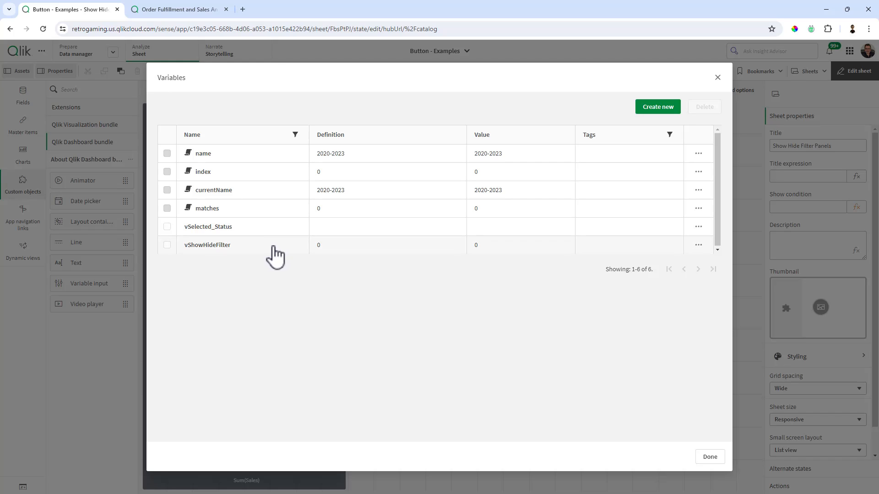
# - Close the variables list, stretch the new layout container to full height and hide its title
pyautogui.click(708, 455)
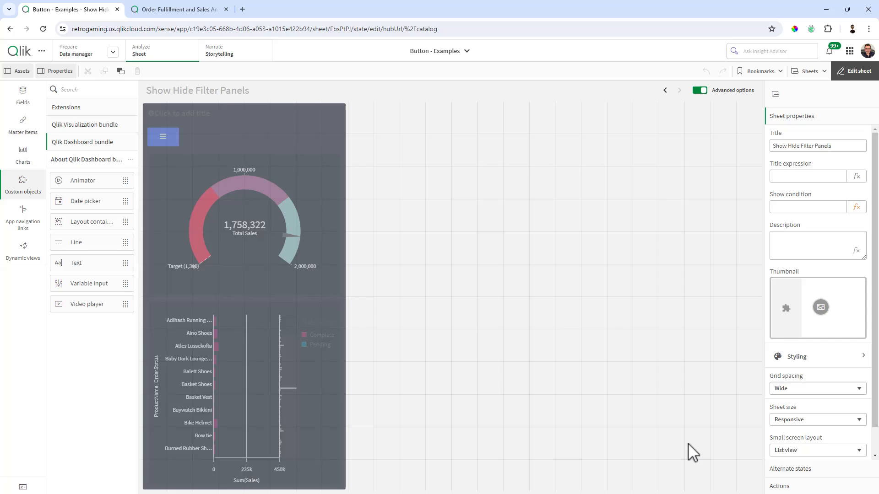
pyautogui.moveTo(111, 222)
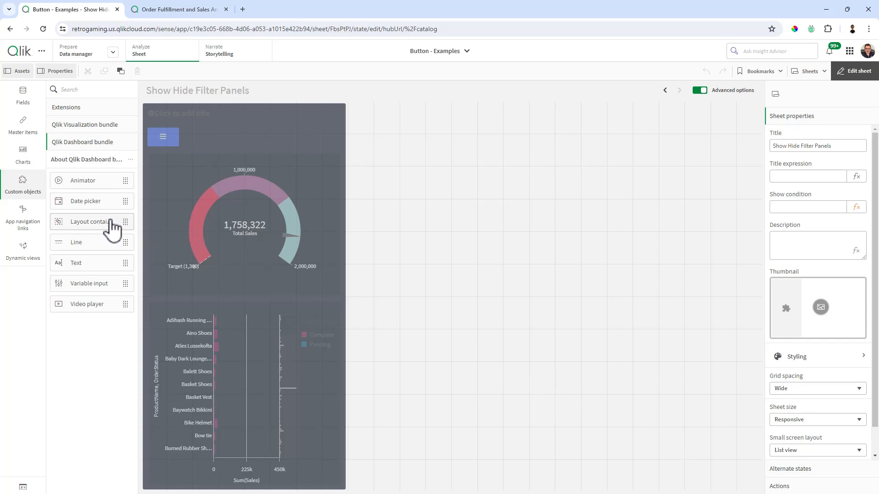
pyautogui.moveTo(44, 187)
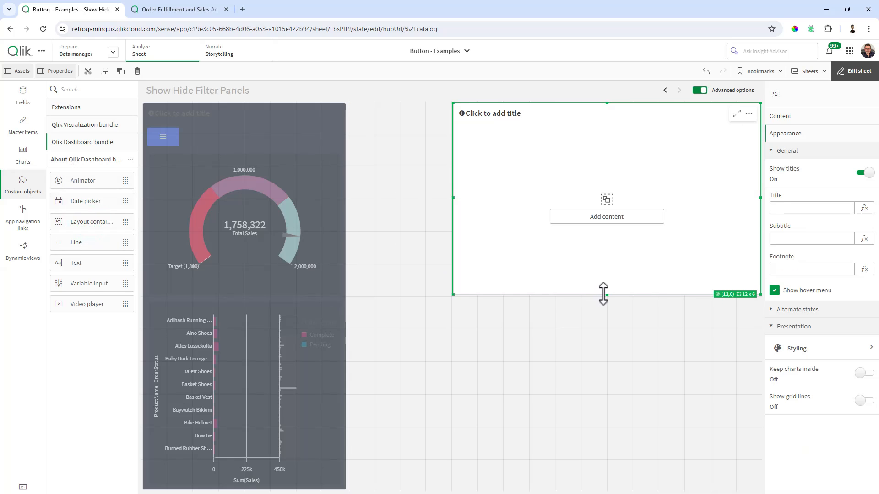
pyautogui.moveTo(604, 296); pyautogui.dragTo(604, 489)
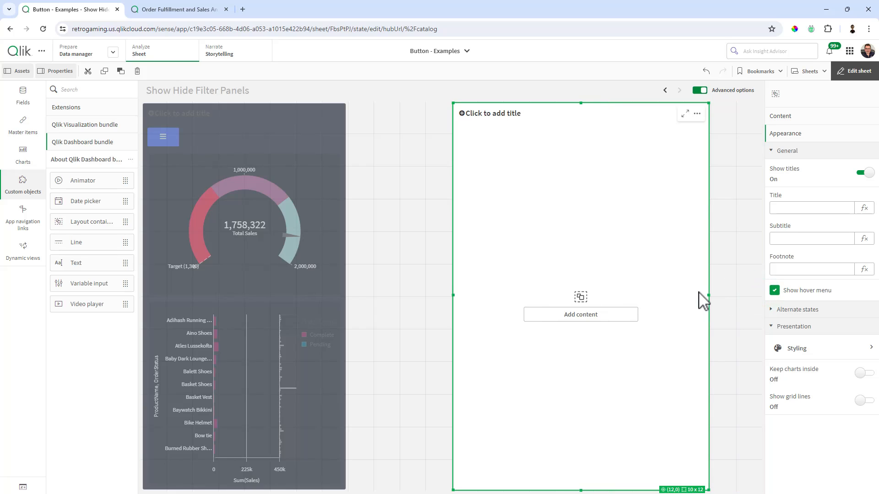
pyautogui.moveTo(699, 303)
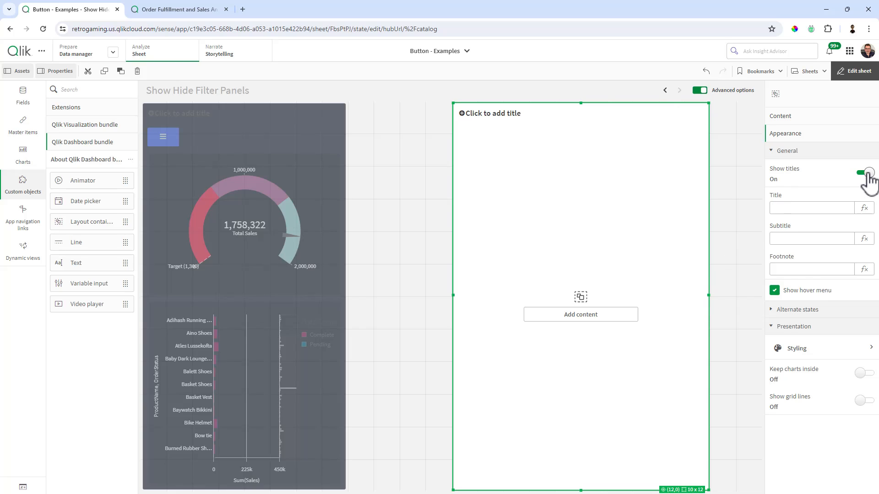
pyautogui.click(865, 172)
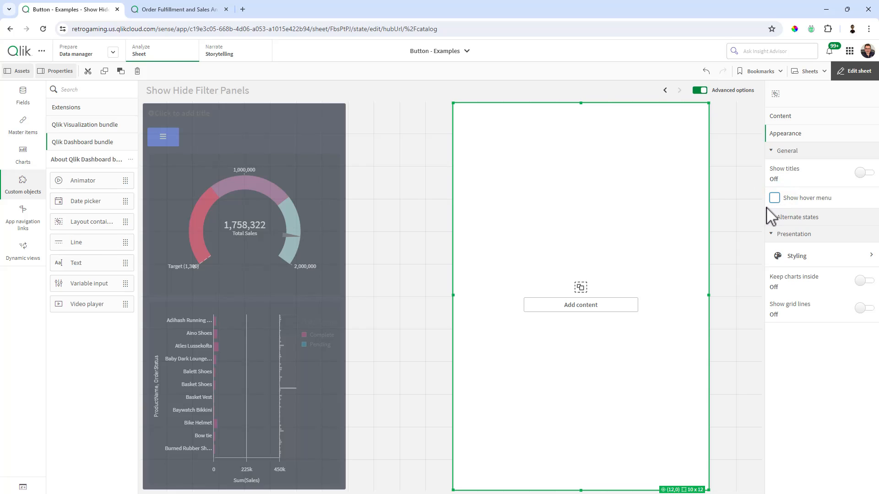
pyautogui.moveTo(796, 264)
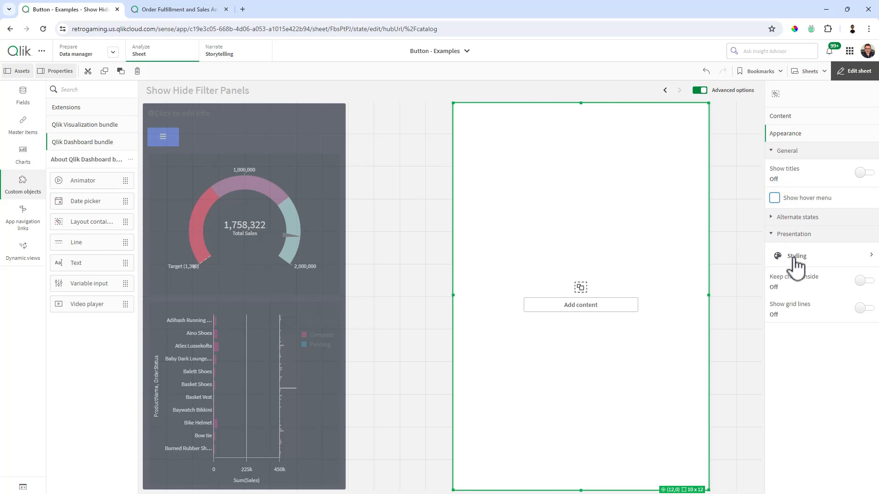
# - Set the container background by expression If(vShowHideFilter=0,'#282f3c','#EEEEEE') and apply it
pyautogui.click(796, 255)
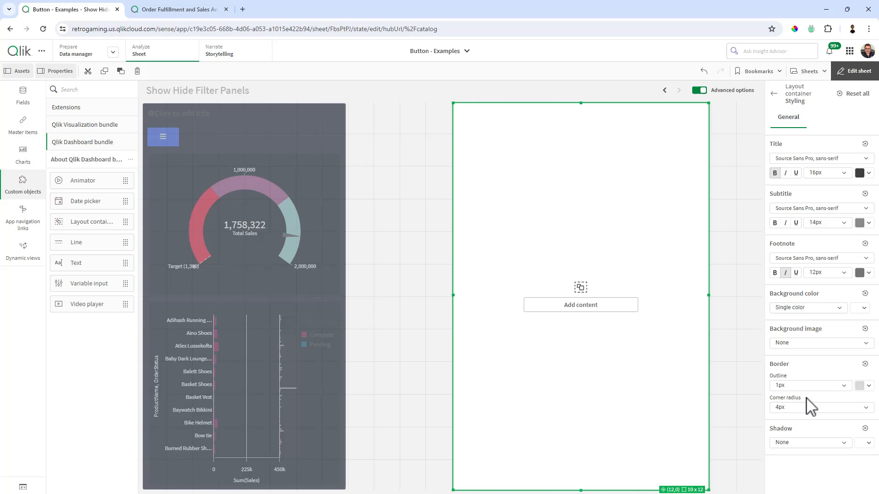
pyautogui.moveTo(836, 330)
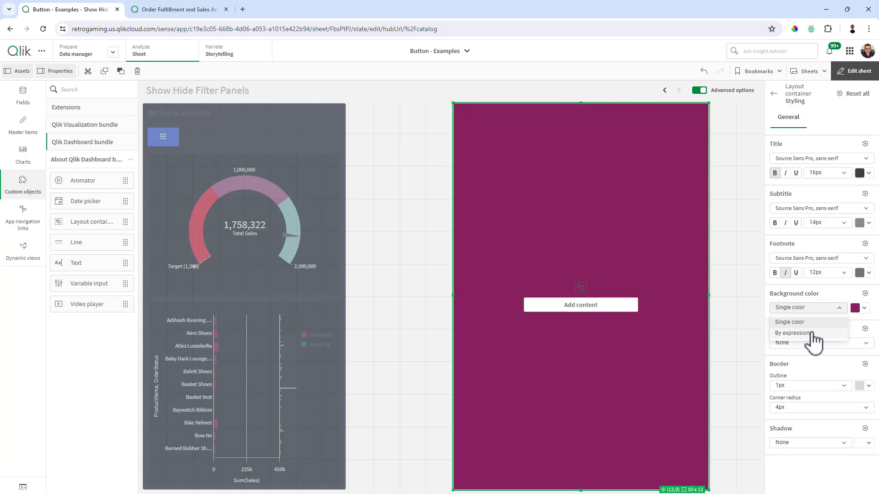
pyautogui.click(791, 333)
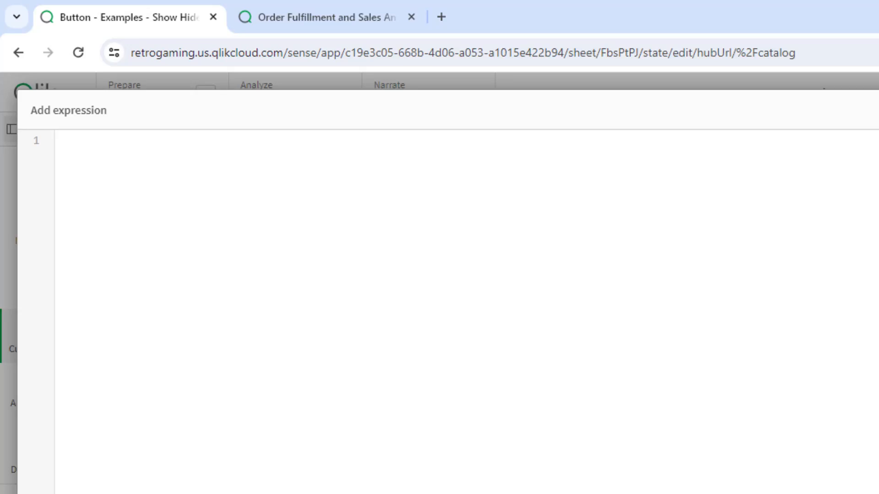
pyautogui.write("If(vShowHideFilter=0, '#282f3c', '#EEEEEE')")
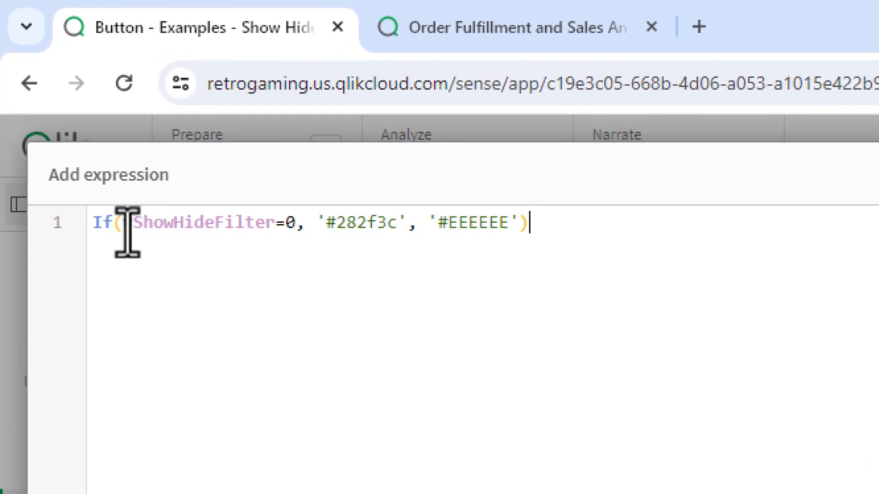
pyautogui.write('v')
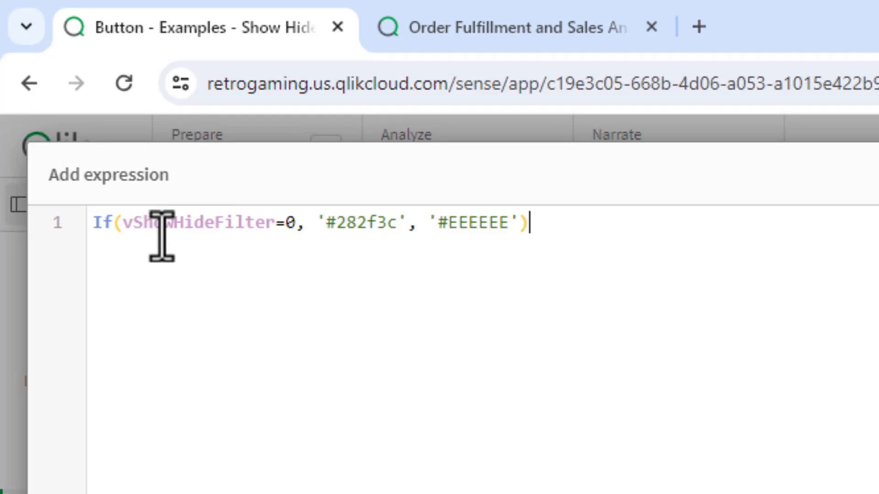
pyautogui.moveTo(320, 232)
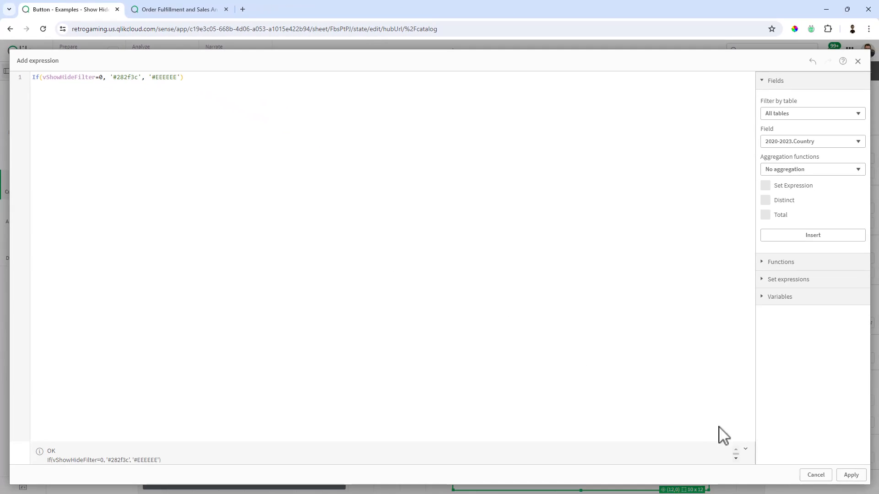
pyautogui.click(850, 475)
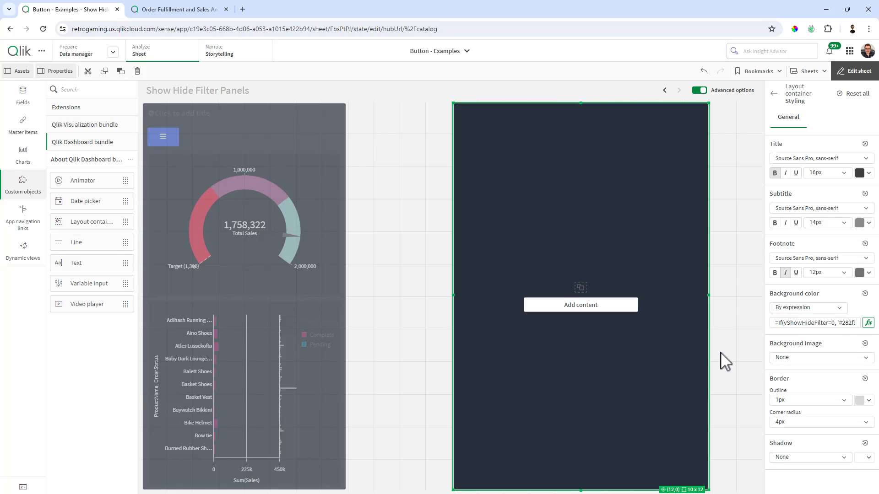
pyautogui.moveTo(725, 363)
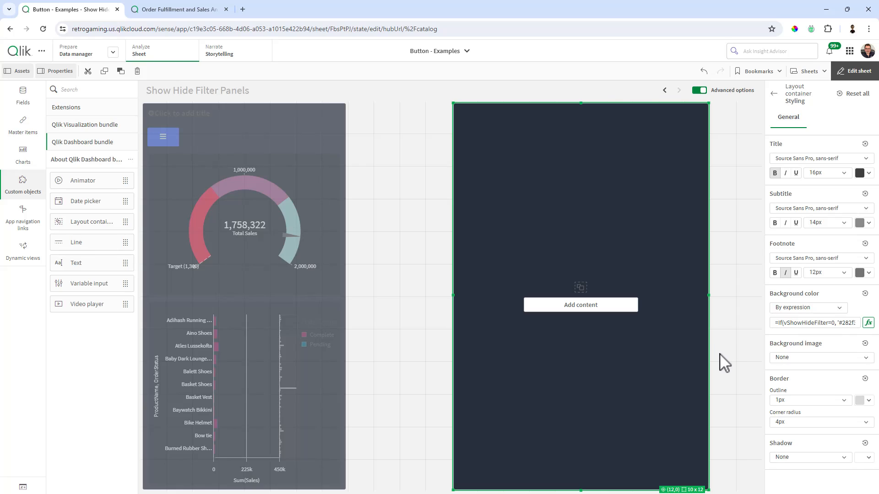
# - Add a Button chart inside the layout container via the 'butt' search
pyautogui.click(580, 304)
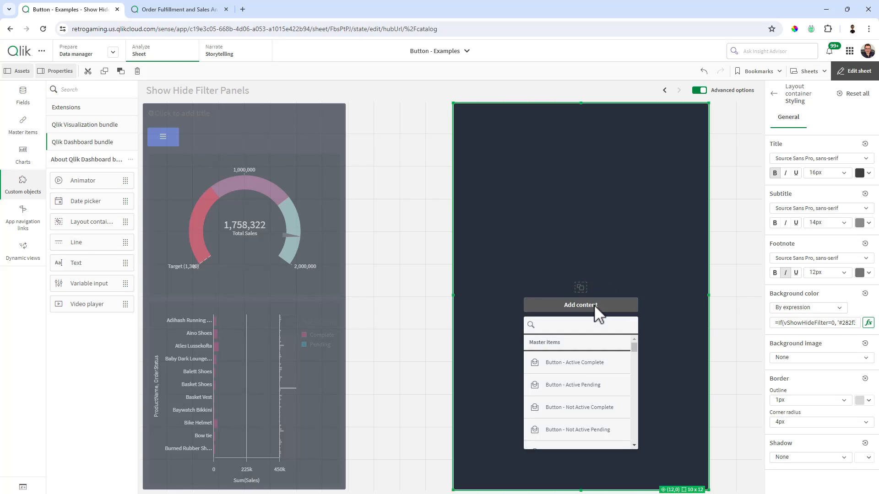
pyautogui.write('butt')
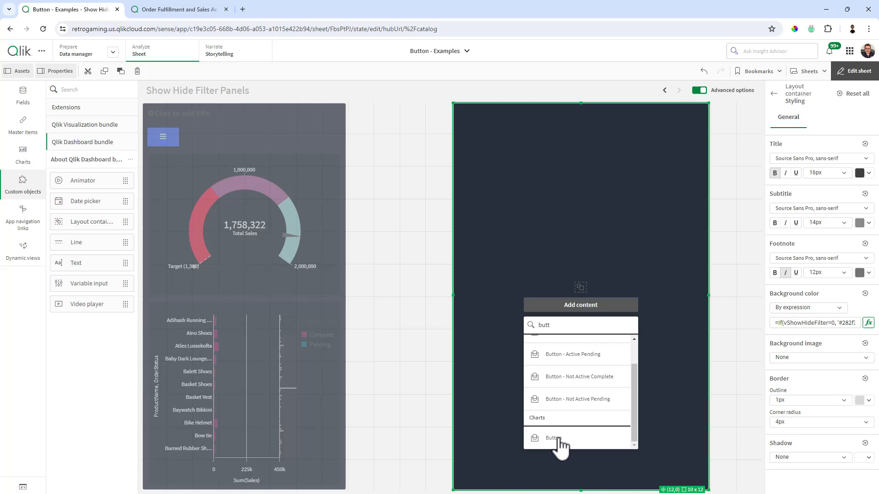
pyautogui.click(555, 437)
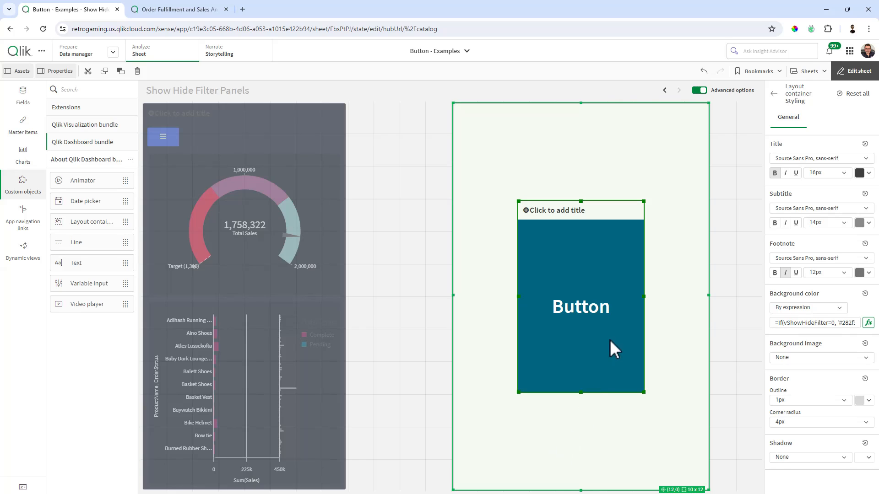
pyautogui.moveTo(623, 330)
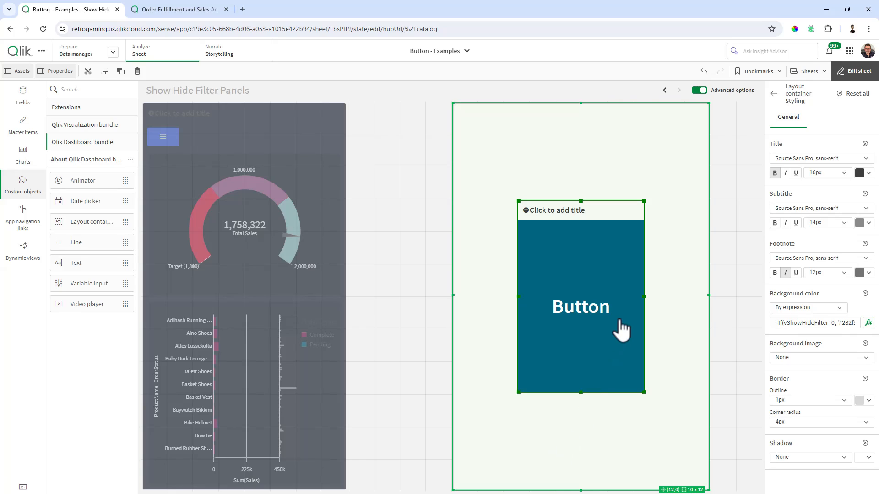
pyautogui.moveTo(591, 336)
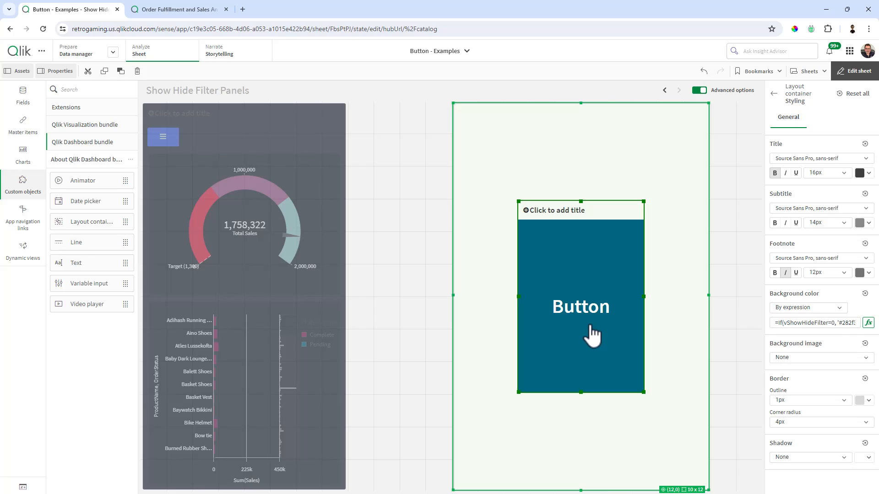
pyautogui.moveTo(829, 126)
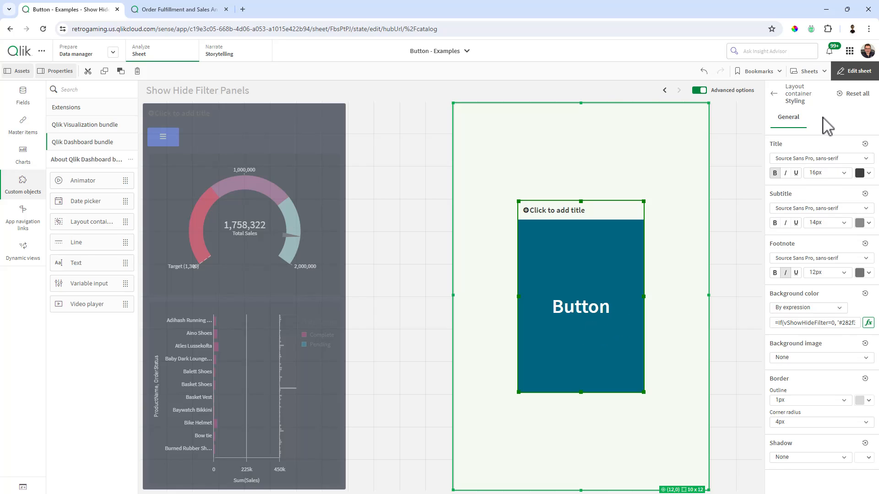
pyautogui.moveTo(605, 288)
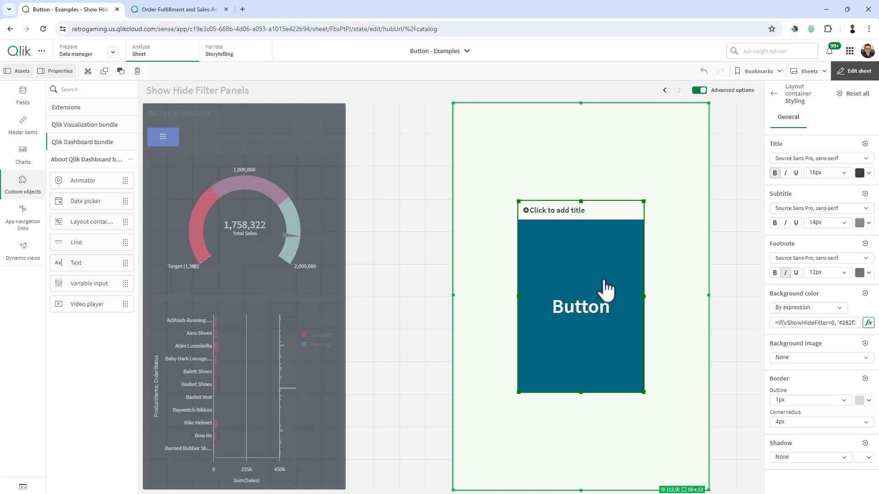
# - Hide the button's title, enable Show icon and choose the menu icon
pyautogui.rightClick(581, 297)
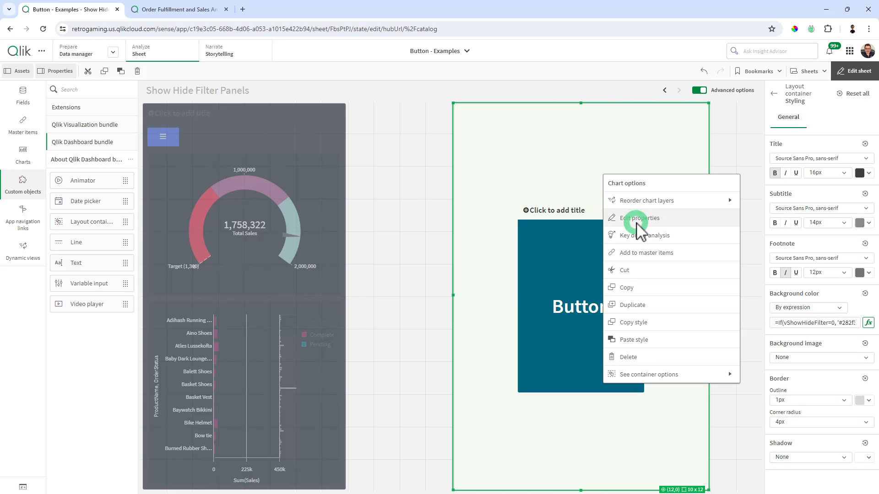
pyautogui.click(640, 218)
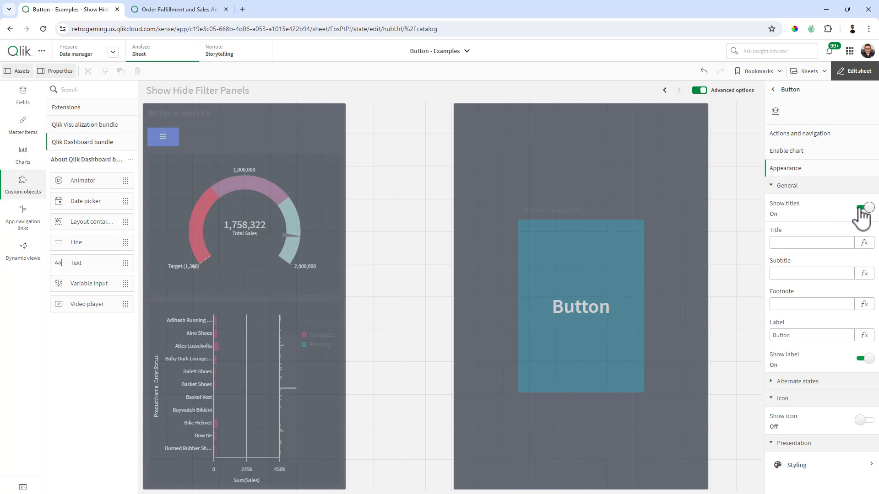
pyautogui.click(865, 208)
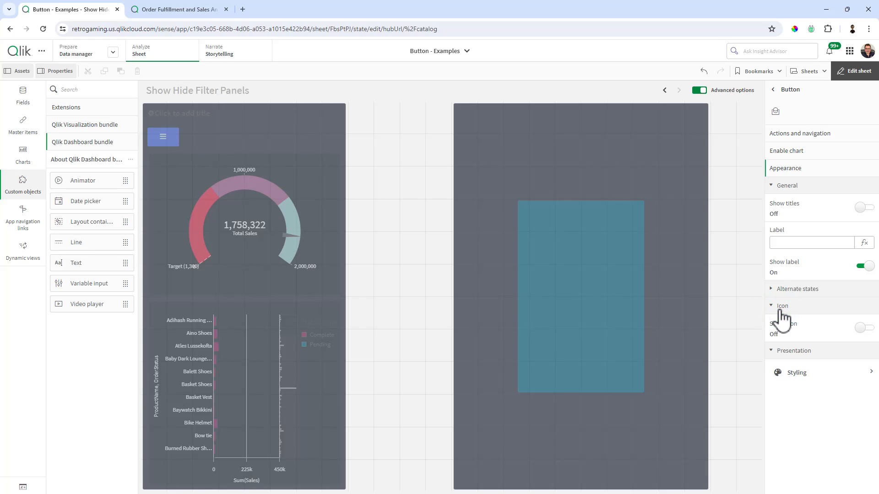
pyautogui.click(864, 328)
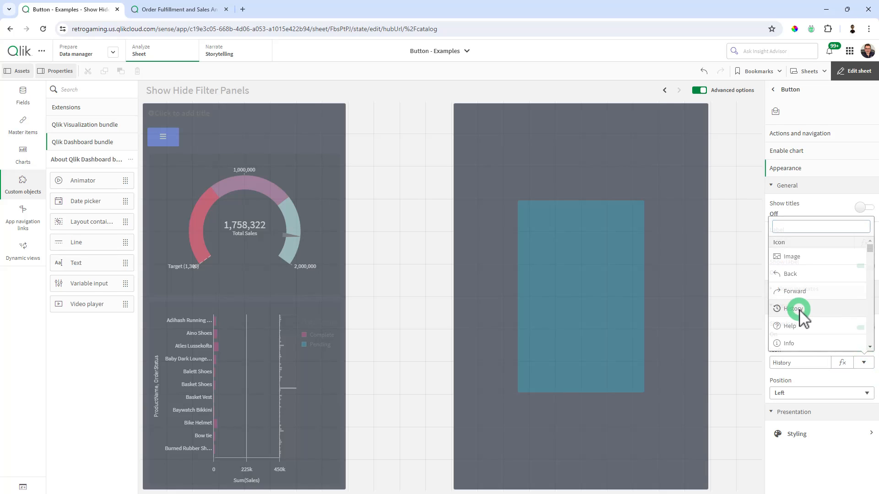
pyautogui.click(793, 309)
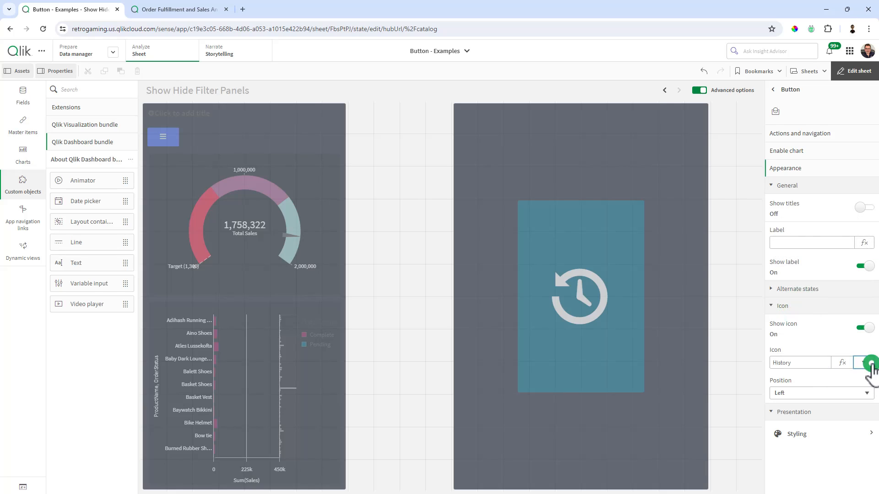
pyautogui.click(863, 363)
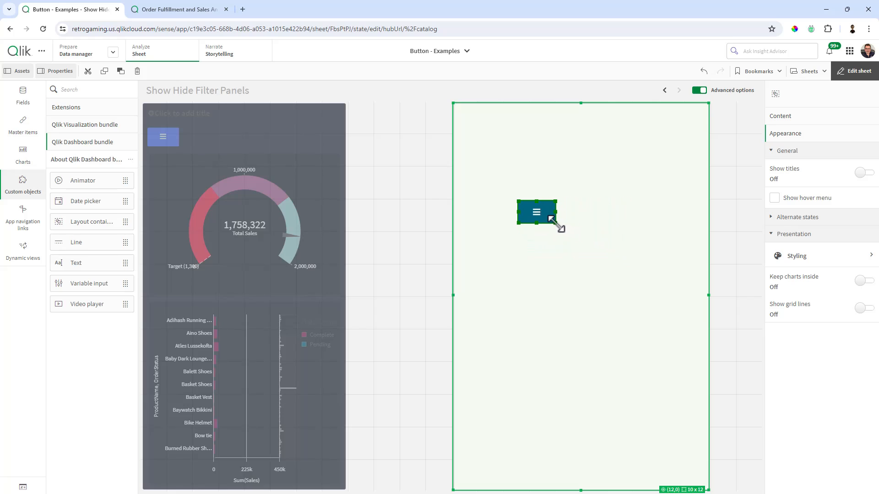
# - Shrink the button to a small icon and place it in the container's top-left corner
pyautogui.moveTo(536, 212); pyautogui.dragTo(485, 132)
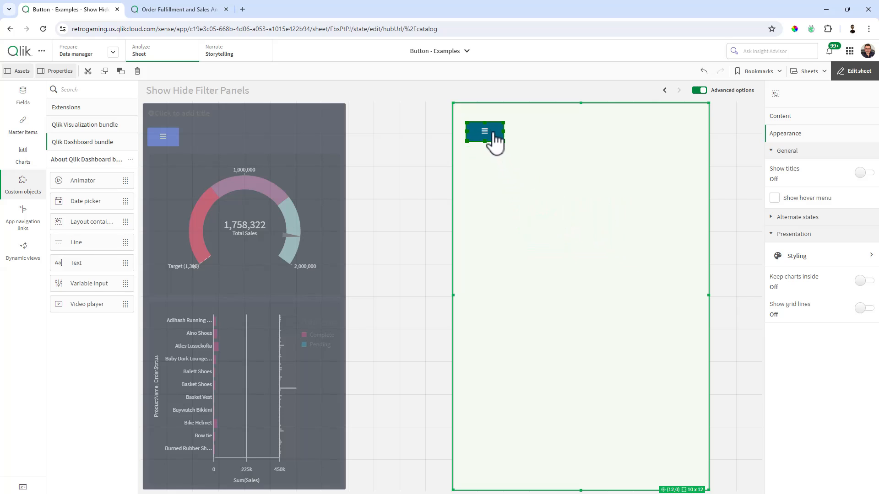
pyautogui.moveTo(485, 131); pyautogui.dragTo(476, 119)
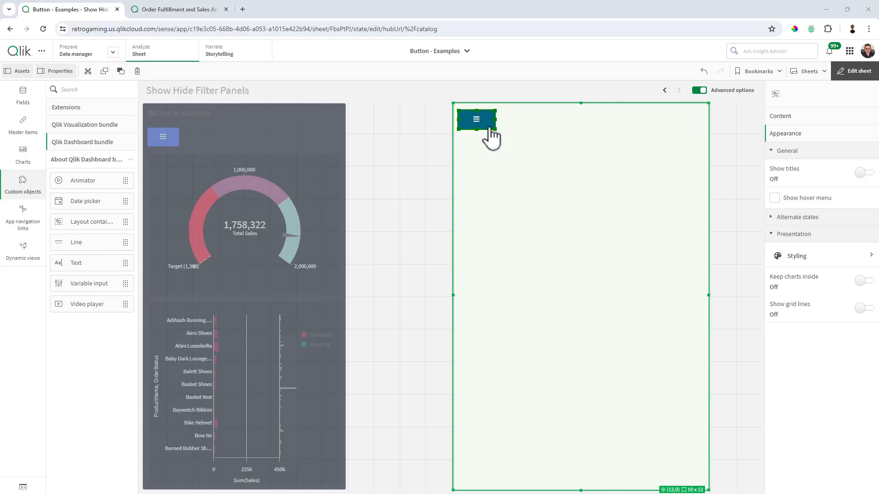
pyautogui.moveTo(632, 176)
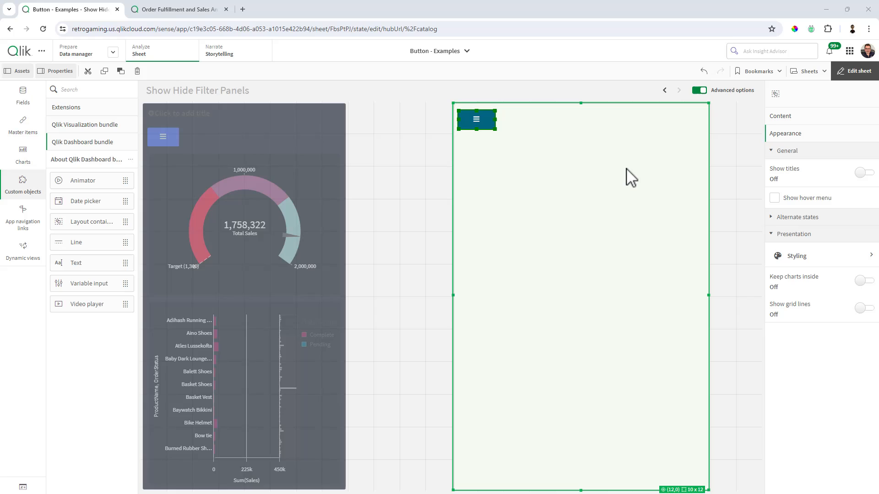
# - Add a Set variable value action on the menu button setting vShowHideFilter to 1
pyautogui.rightClick(476, 119)
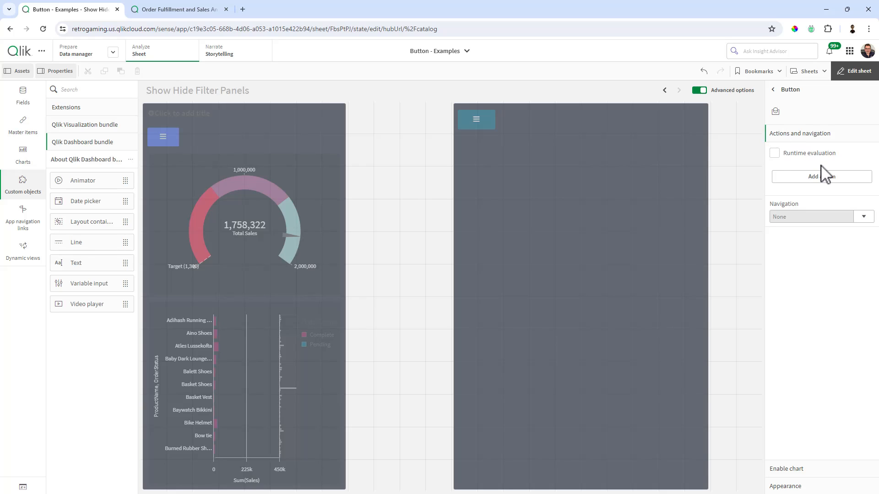
pyautogui.click(821, 175)
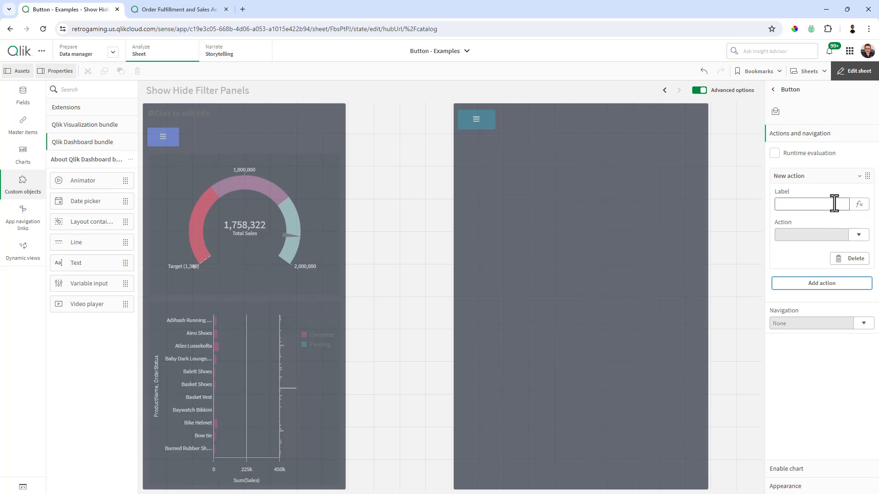
pyautogui.click(858, 235)
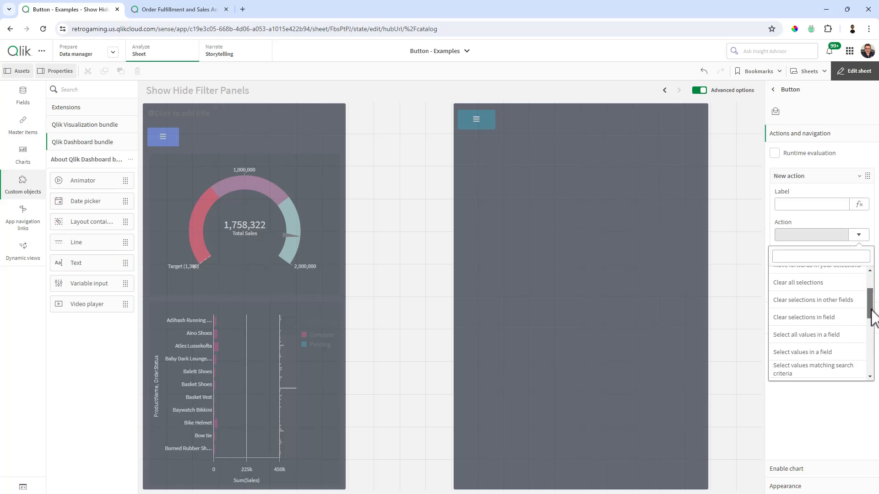
pyautogui.scroll(-3)
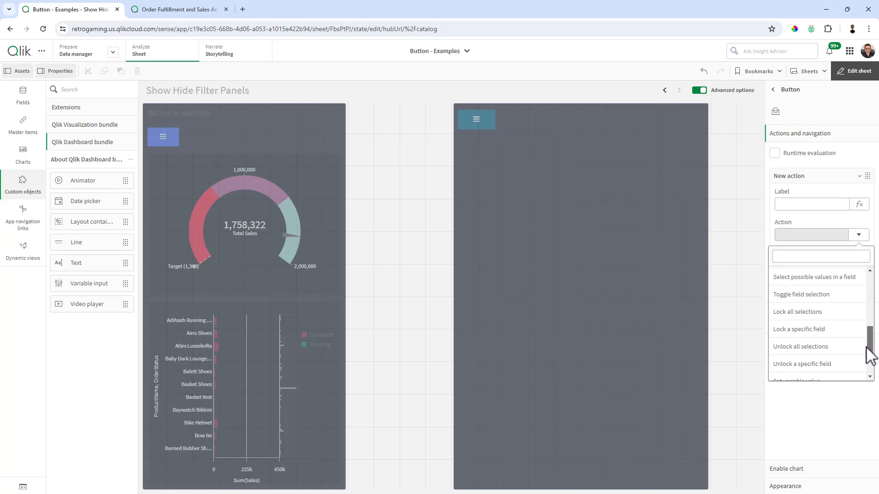
pyautogui.scroll(-3)
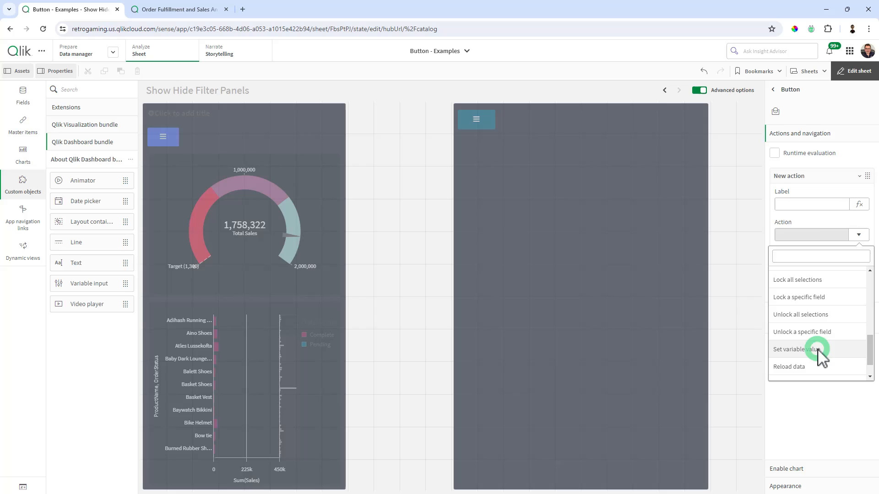
pyautogui.click(804, 348)
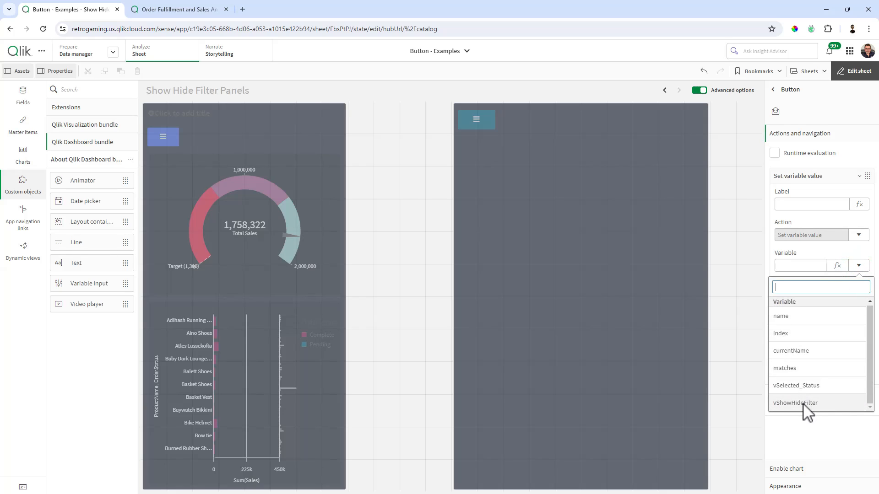
pyautogui.click(795, 403)
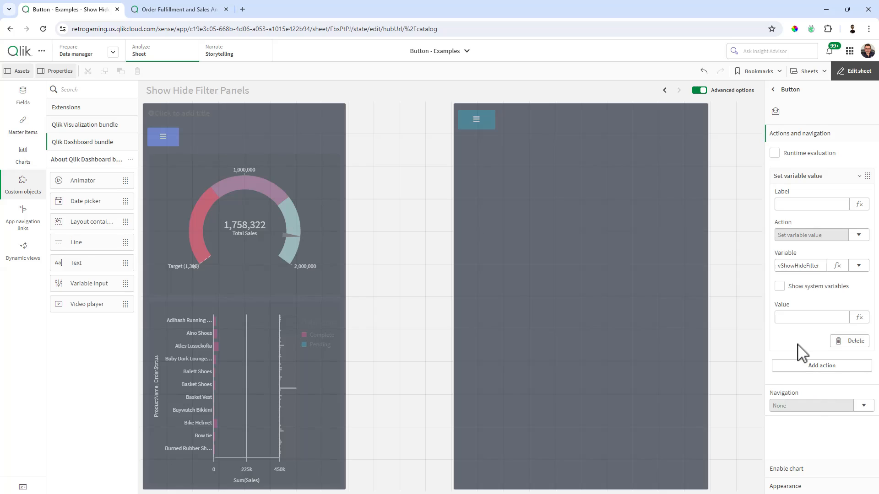
pyautogui.click(810, 317)
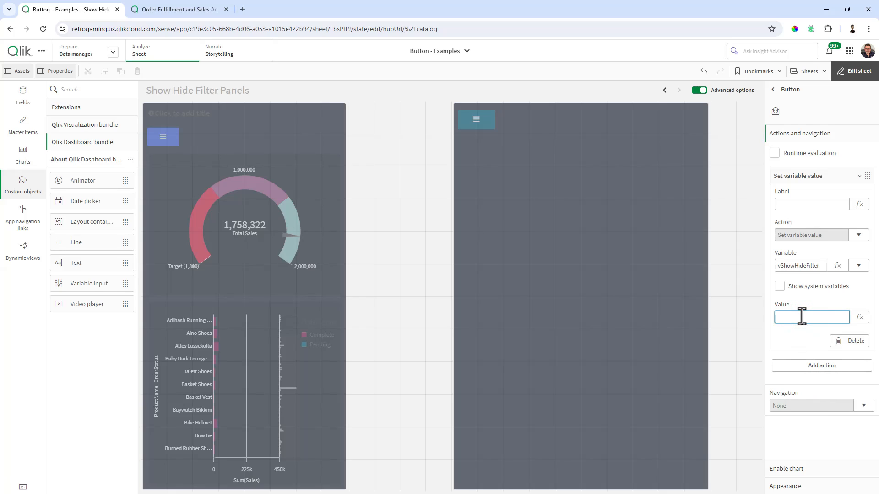
pyautogui.write('1')
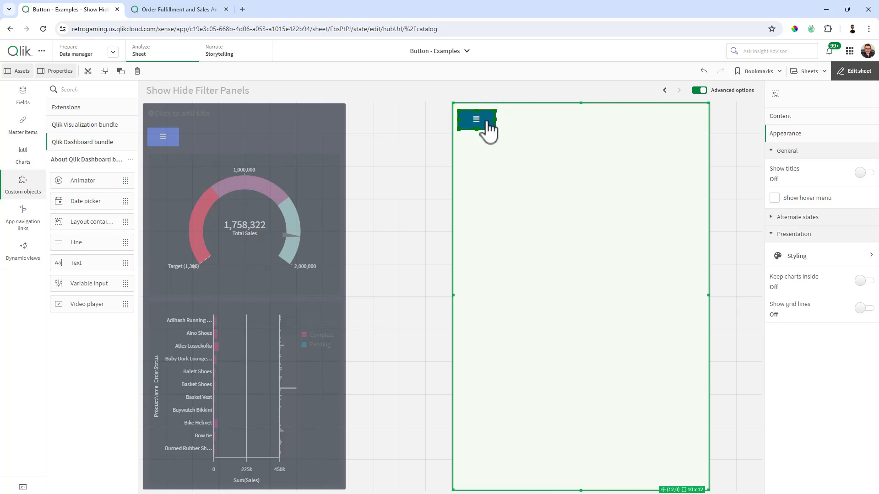
# - Duplicate the menu button so a copy sits just below it
pyautogui.rightClick(476, 119)
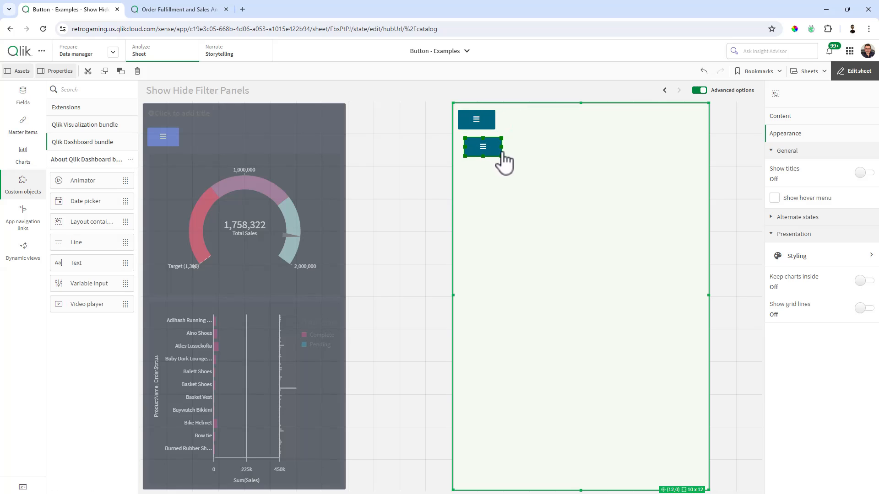
pyautogui.moveTo(515, 166)
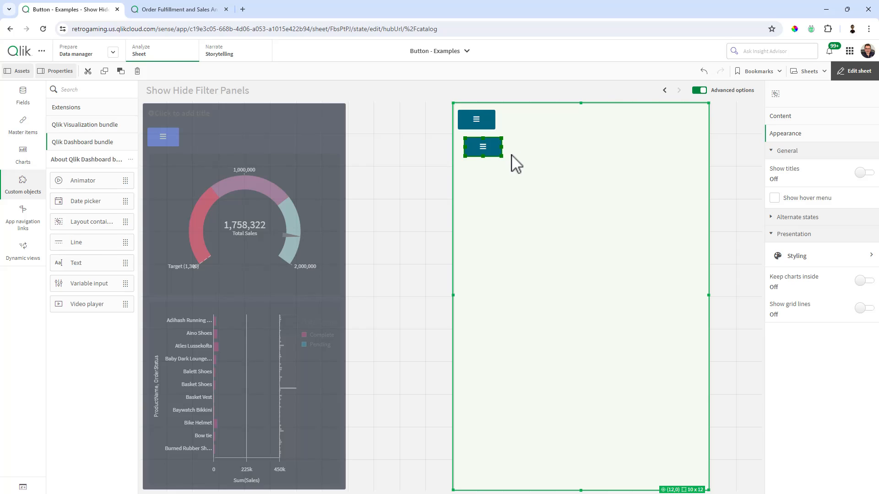
# - Set the copied button's action value to 0 and give it the Close icon
pyautogui.rightClick(482, 146)
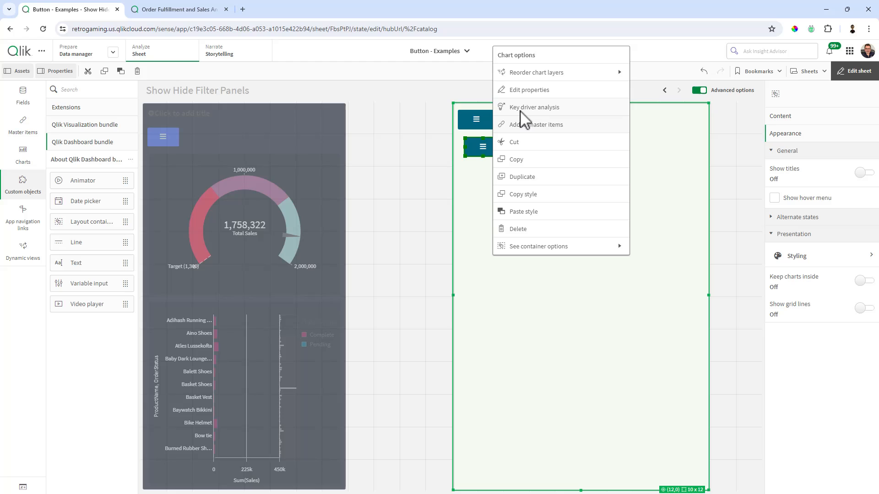
pyautogui.click(528, 88)
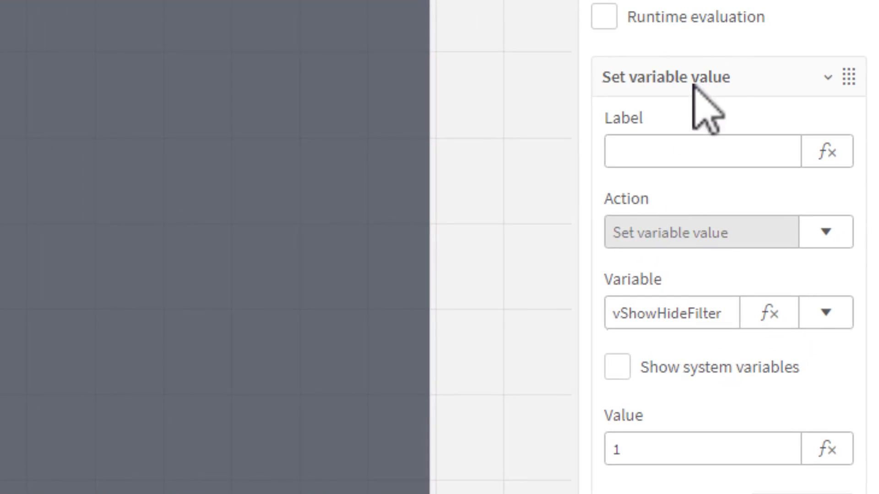
pyautogui.write('0')
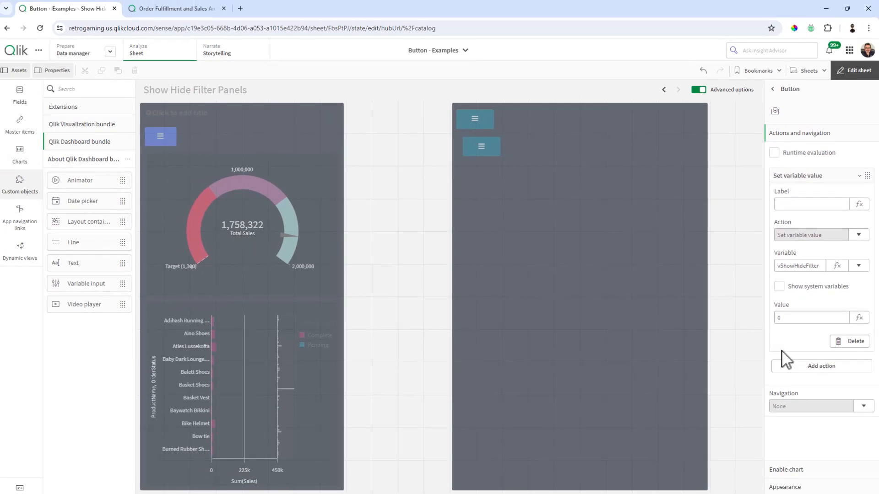
pyautogui.click(785, 168)
pyautogui.write('clo')
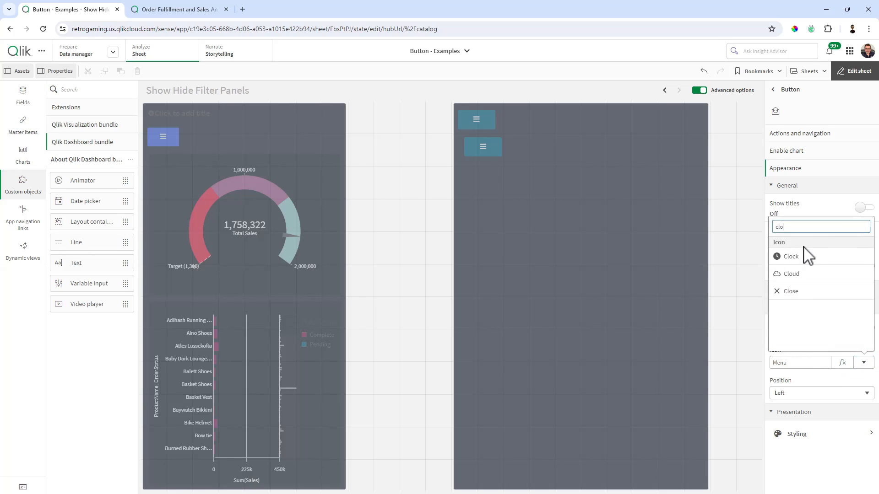
pyautogui.click(790, 291)
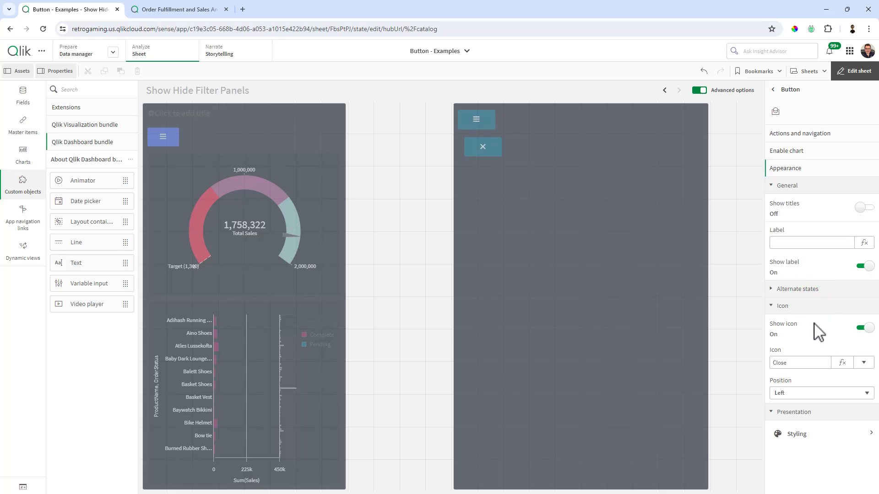
# - Colour the close button's background red in its chart styling
pyautogui.click(797, 432)
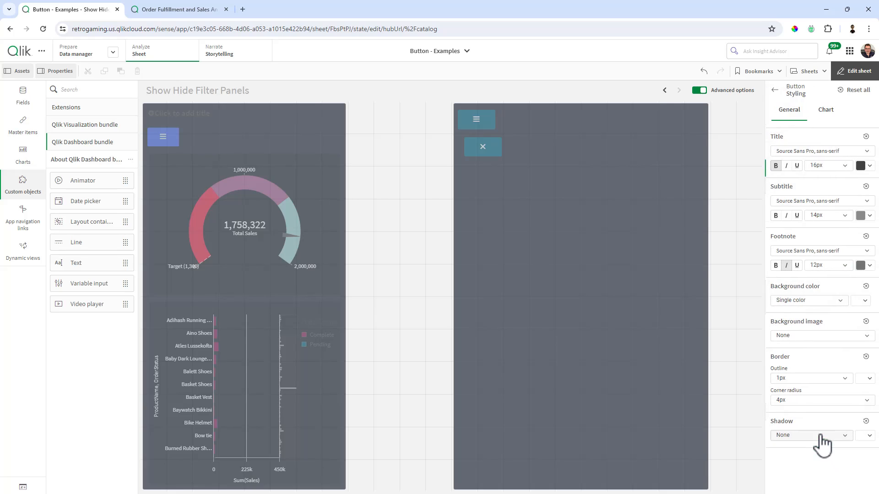
pyautogui.click(825, 108)
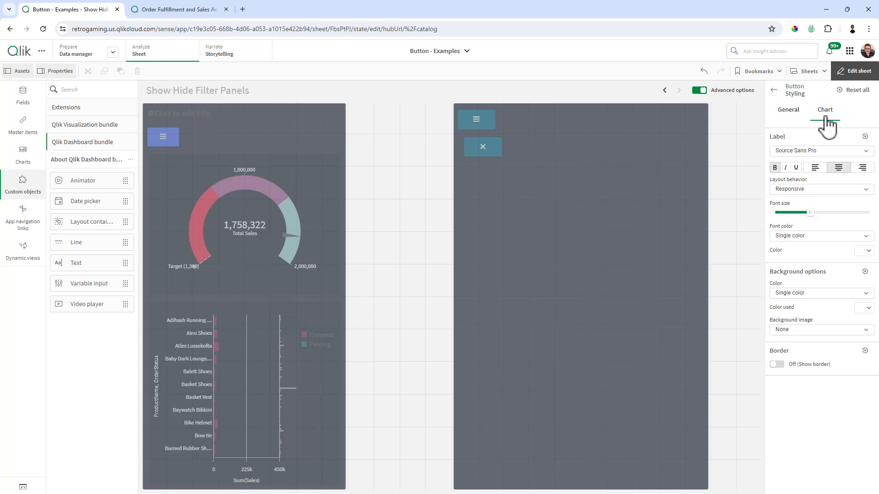
pyautogui.moveTo(851, 323)
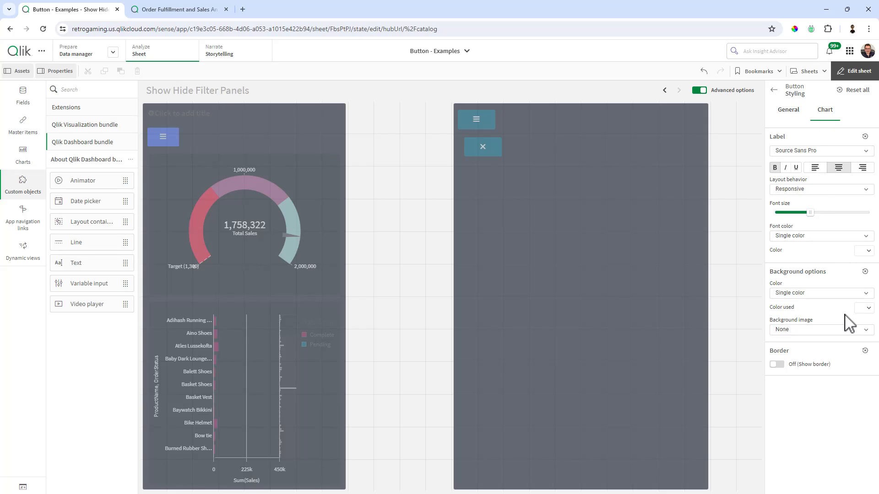
pyautogui.click(820, 293)
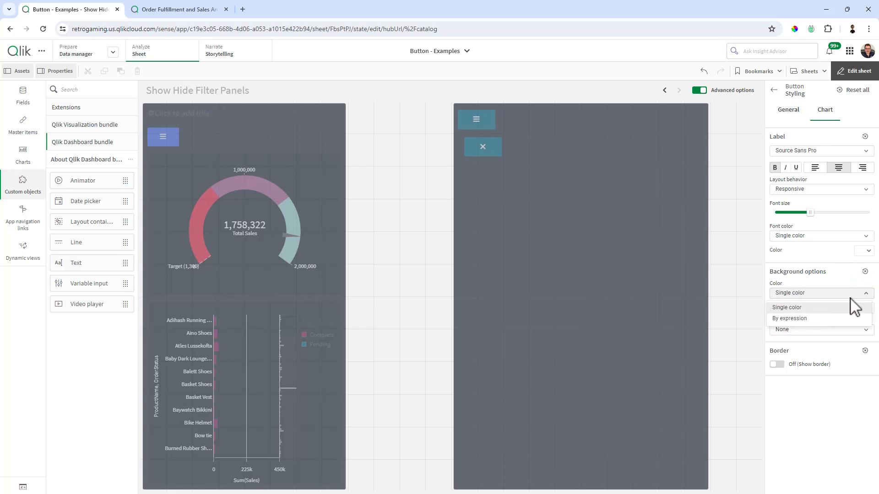
pyautogui.click(818, 293)
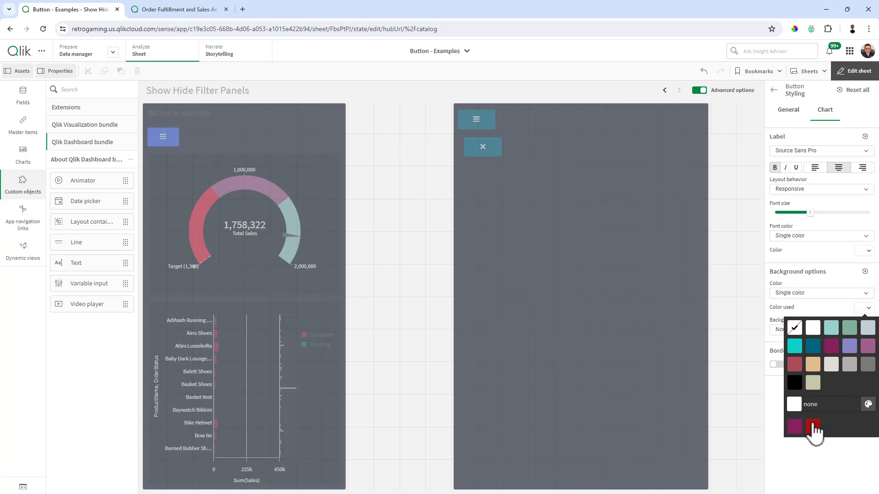
pyautogui.click(813, 425)
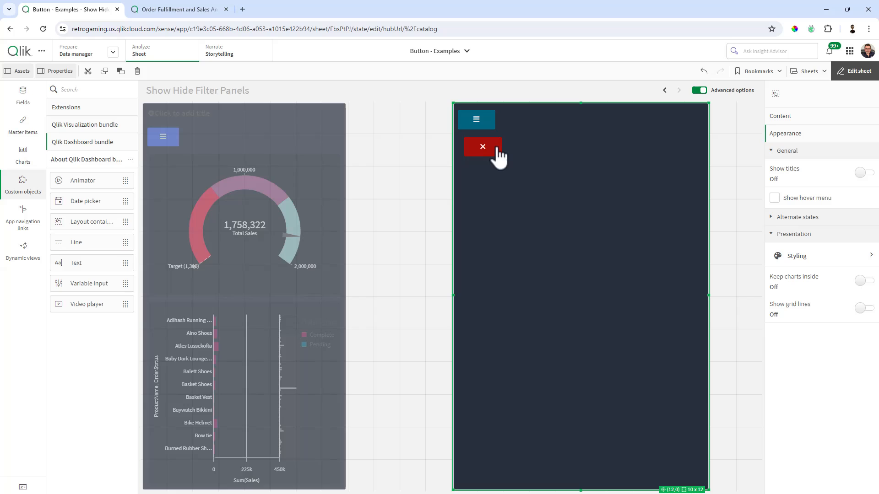
# - Nudge the red close button to sit just under the menu button and reselect it
pyautogui.click(482, 147)
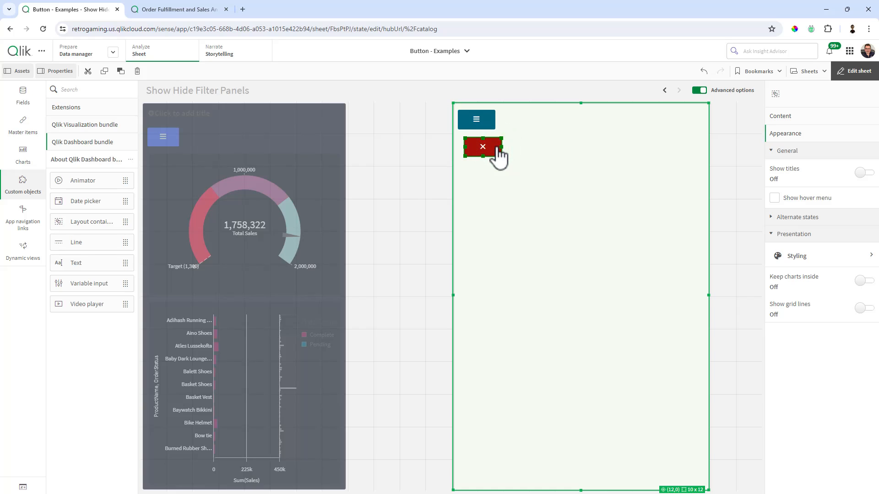
pyautogui.moveTo(482, 147); pyautogui.dragTo(479, 126)
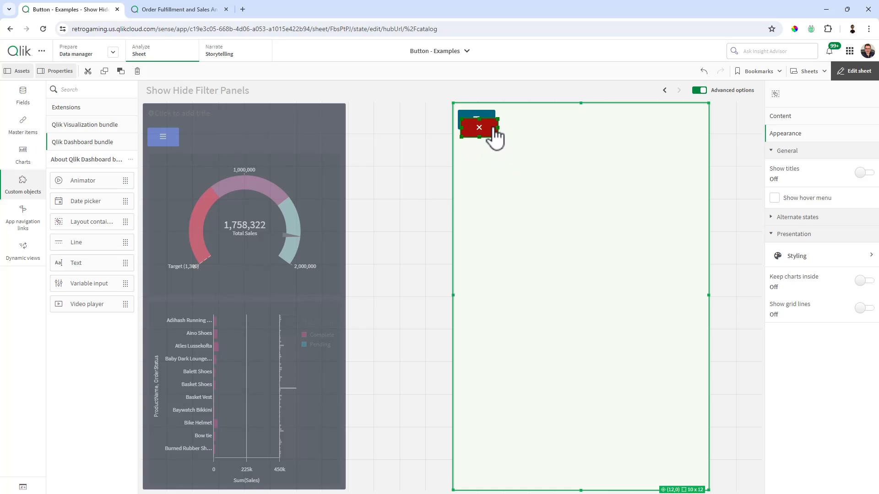
pyautogui.moveTo(477, 127); pyautogui.dragTo(489, 142)
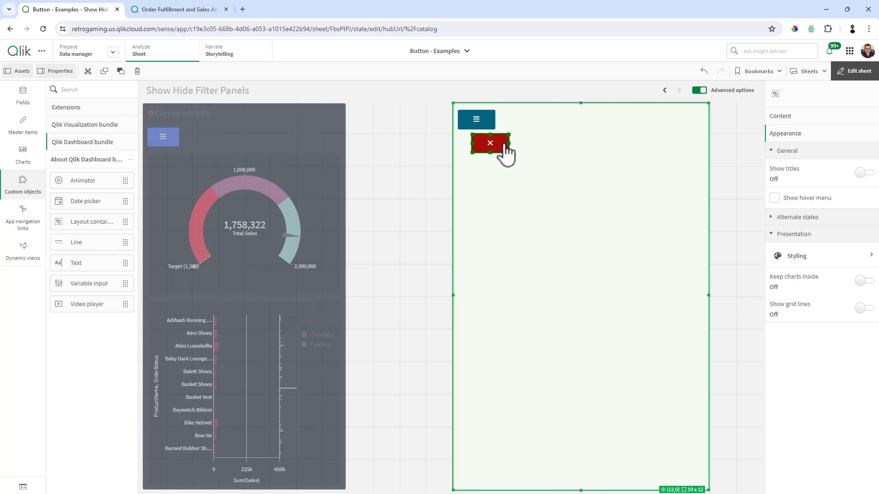
pyautogui.rightClick(488, 144)
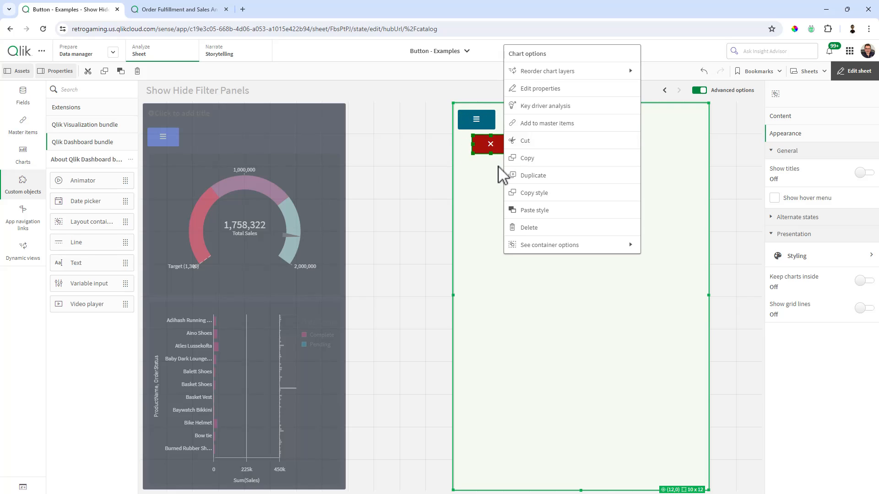
pyautogui.click(540, 88)
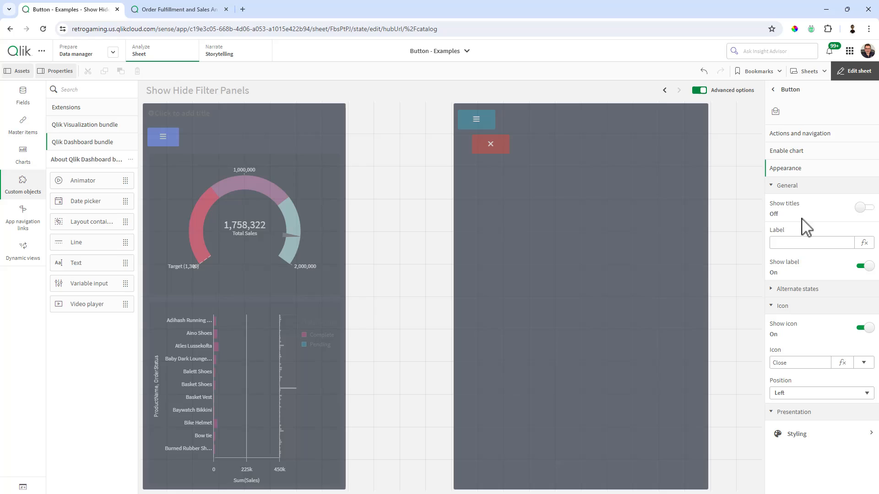
pyautogui.moveTo(518, 156)
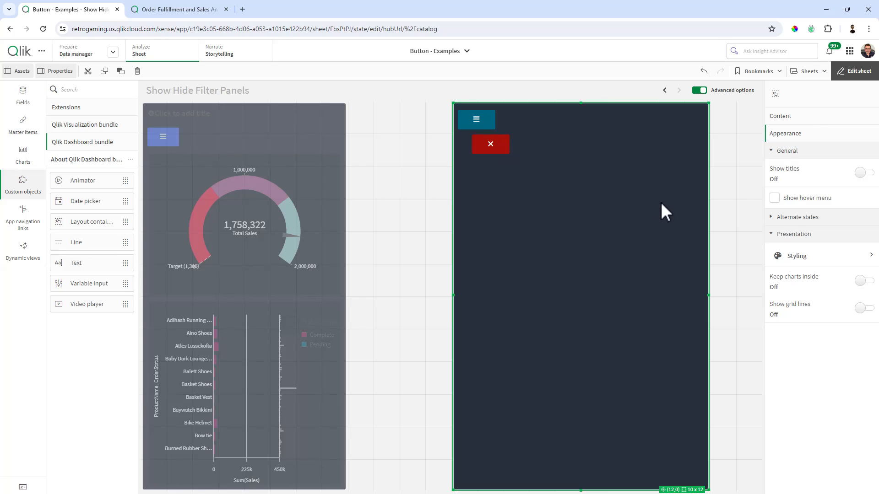
pyautogui.click(498, 144)
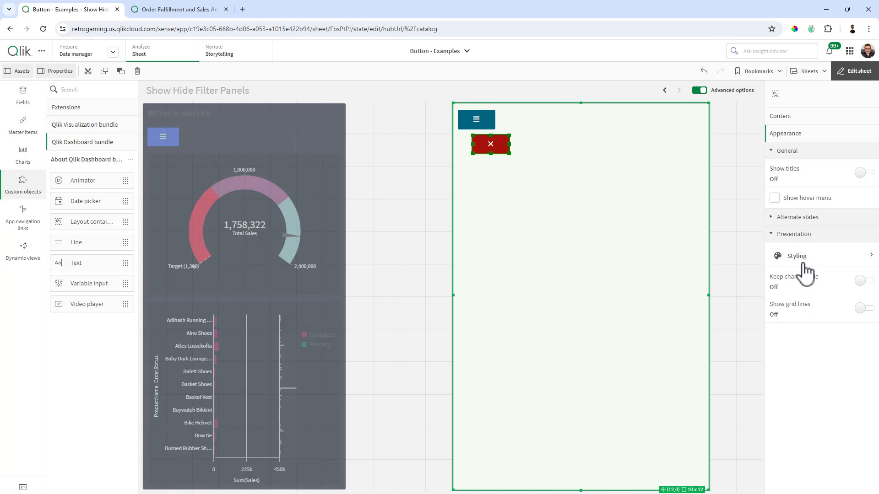
# - Label the container's buttons Close Button and Filter Button in its content list
pyautogui.click(780, 116)
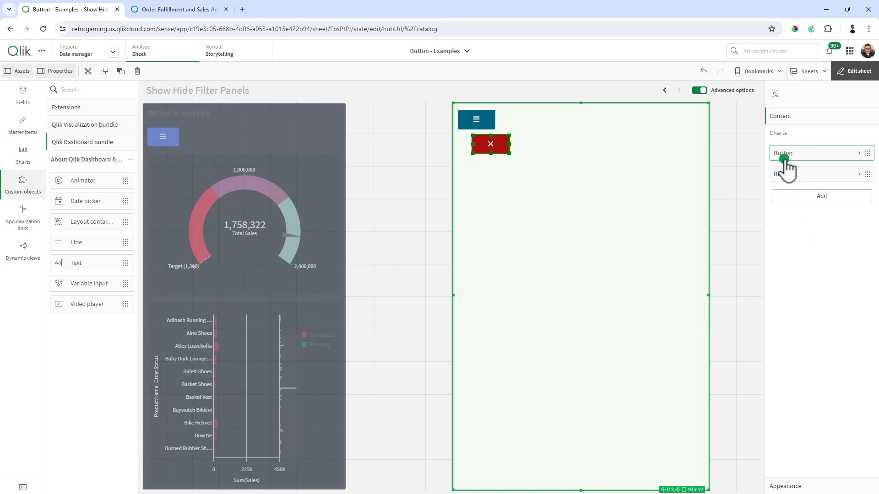
pyautogui.click(803, 153)
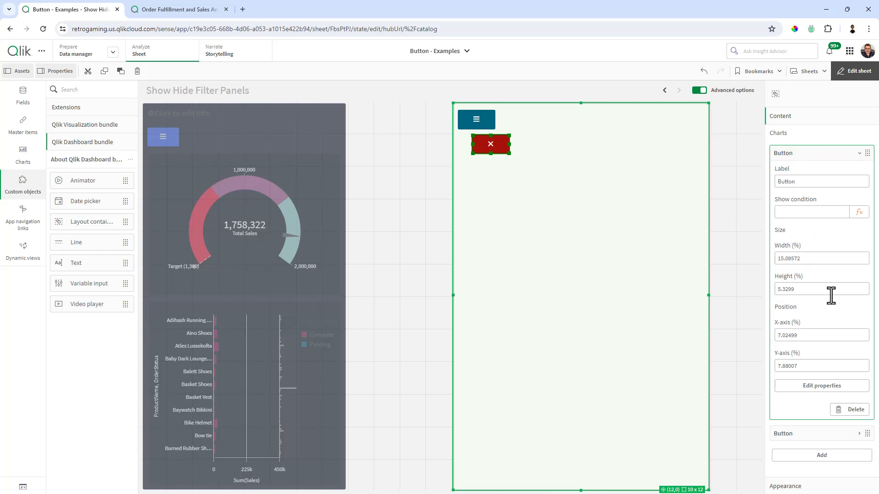
pyautogui.moveTo(804, 282)
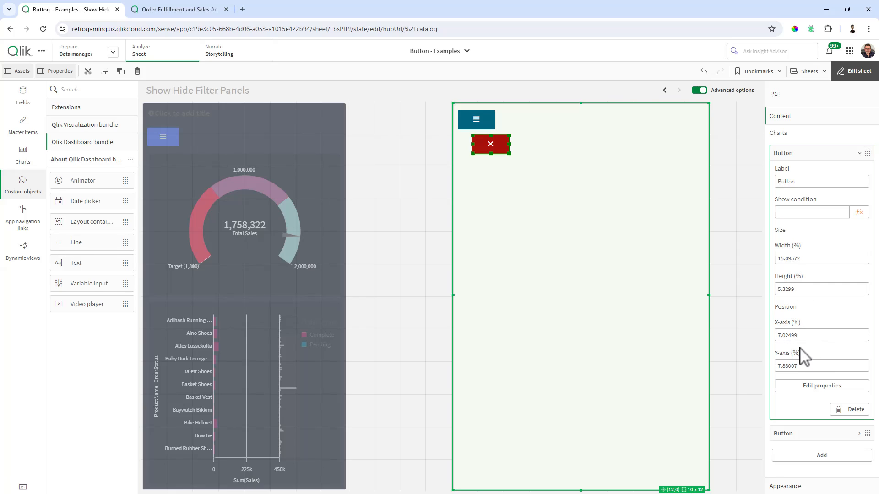
pyautogui.moveTo(490, 144); pyautogui.dragTo(487, 139)
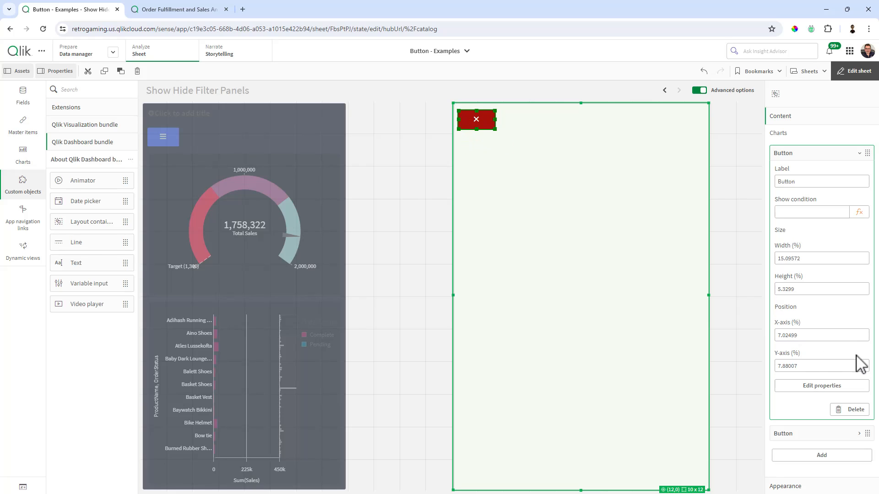
pyautogui.click(782, 153)
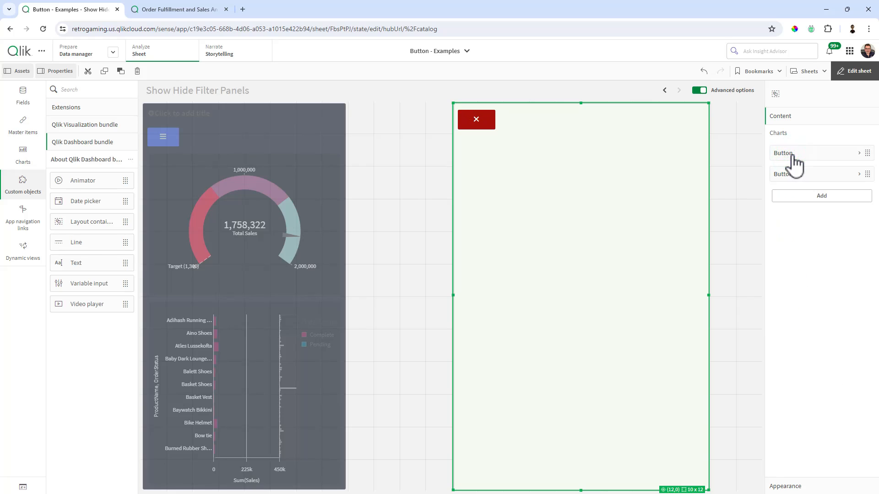
pyautogui.click(475, 119)
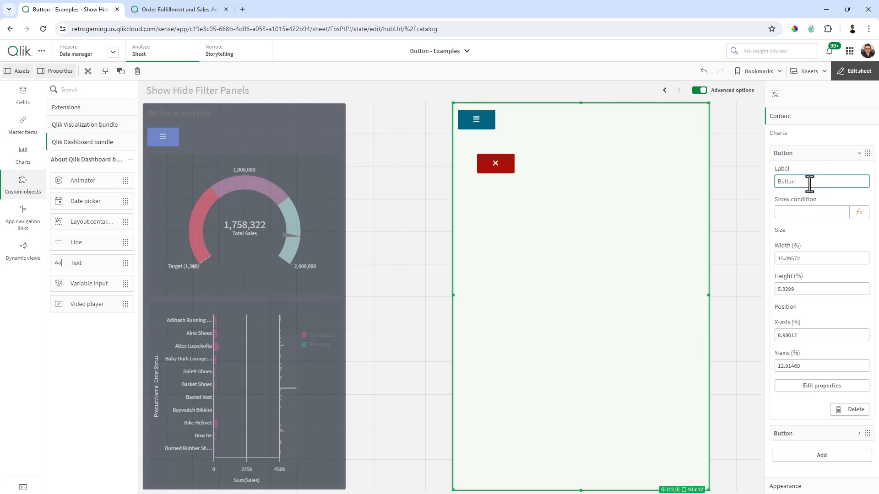
pyautogui.write('Close Button')
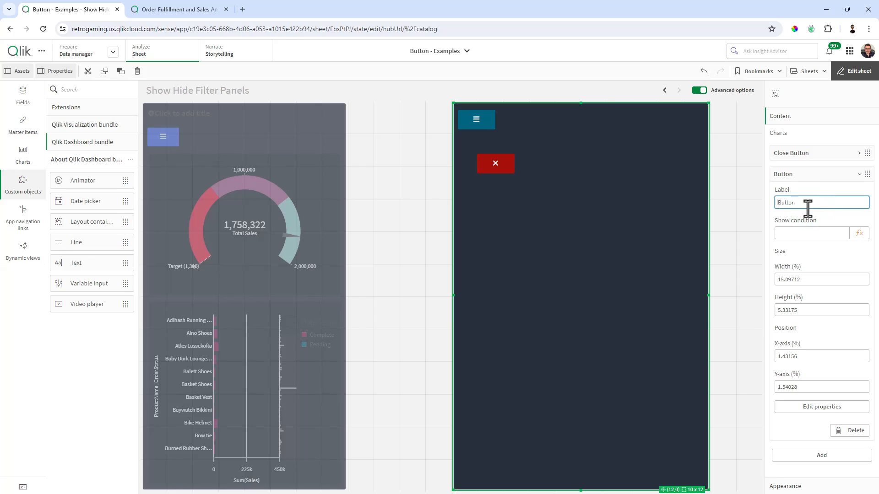
pyautogui.write('Filter Button')
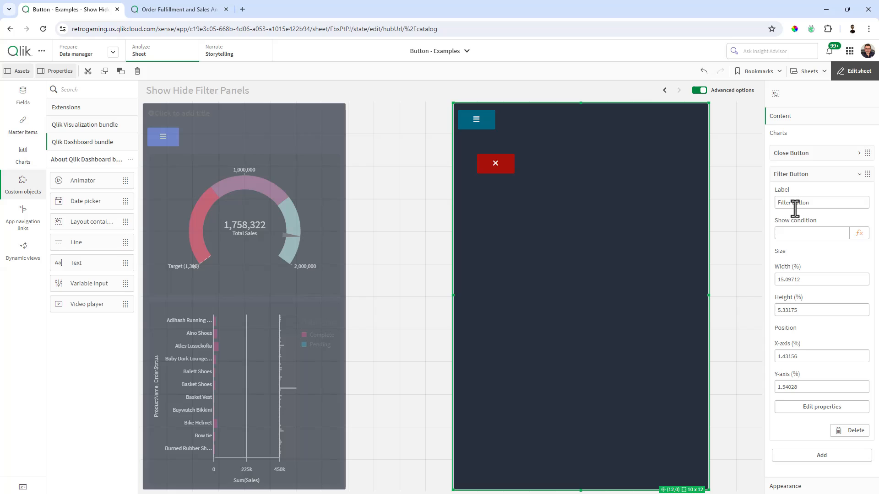
# - Move the close button onto the menu button's top-left spot
pyautogui.click(495, 163)
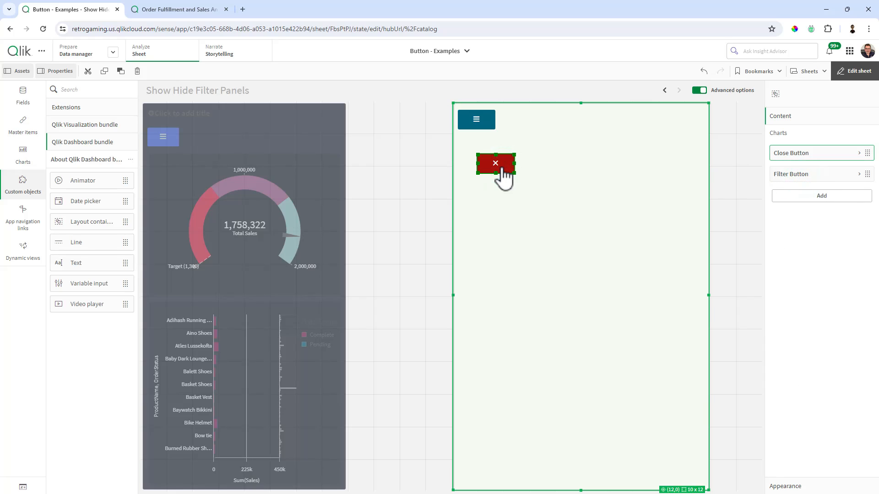
pyautogui.moveTo(495, 163); pyautogui.dragTo(476, 119)
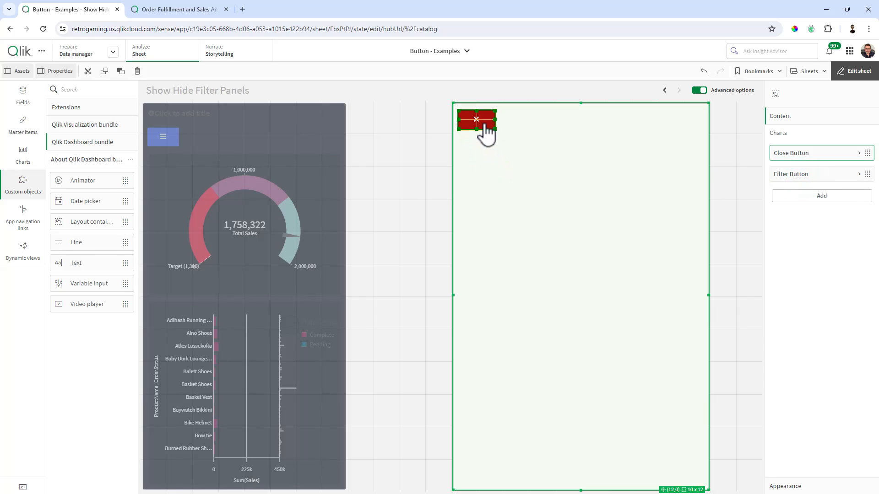
pyautogui.click(790, 174)
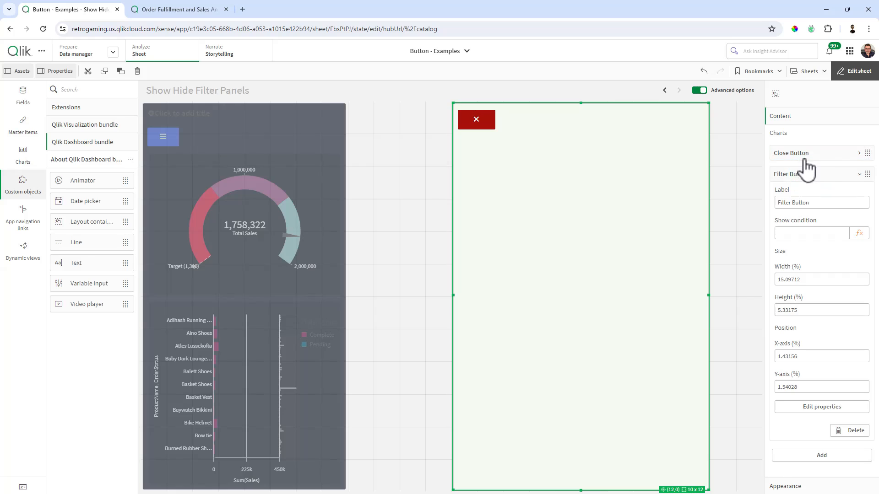
pyautogui.click(791, 153)
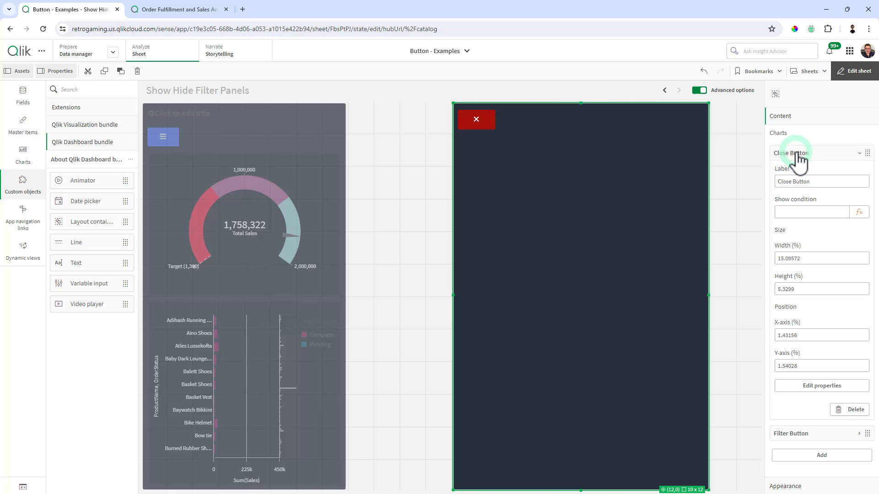
# - Give Close Button the show condition =vShowHideFilter=1 so it appears only while filters are open
pyautogui.click(791, 153)
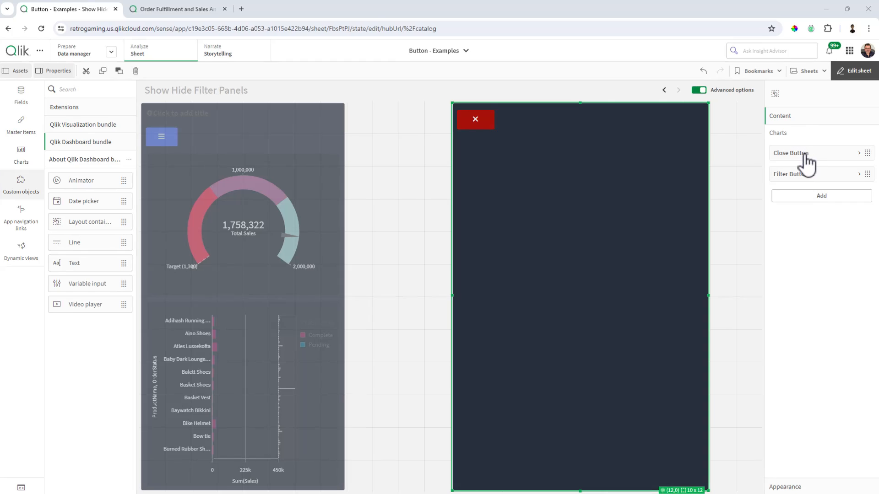
pyautogui.click(790, 153)
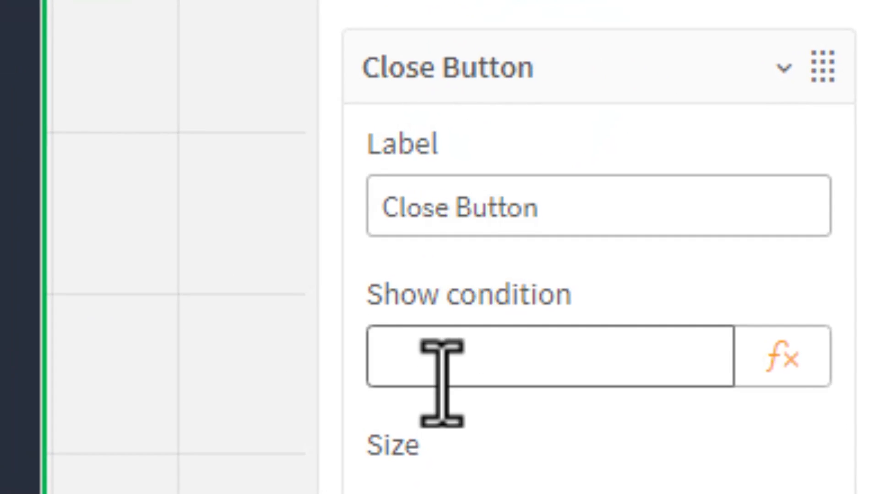
pyautogui.click(552, 357)
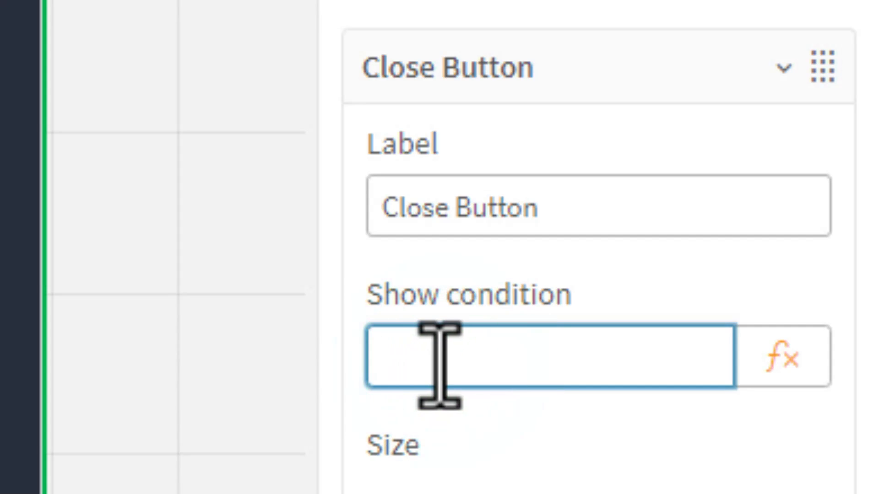
pyautogui.write('=vShowHideFilter=0')
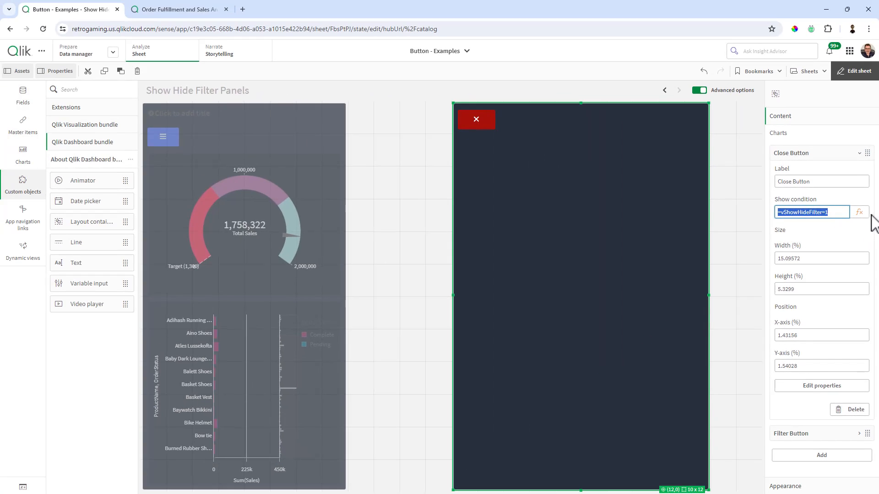
pyautogui.click(860, 211)
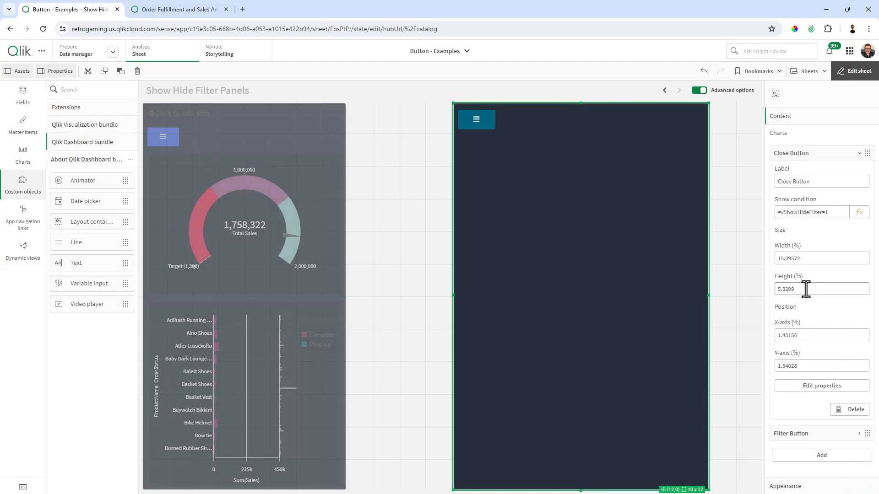
pyautogui.moveTo(498, 101)
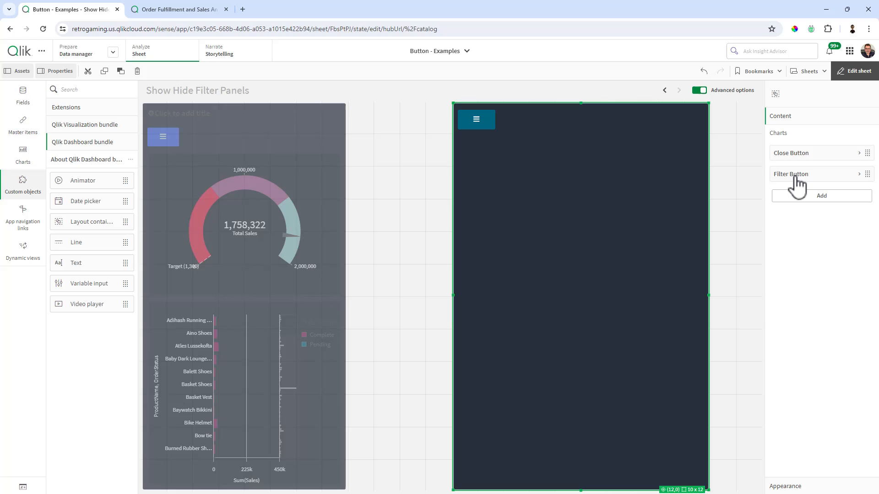
# - Rename Filter Button to 'Filter Button Open' with show condition =vShowHideFilter=0
pyautogui.click(789, 174)
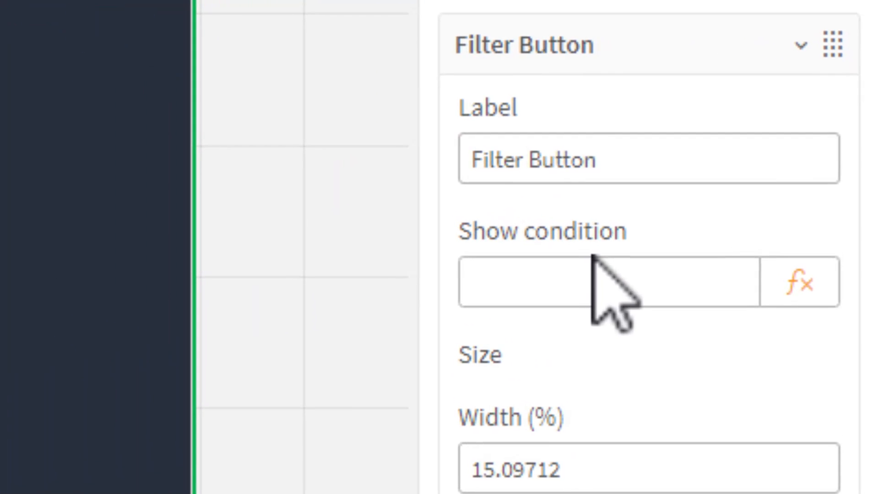
pyautogui.write('Open')
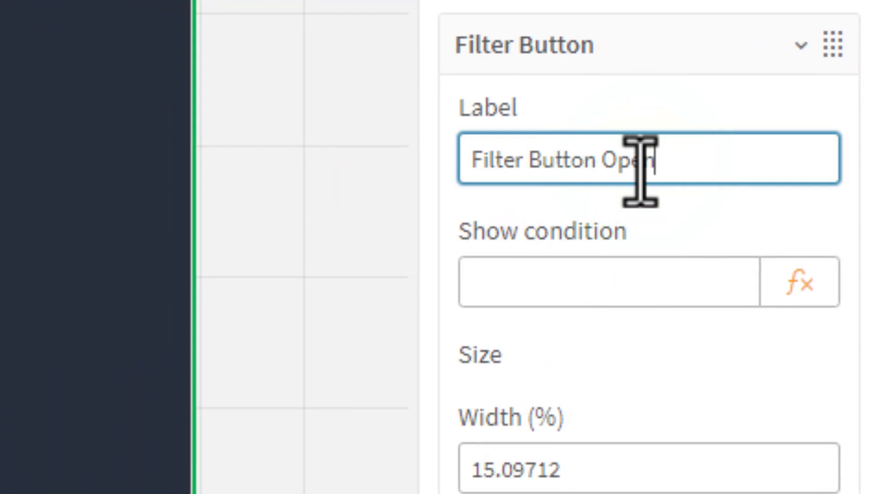
pyautogui.write('=vShowHideFilter=1')
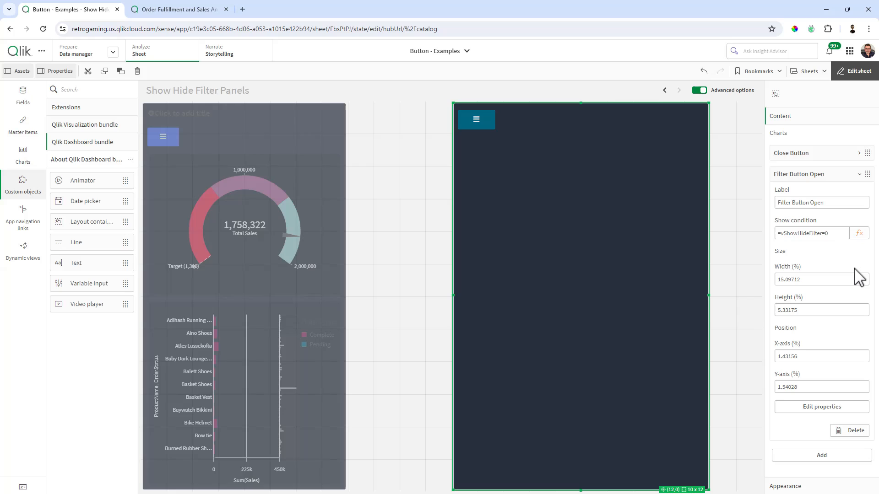
pyautogui.click(857, 71)
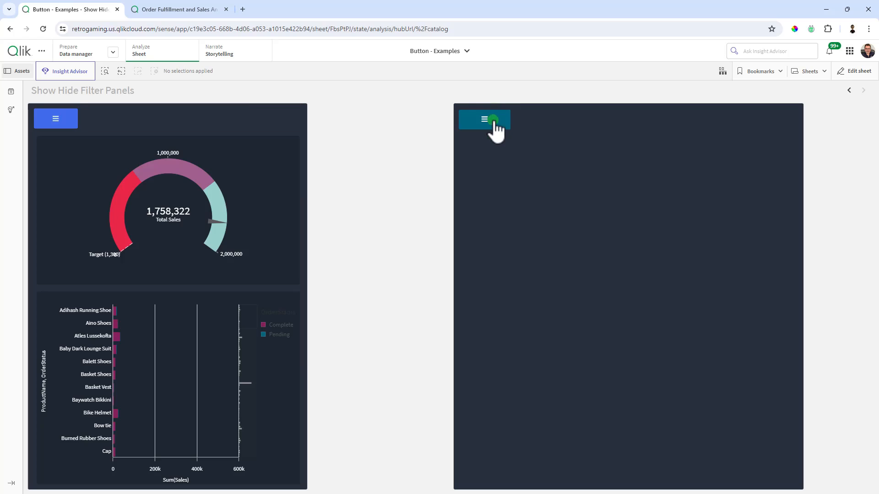
# - Toggle the container to filter panes and back with the menu and X buttons, then resume editing
pyautogui.click(485, 118)
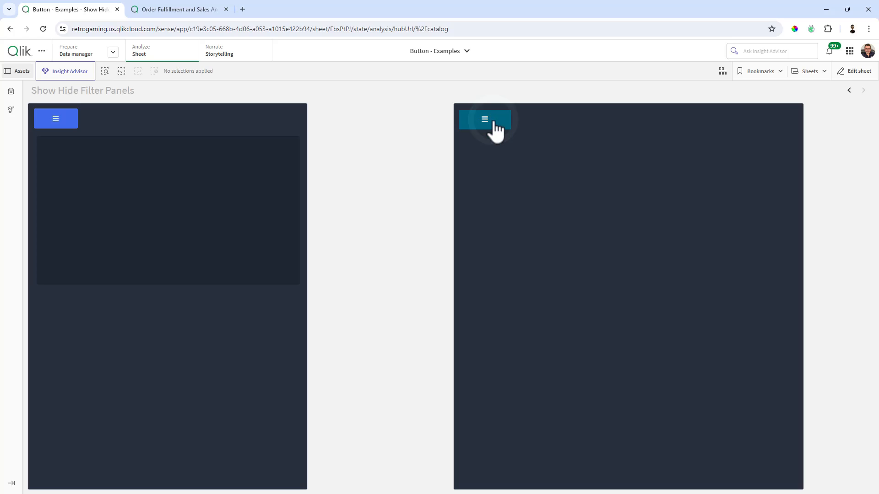
pyautogui.click(483, 119)
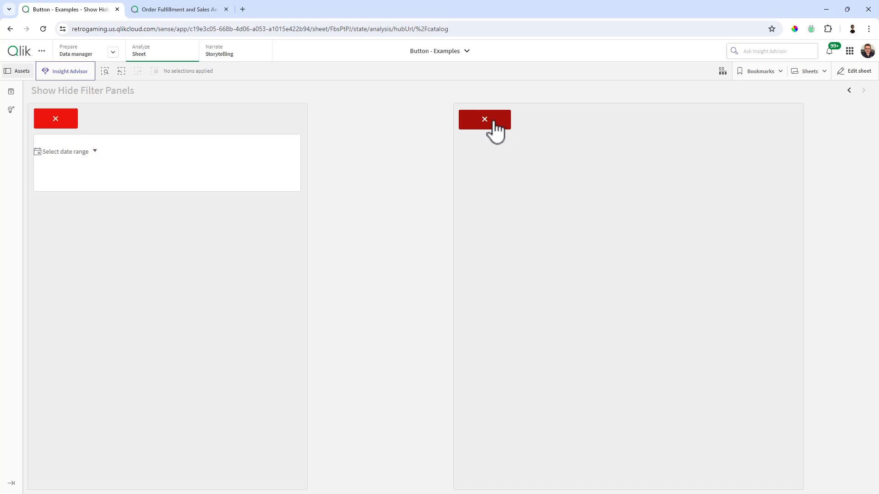
pyautogui.click(483, 119)
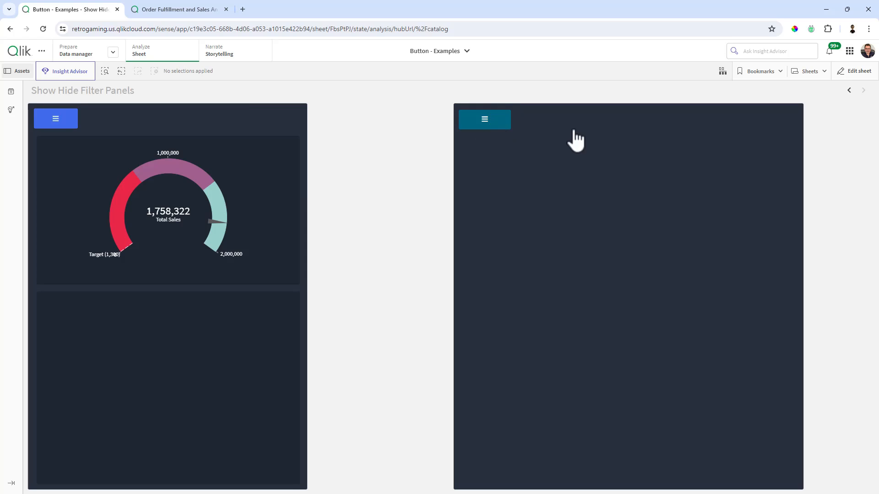
pyautogui.click(855, 70)
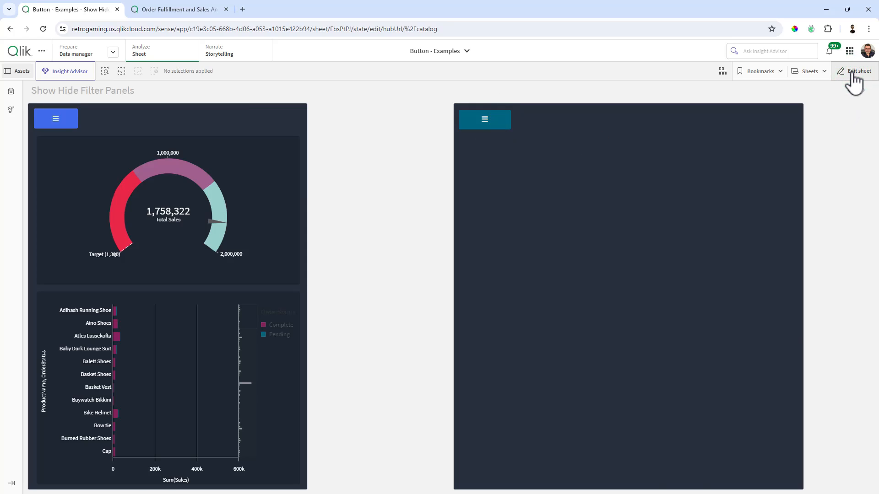
pyautogui.click(854, 70)
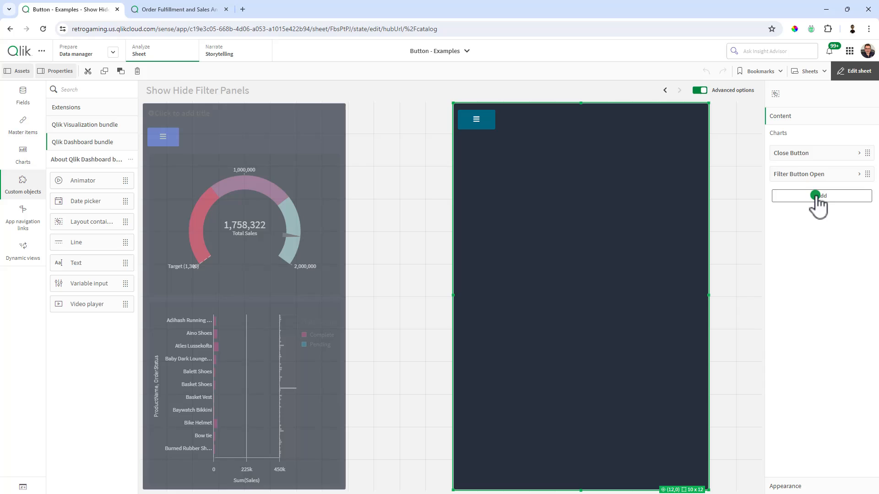
# - Add the Sales Bar master chart to the container and widen it across the top
pyautogui.click(820, 196)
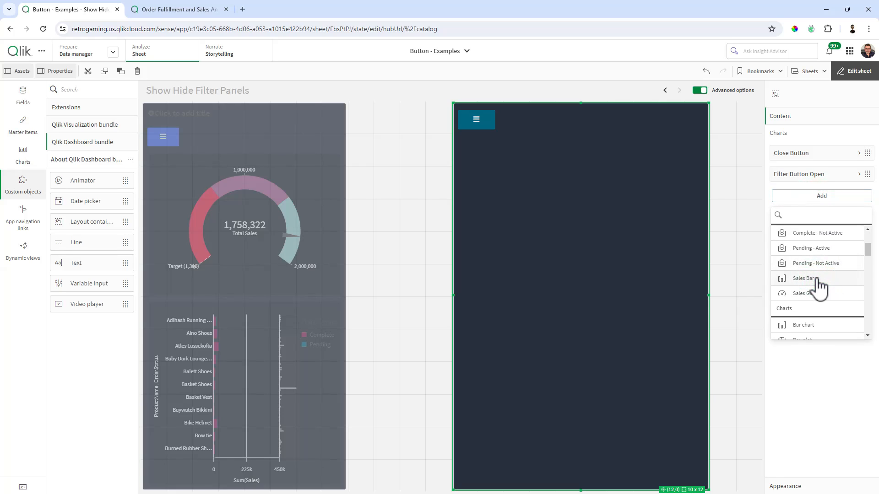
pyautogui.click(804, 278)
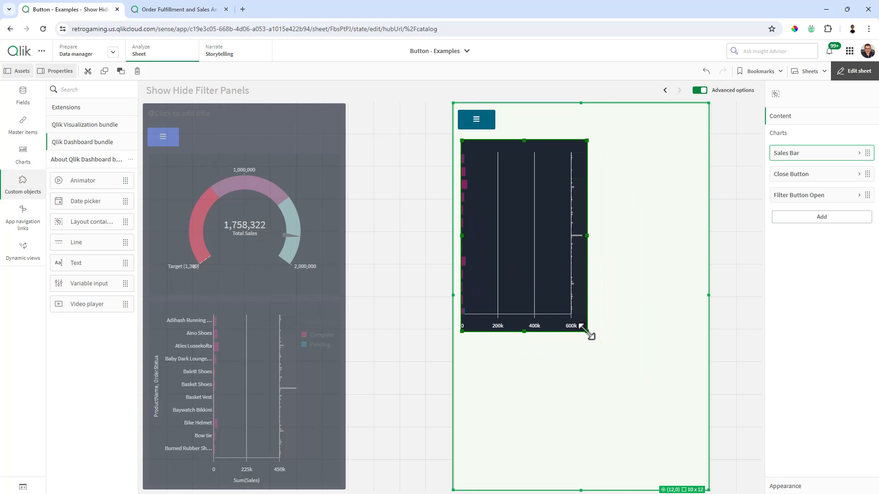
pyautogui.moveTo(589, 336); pyautogui.dragTo(705, 324)
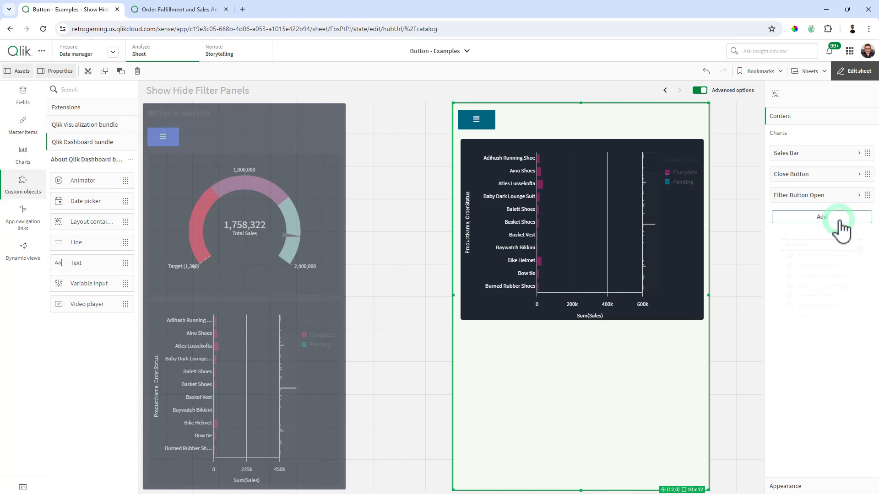
# - Add the Sales Gauge master item and place it below the bar chart
pyautogui.click(820, 217)
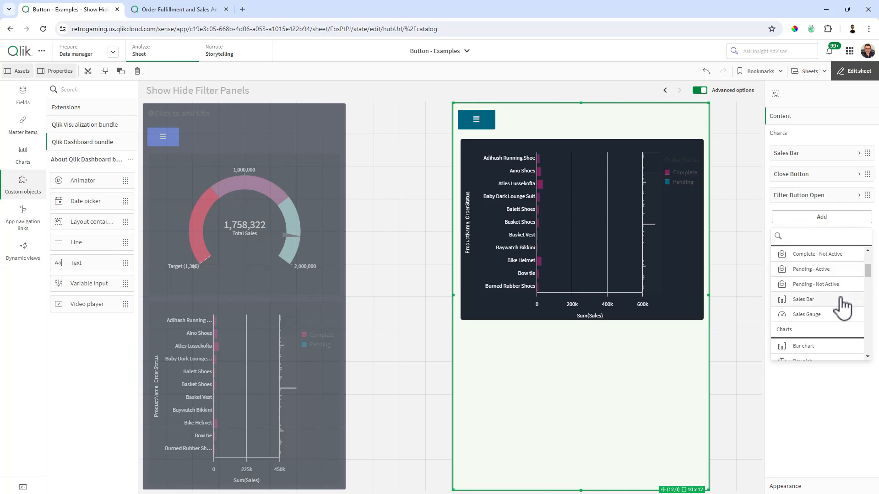
pyautogui.scroll(-3)
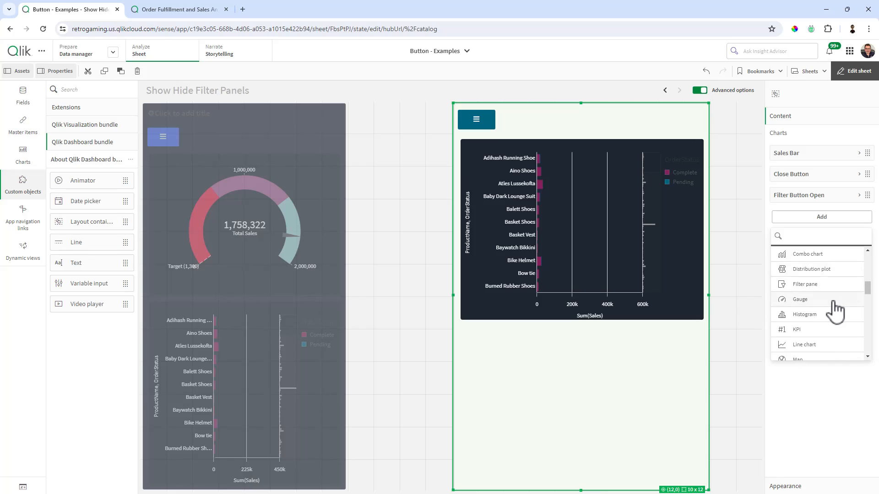
pyautogui.click(798, 299)
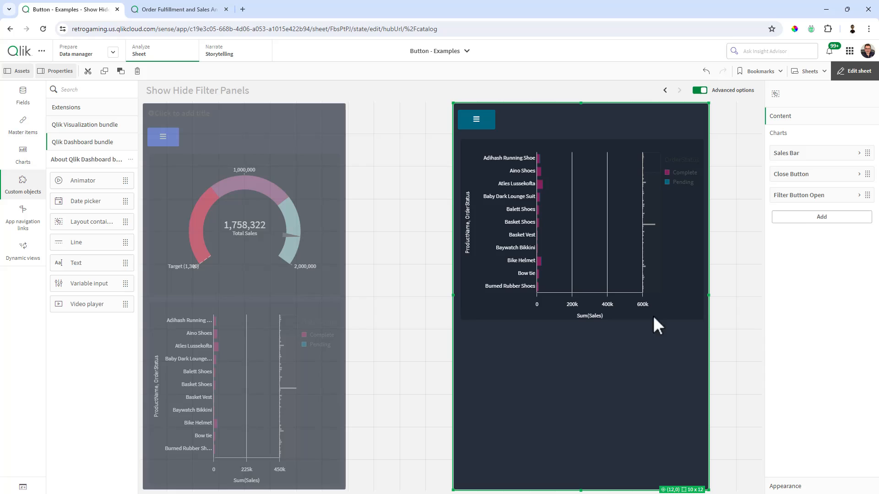
pyautogui.click(820, 217)
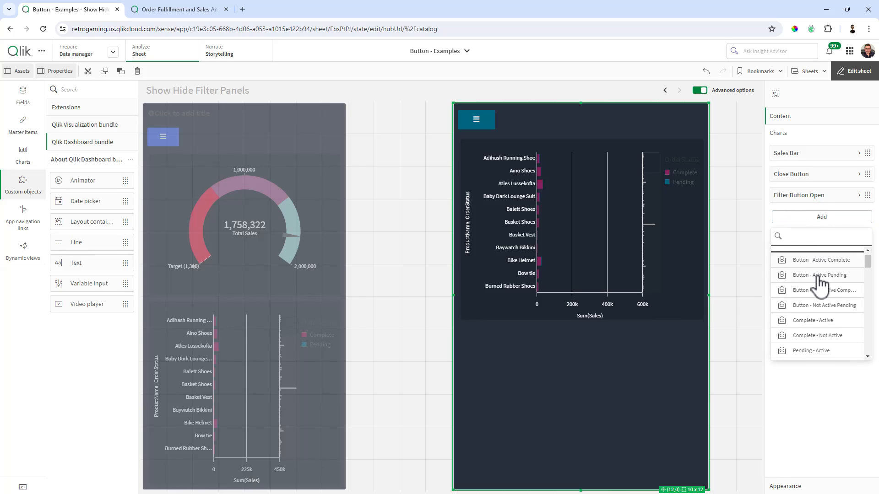
pyautogui.scroll(-3)
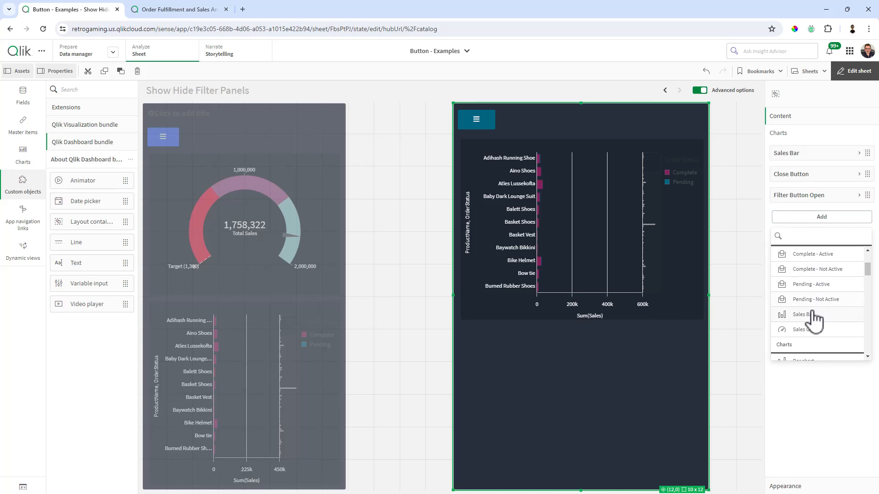
pyautogui.click(809, 314)
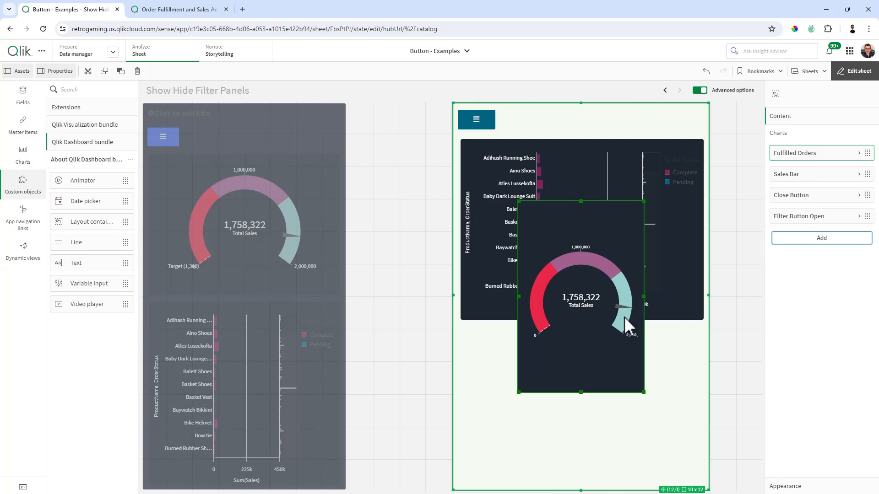
pyautogui.moveTo(581, 296); pyautogui.dragTo(533, 403)
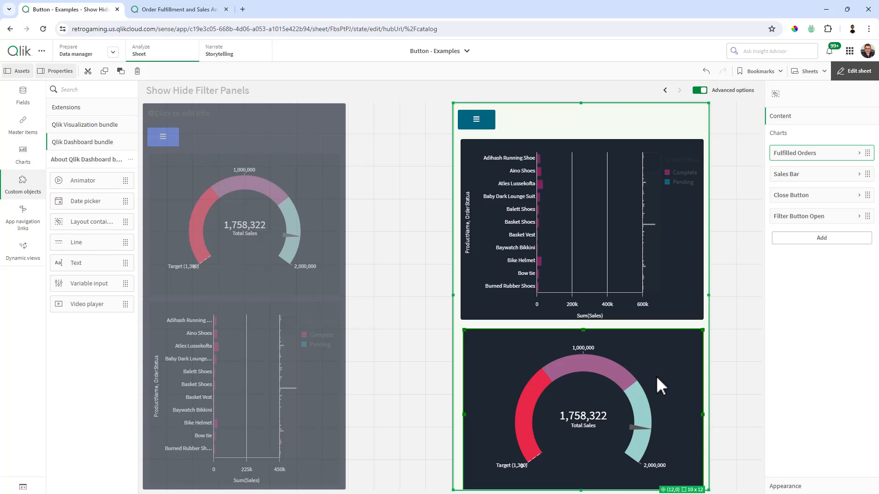
pyautogui.click(476, 119)
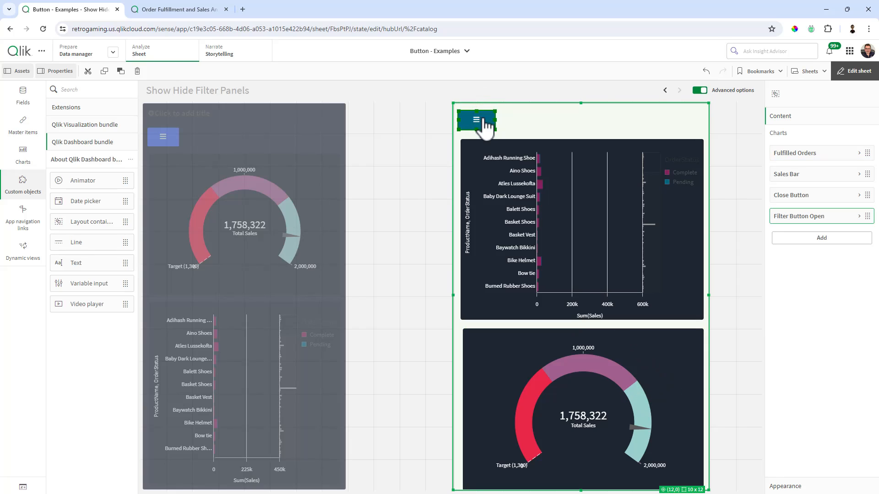
# - Enter vShowHideFilter=0 as the Show condition for Sales Bar and for Fulfilled Orders
pyautogui.click(798, 216)
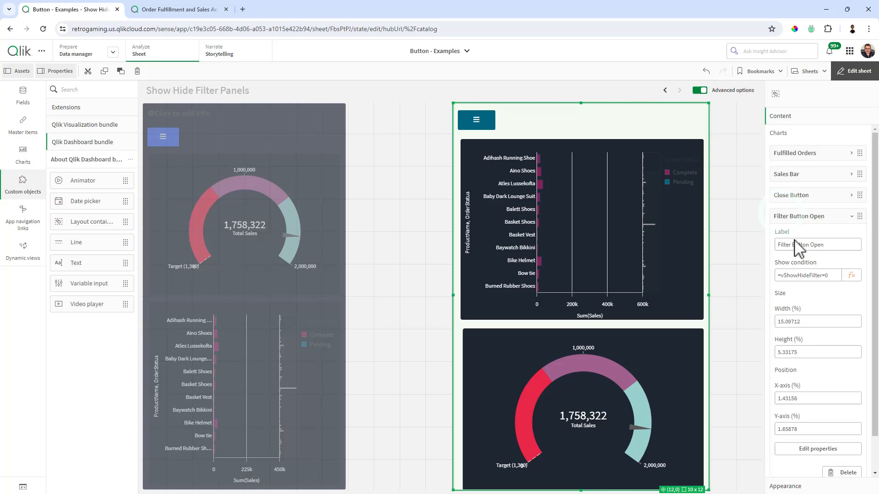
pyautogui.click(807, 275)
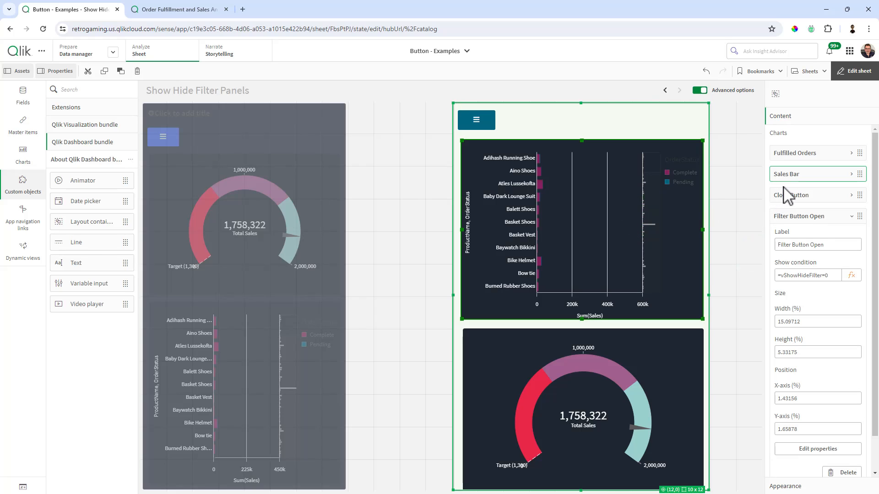
pyautogui.moveTo(795, 188)
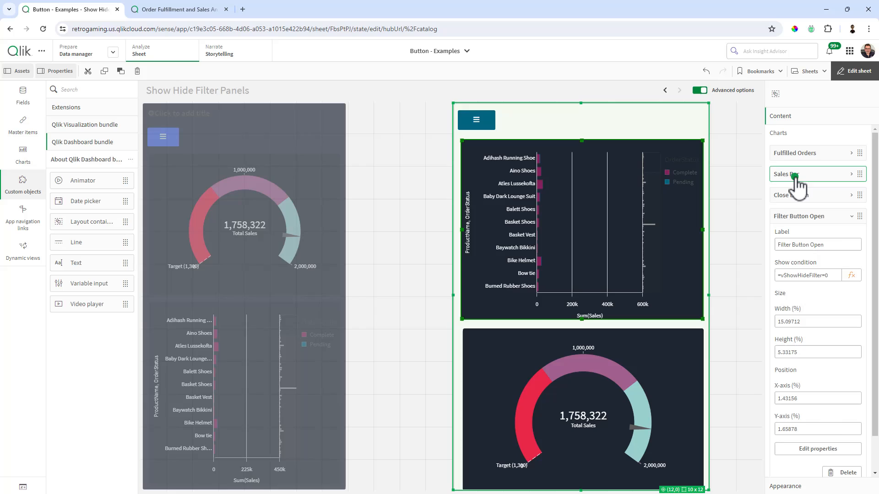
pyautogui.click(812, 173)
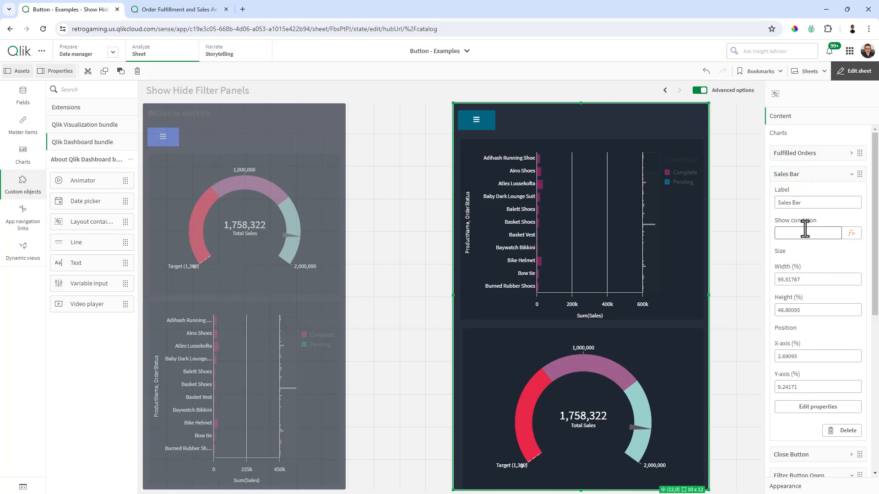
pyautogui.write('vShowHideFilter=0')
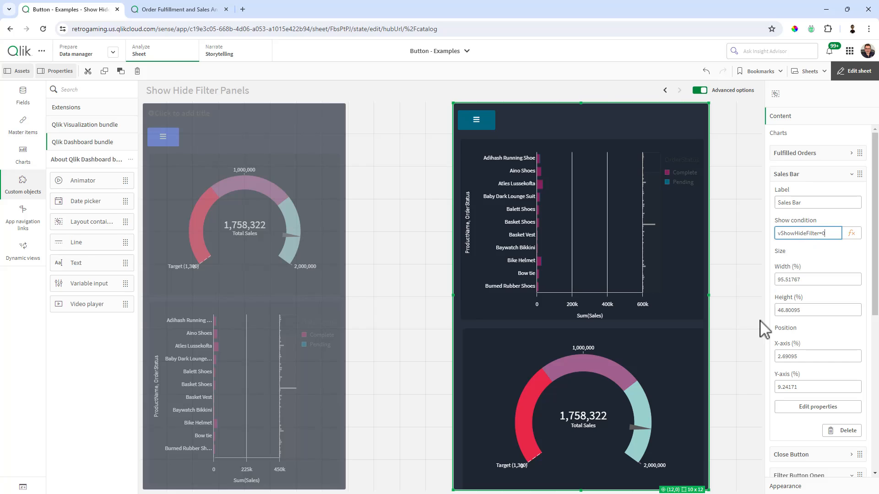
pyautogui.click(799, 217)
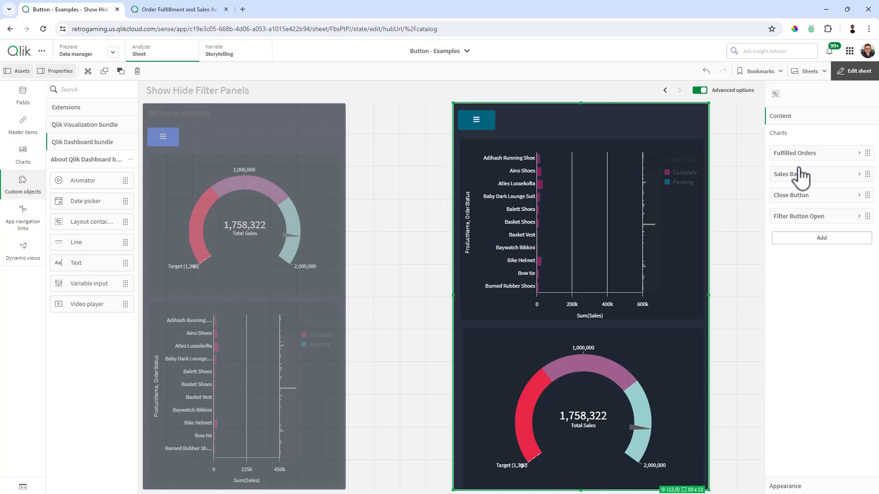
pyautogui.click(794, 153)
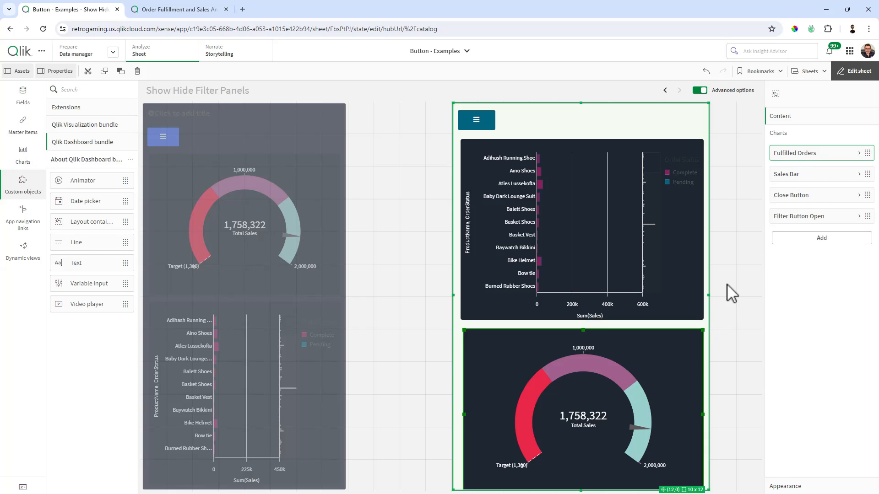
pyautogui.click(795, 153)
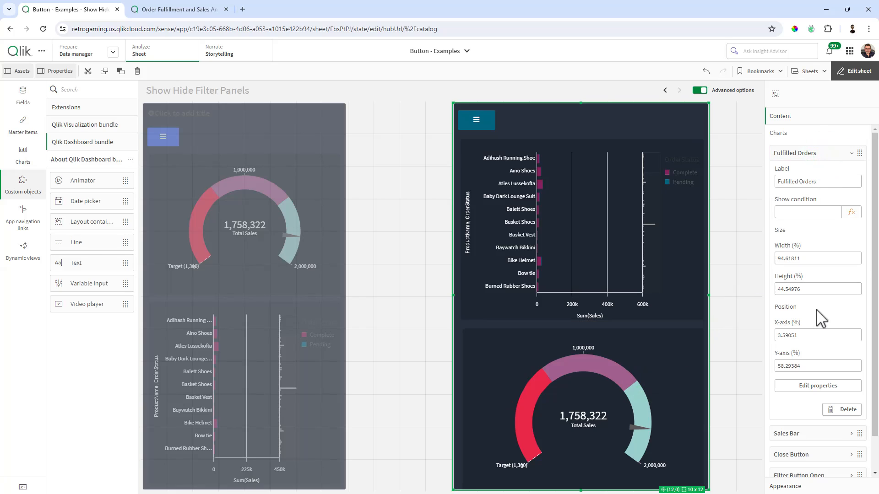
pyautogui.write('vShowHideFilter=0')
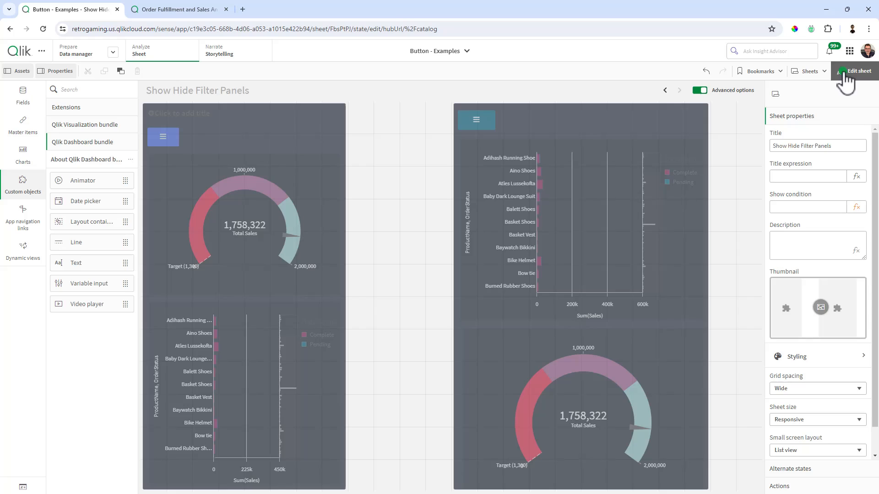
# - In view mode, switch the right container to filters and back to charts, then return to editing
pyautogui.click(858, 71)
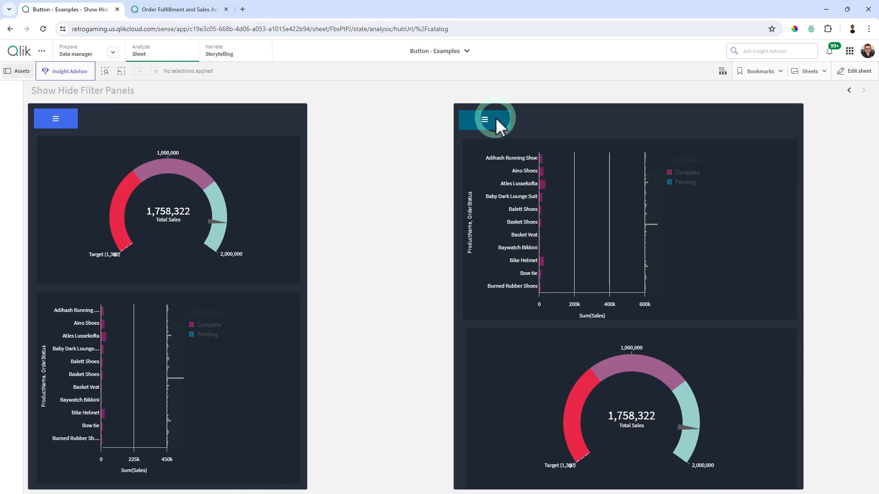
pyautogui.click(484, 119)
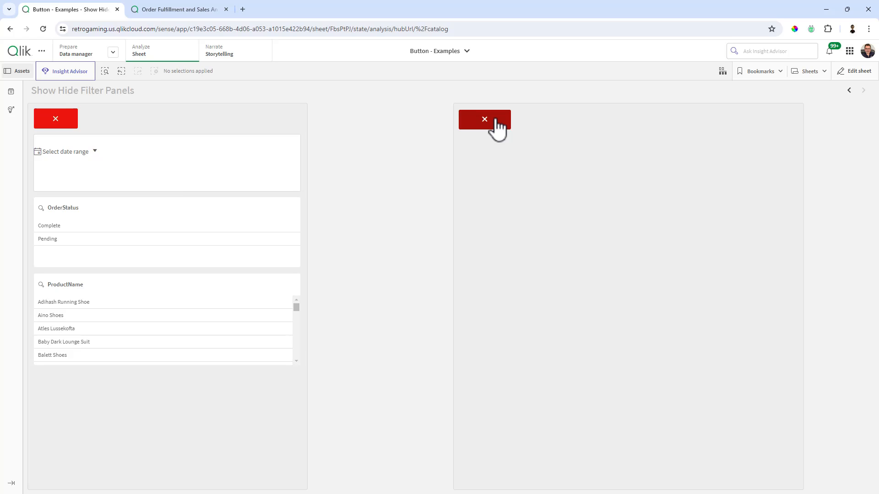
pyautogui.click(483, 119)
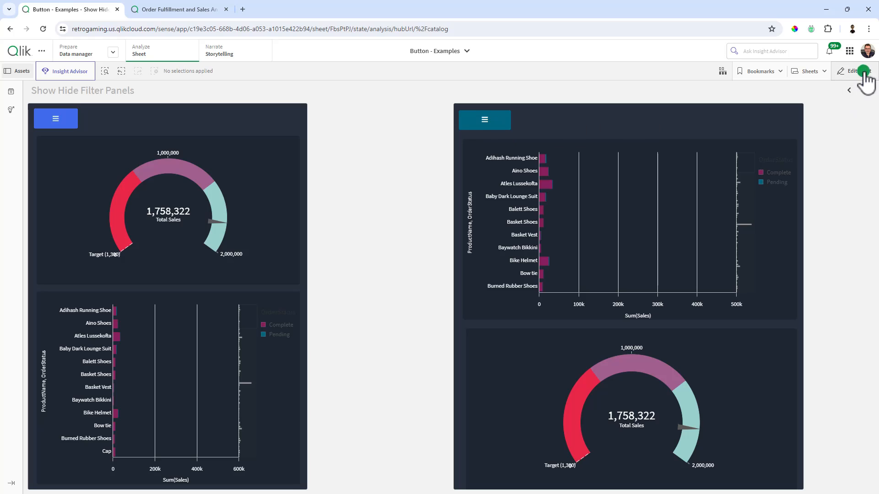
pyautogui.click(851, 70)
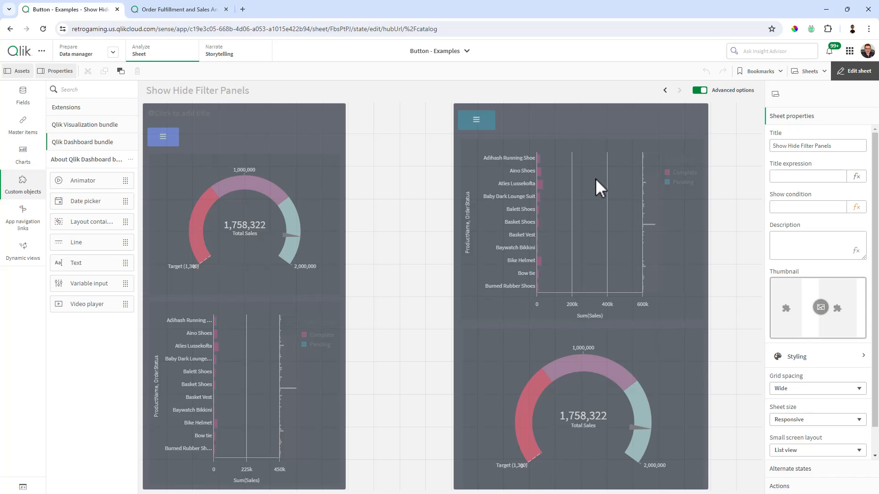
# - Leave edit mode again and open the filters so the right container hides both charts
pyautogui.click(857, 70)
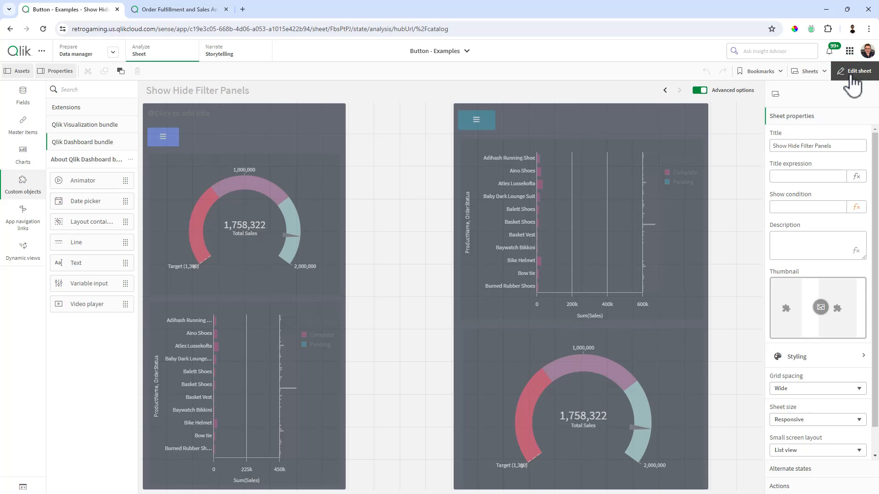
pyautogui.click(855, 70)
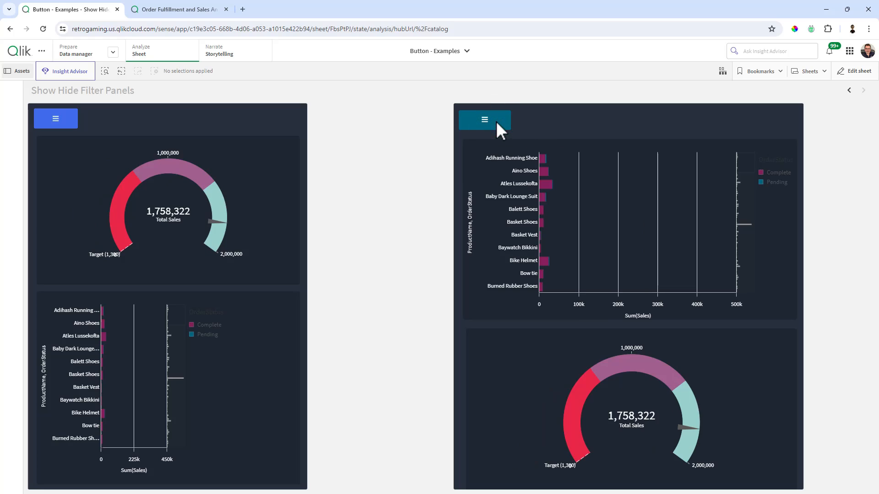
pyautogui.click(483, 119)
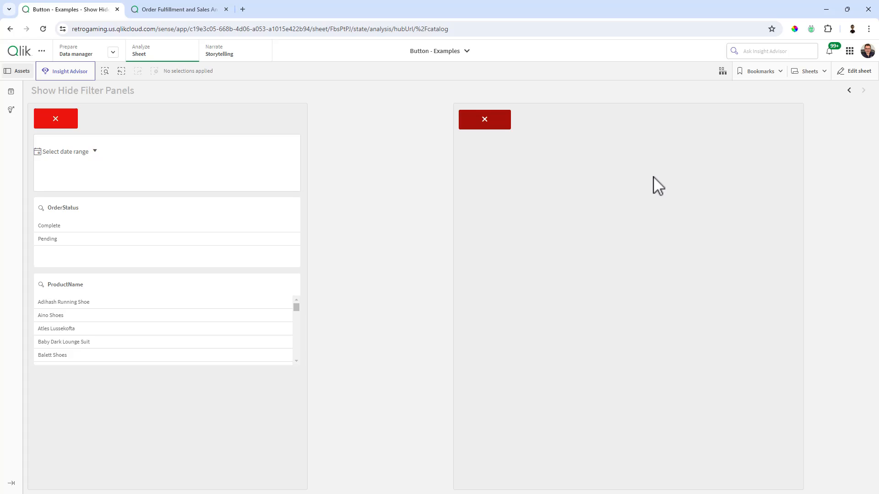
pyautogui.moveTo(689, 171)
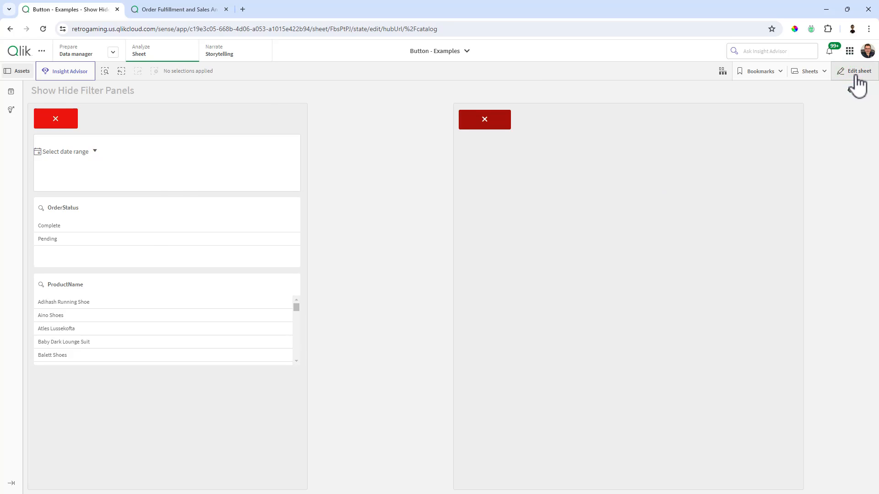
# - Return to edit mode and collapse Fulfilled Orders to see the container's full content list
pyautogui.click(856, 71)
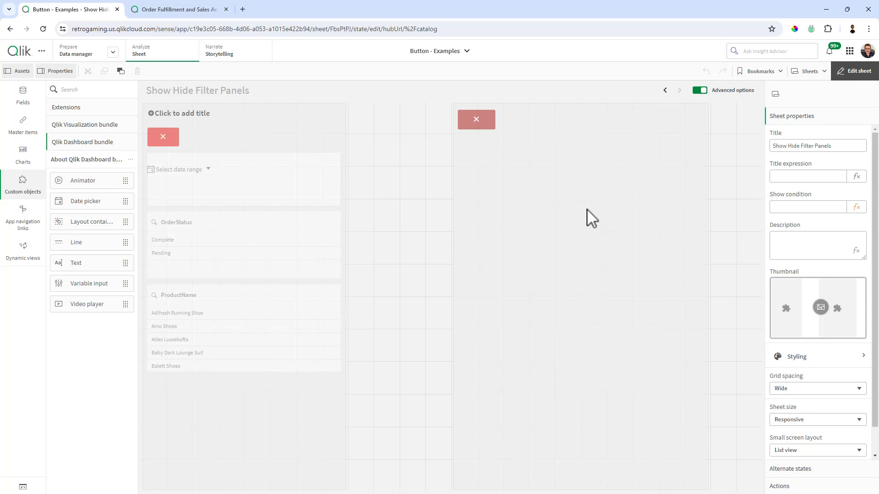
pyautogui.moveTo(578, 221)
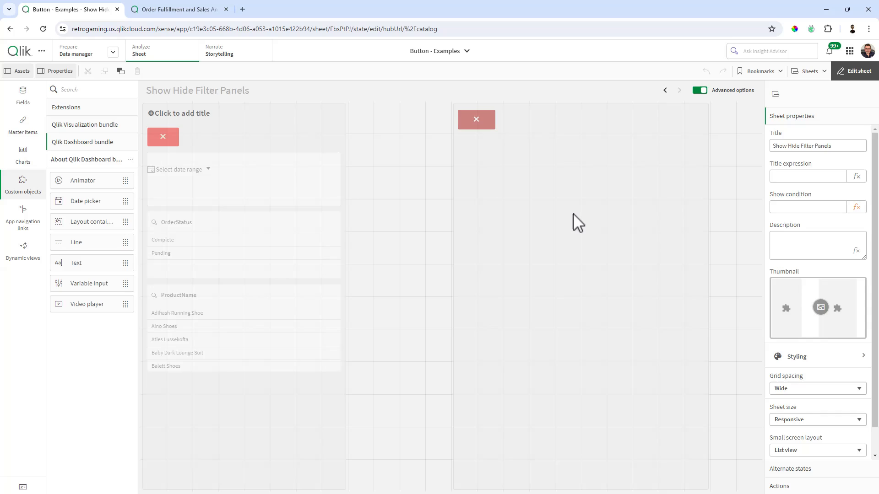
pyautogui.moveTo(664, 162)
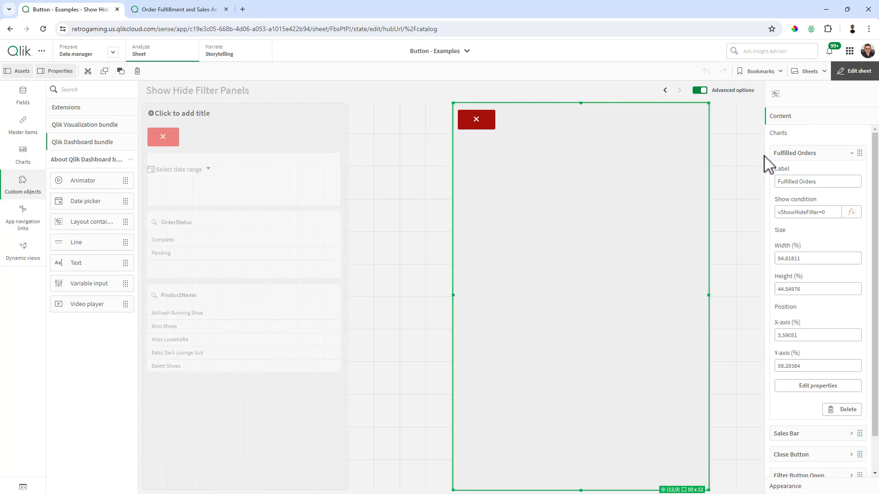
pyautogui.click(795, 152)
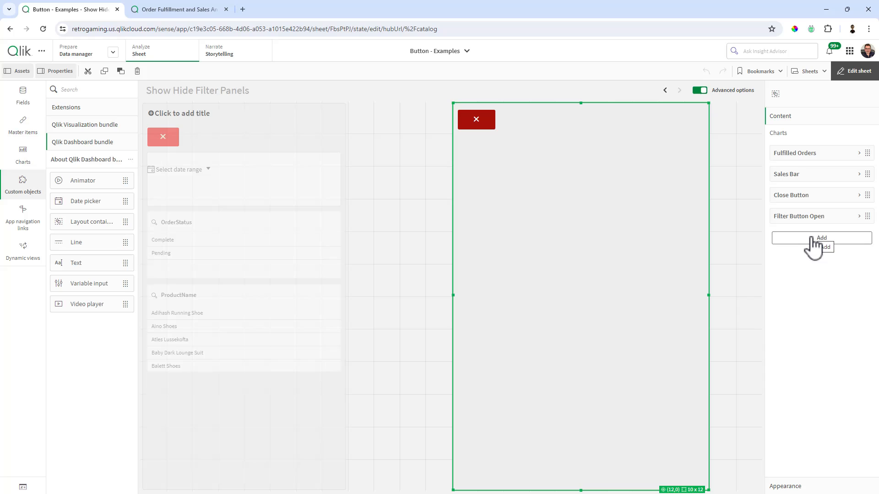
# - Add a filter pane on OrderStatus across the top of the right container
pyautogui.click(820, 238)
pyautogui.write('Fil')
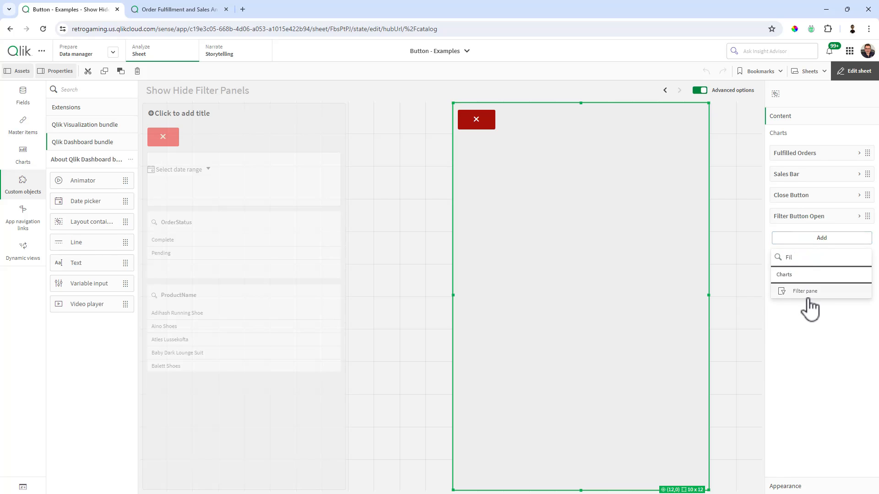
pyautogui.click(804, 291)
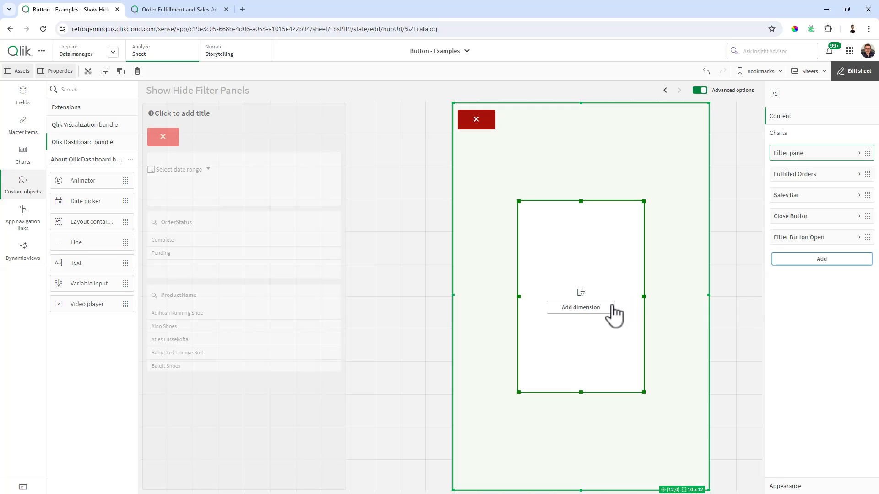
pyautogui.click(580, 308)
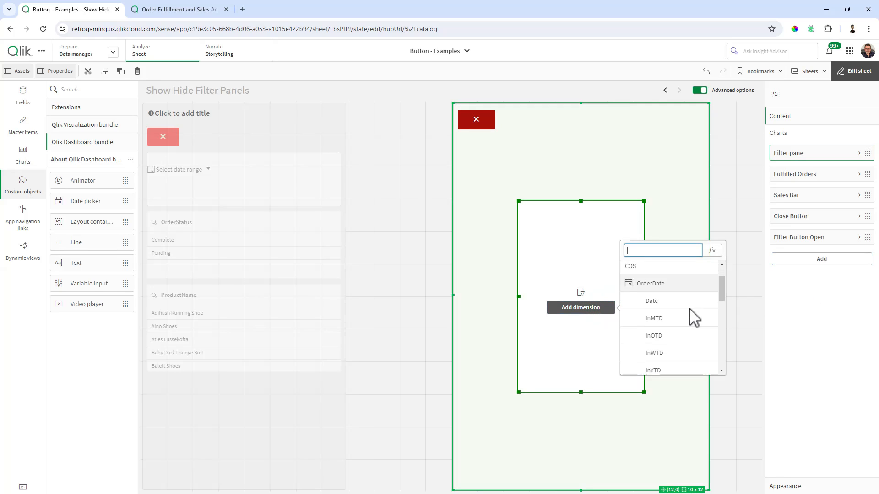
pyautogui.scroll(-3)
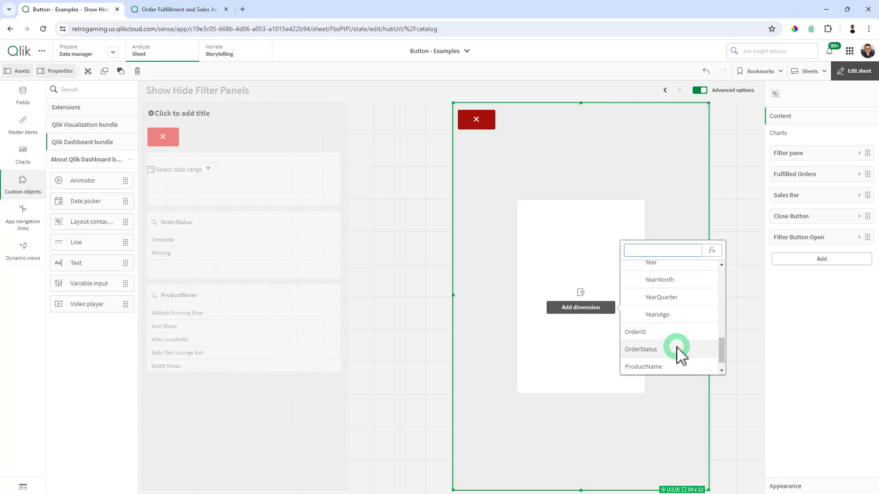
pyautogui.click(641, 349)
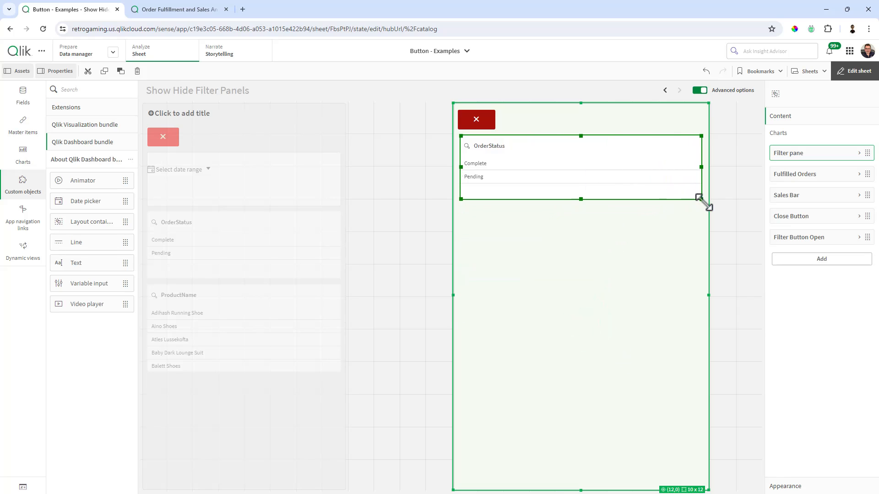
pyautogui.click(821, 258)
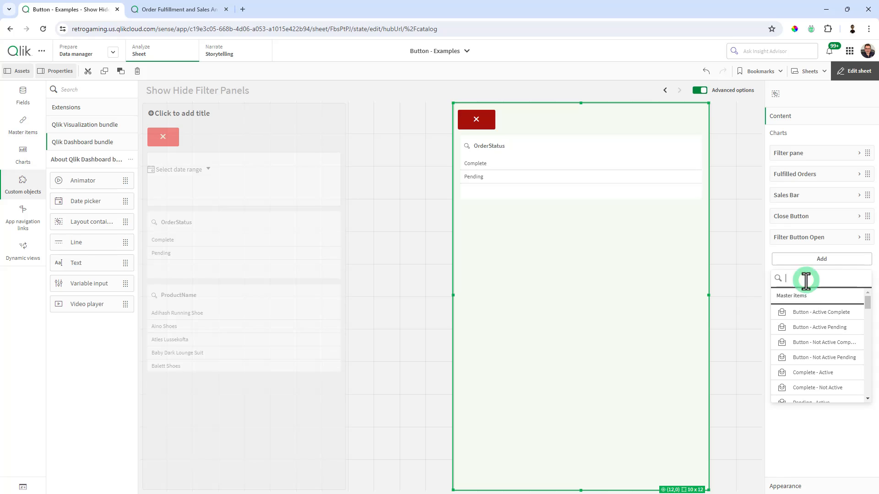
# - Add a date picker to the container and stretch it across below the OrderStatus filter
pyautogui.write('da')
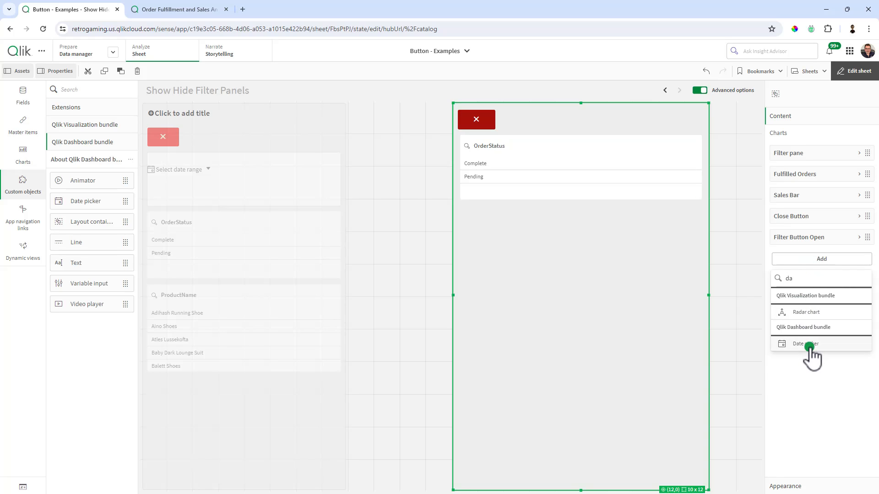
pyautogui.click(805, 343)
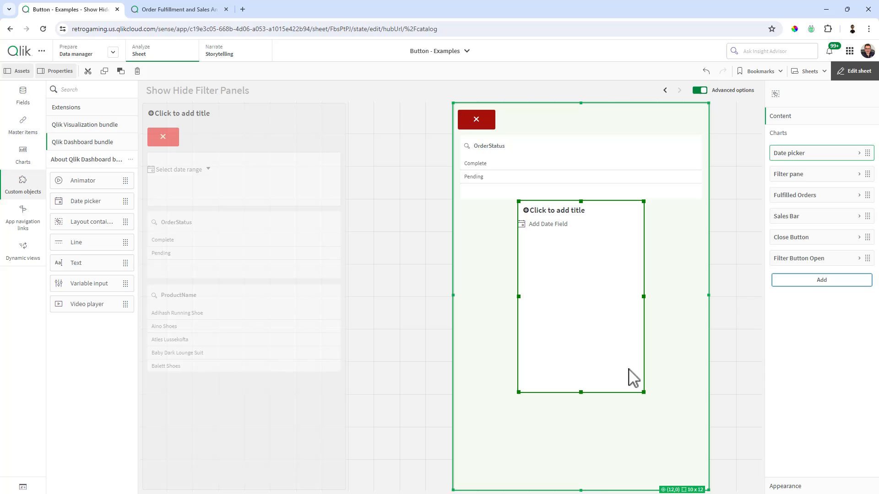
pyautogui.moveTo(643, 391); pyautogui.dragTo(653, 324)
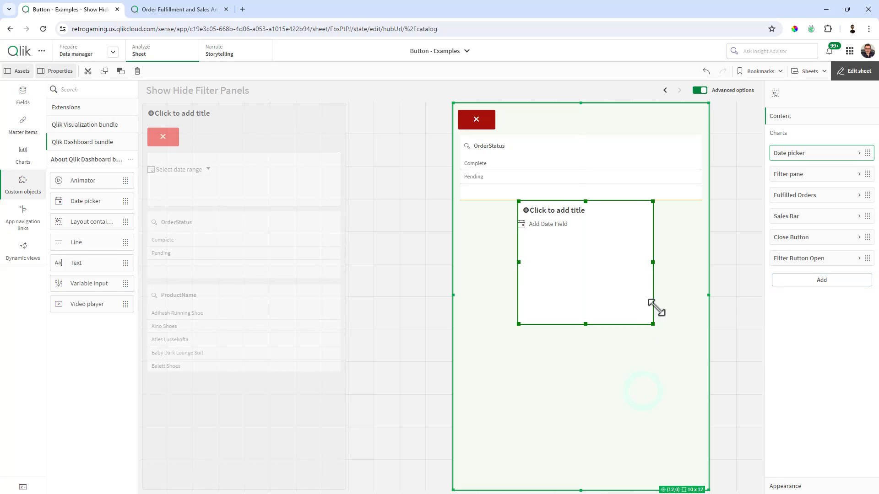
pyautogui.moveTo(653, 309); pyautogui.dragTo(635, 285)
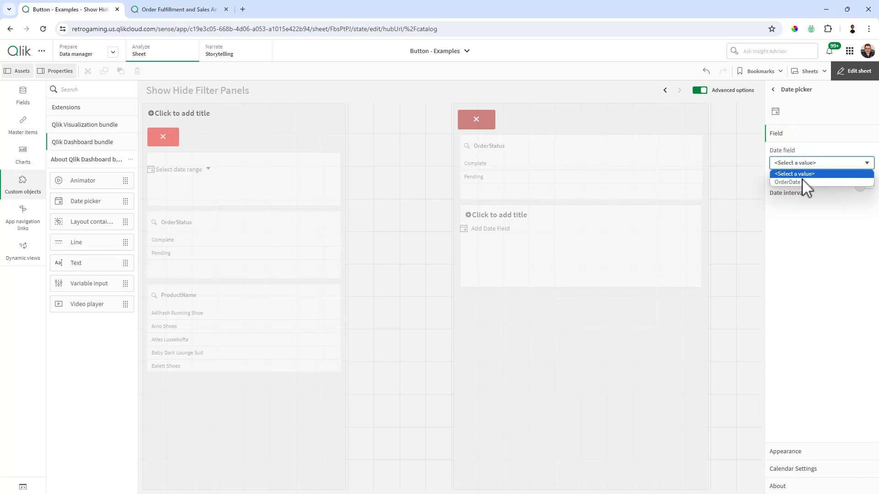
# - Bind the date picker to OrderDate, turn off its title and shrink it to a thin strip
pyautogui.click(787, 181)
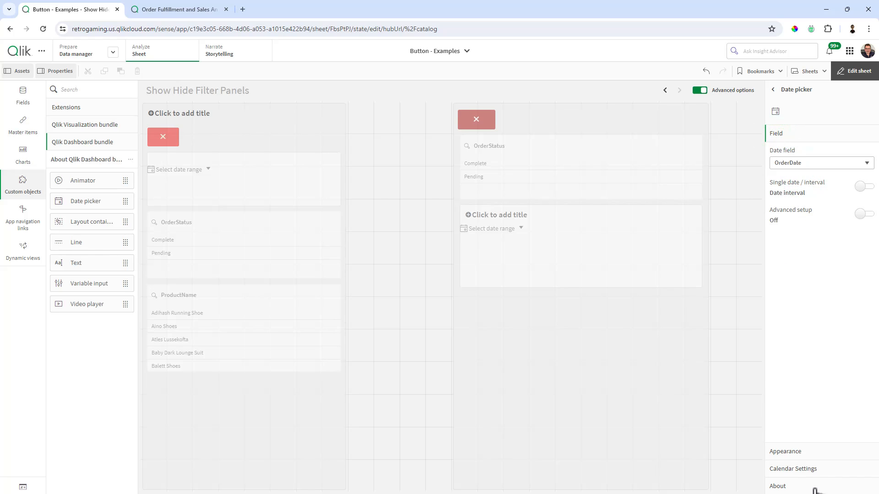
pyautogui.click(786, 151)
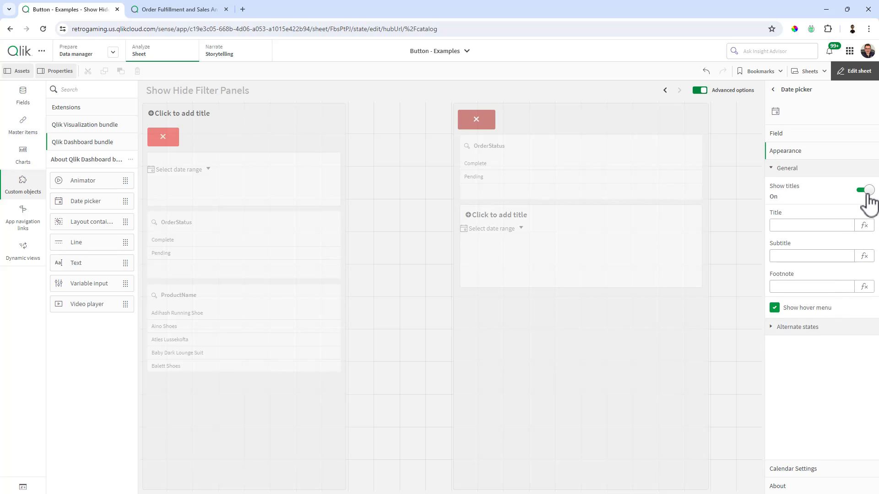
pyautogui.click(865, 190)
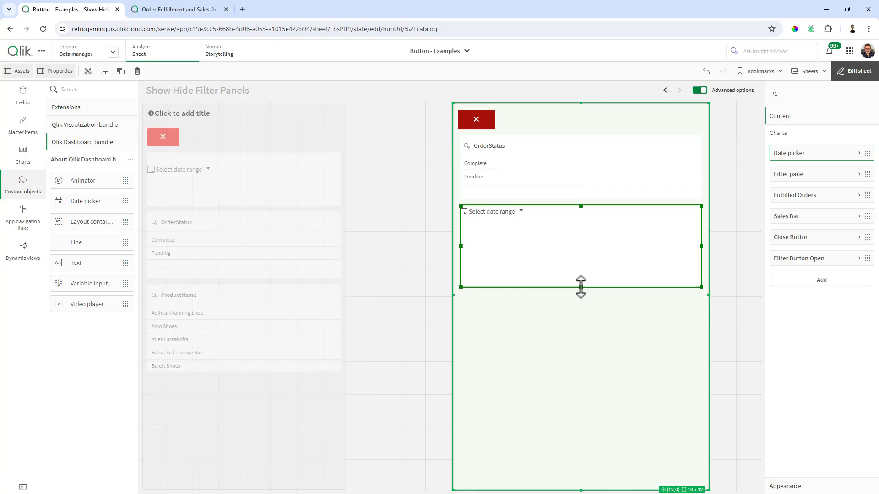
pyautogui.moveTo(581, 287); pyautogui.dragTo(580, 233)
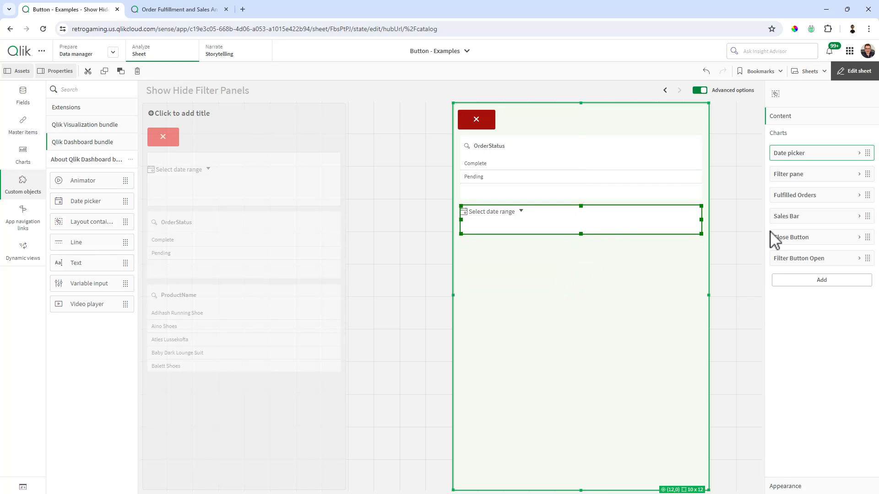
# - Add a filter pane with dimension ProductName below the date picker
pyautogui.click(821, 280)
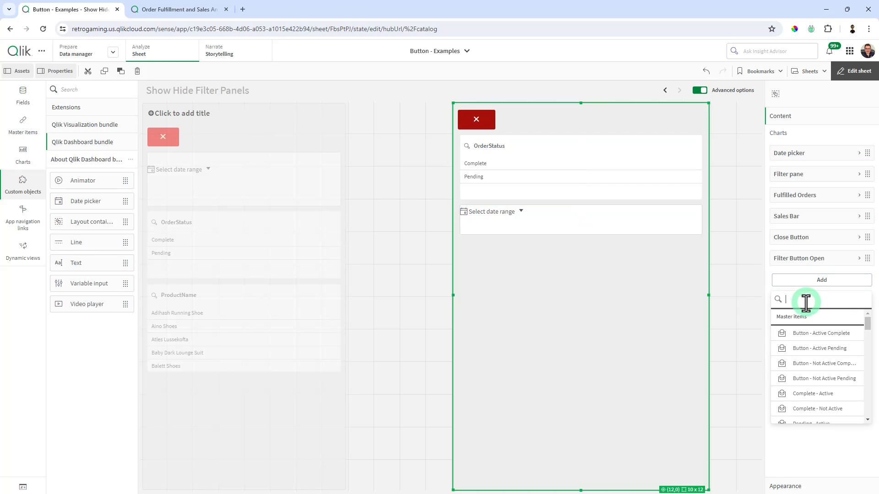
pyautogui.write('filter')
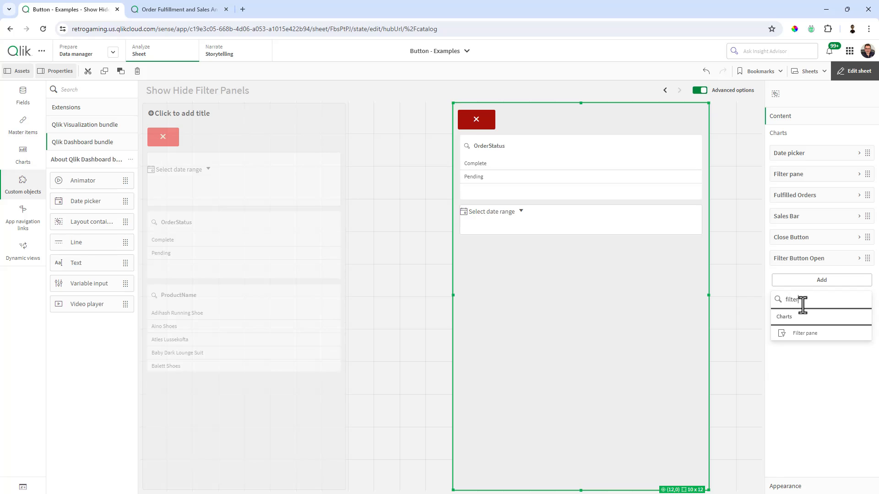
pyautogui.click(805, 333)
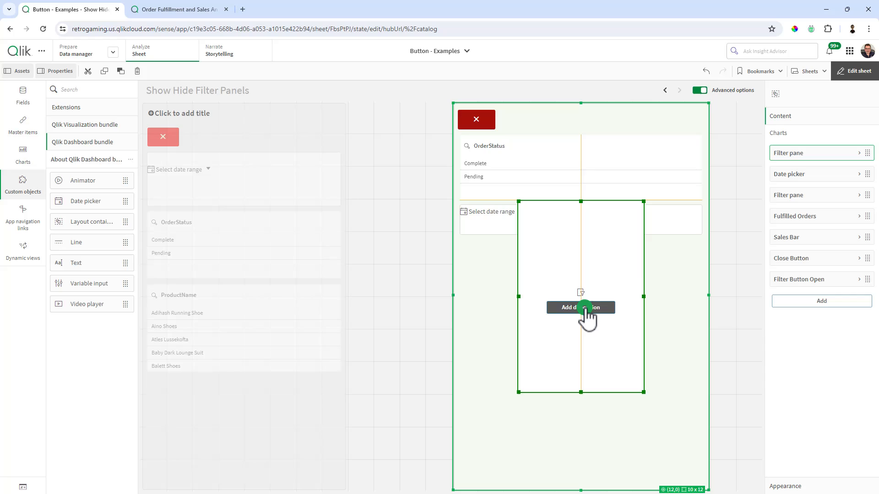
pyautogui.click(581, 307)
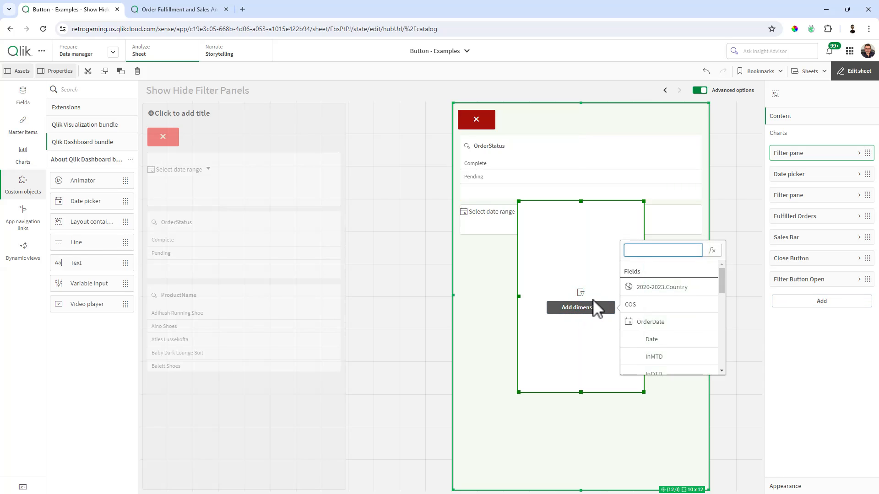
pyautogui.write('pro')
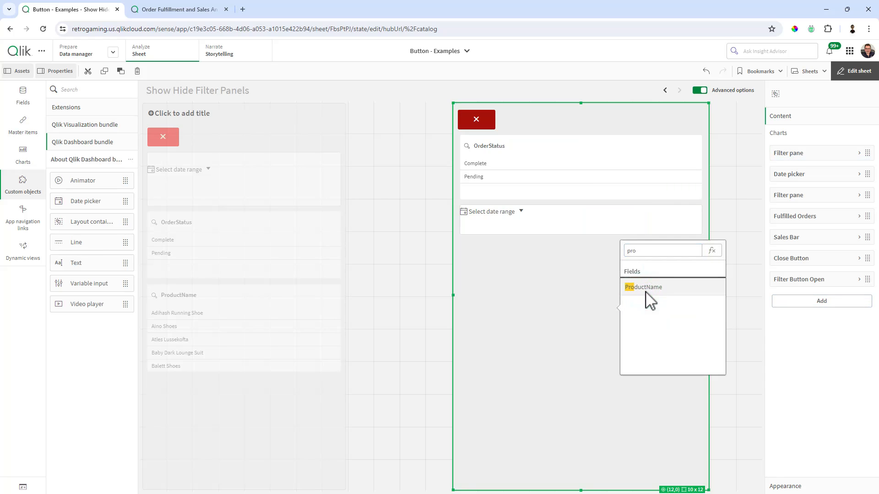
pyautogui.click(643, 287)
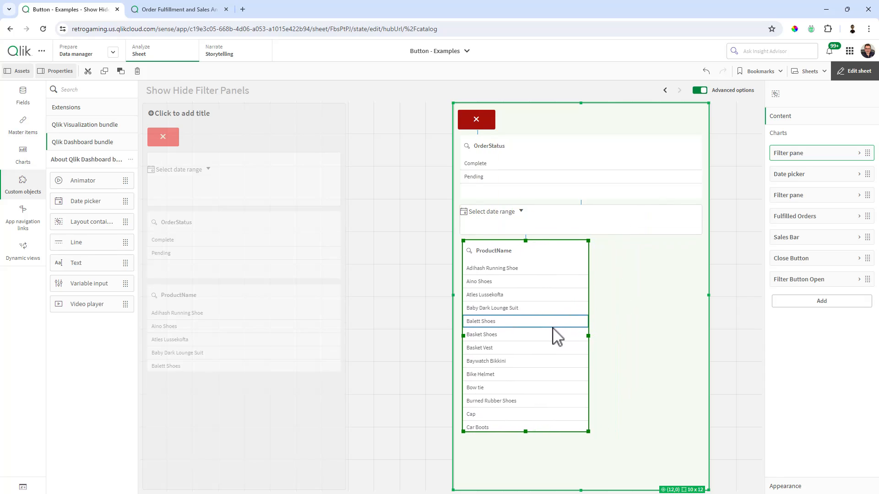
# - Resize the ProductName filter pane to span the container's full width
pyautogui.moveTo(588, 430); pyautogui.dragTo(643, 345)
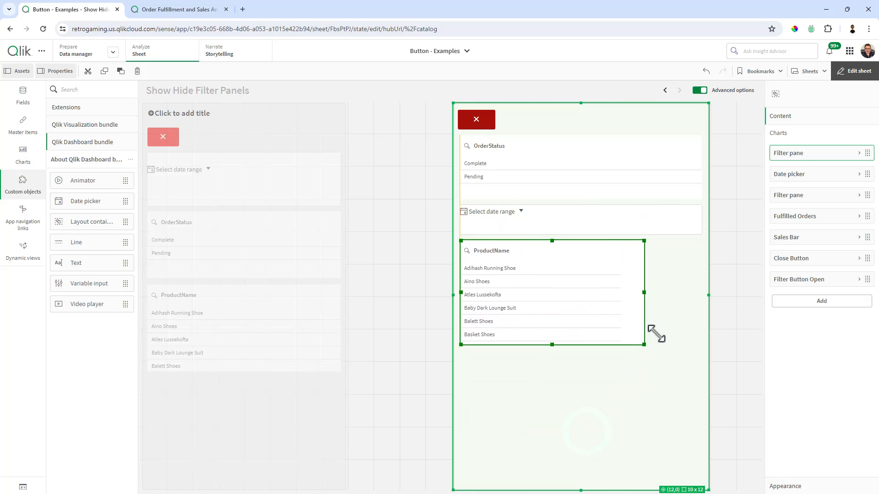
pyautogui.moveTo(645, 345); pyautogui.dragTo(705, 408)
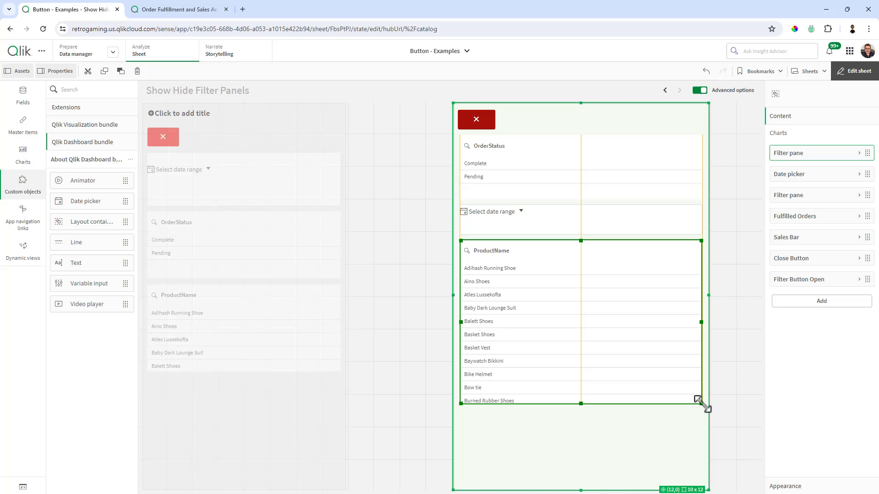
pyautogui.moveTo(706, 409); pyautogui.dragTo(698, 400)
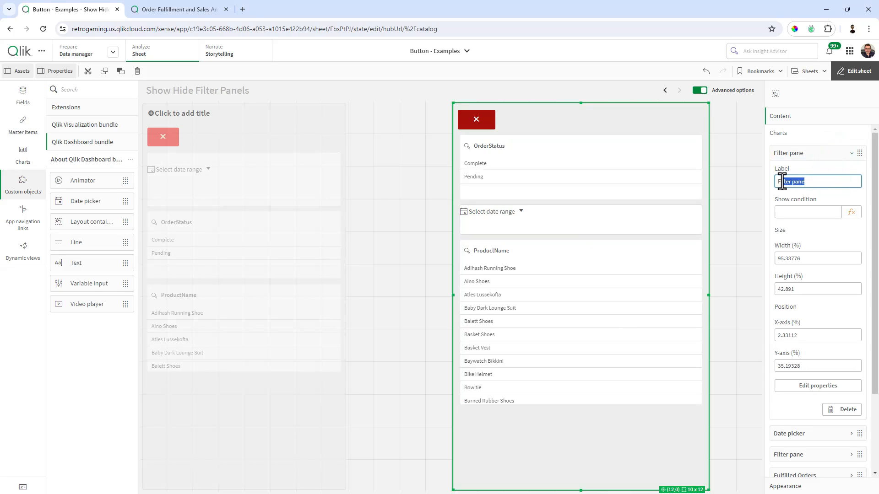
# - Set the ProductName filter pane's Show condition to vShowHideFilter=1
pyautogui.click(807, 212)
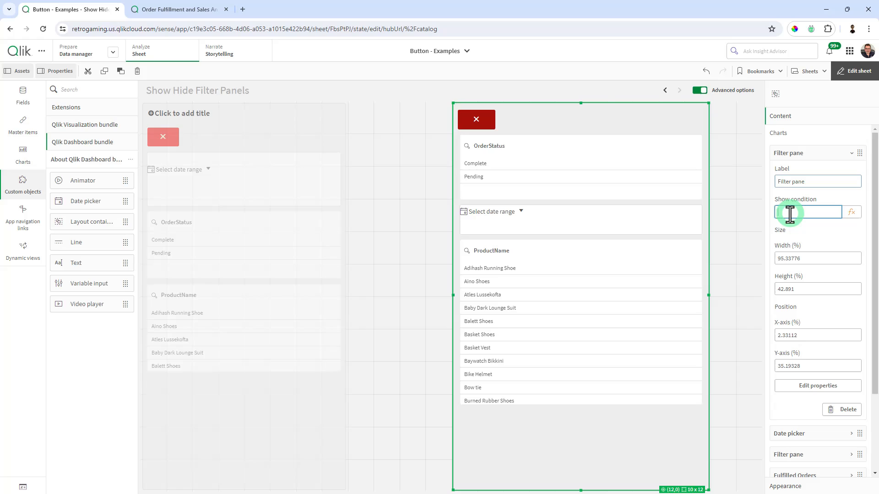
pyautogui.click(808, 212)
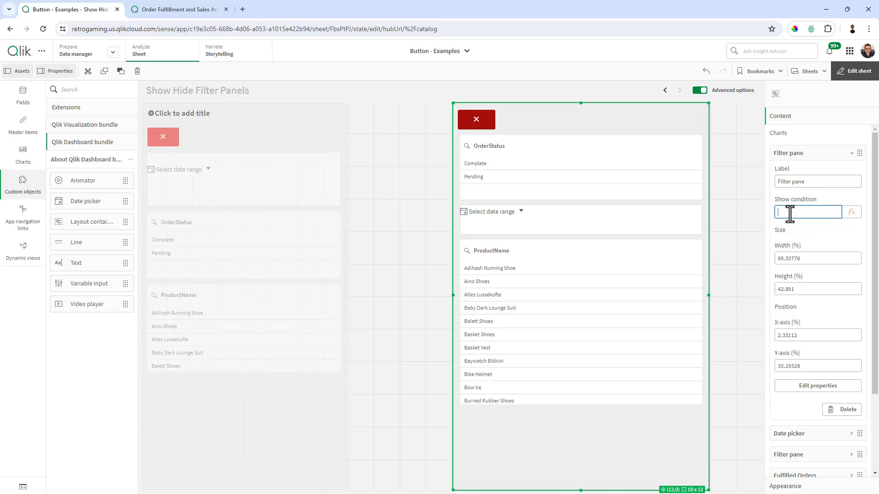
pyautogui.write('vShowHideFilter=1')
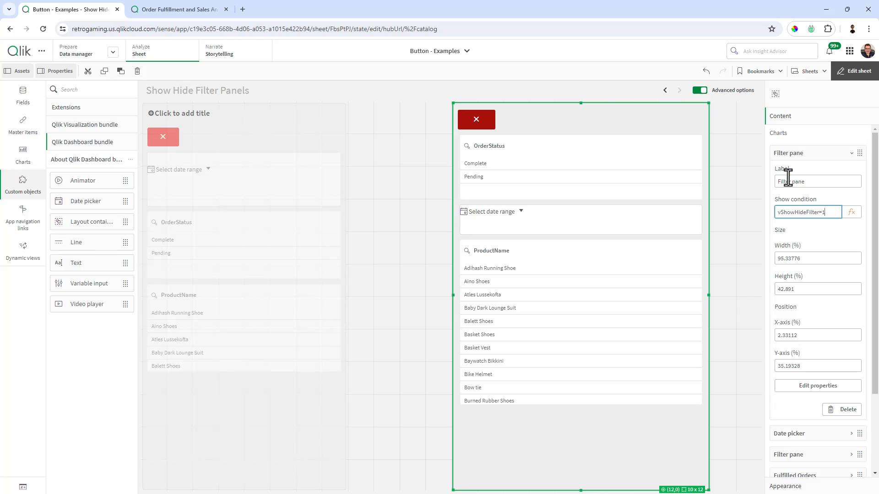
pyautogui.click(789, 174)
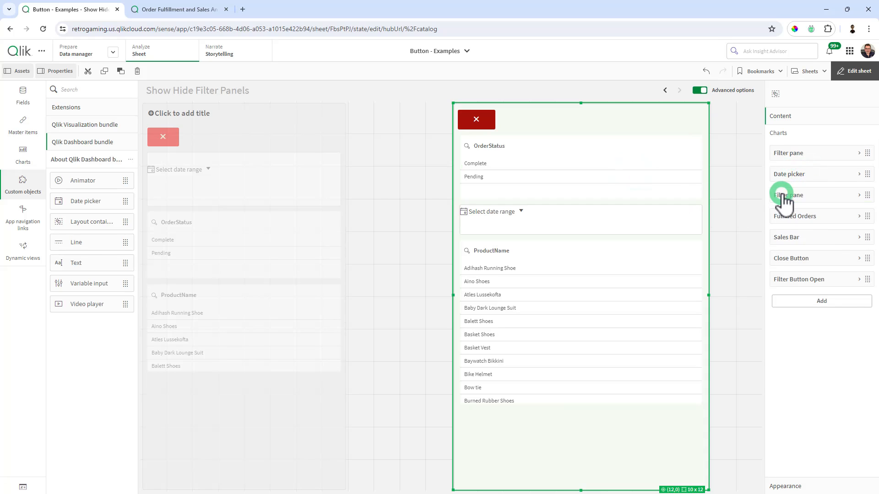
pyautogui.click(787, 194)
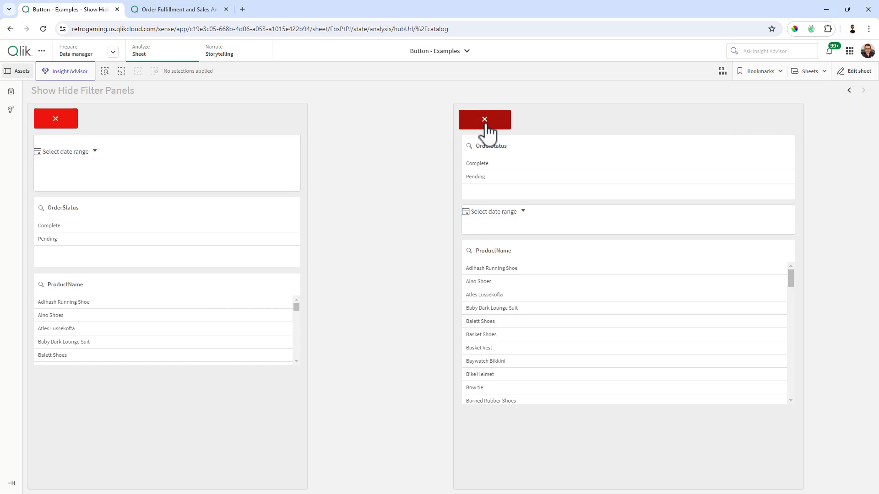
# - Toggle the container from the filter panels back to the Total Sales gauge and bar chart
pyautogui.click(484, 119)
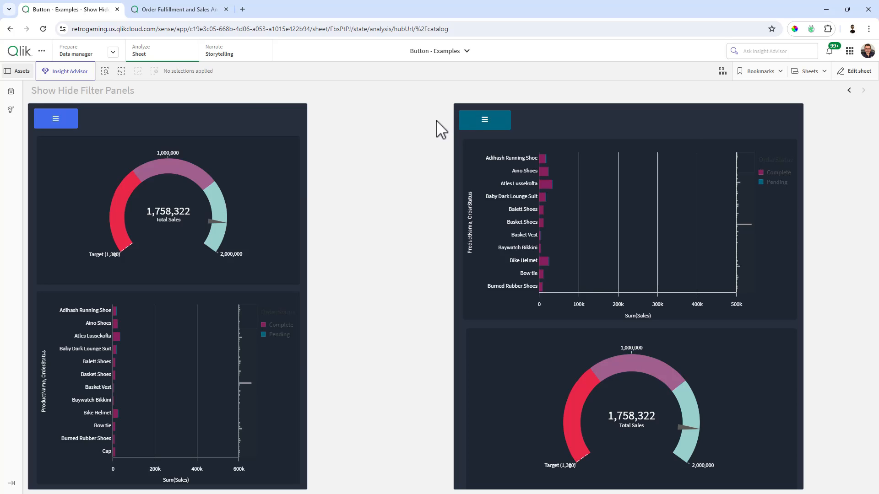
pyautogui.moveTo(459, 128)
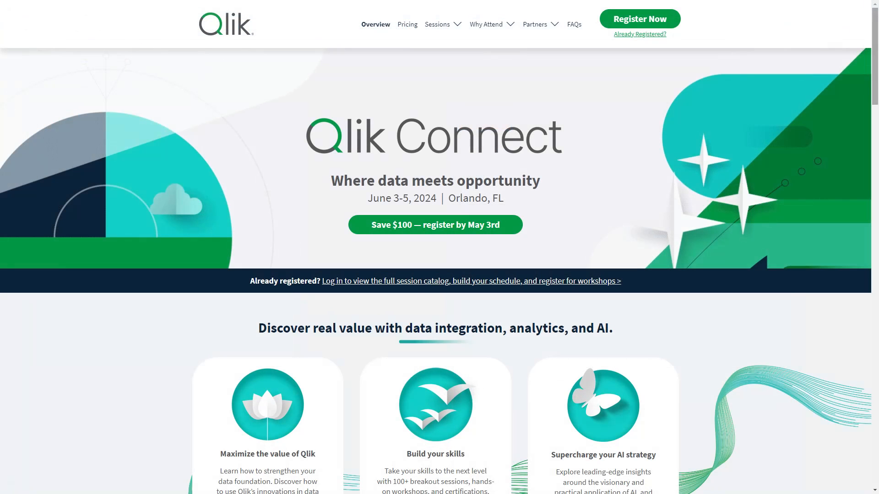
# - Scroll the Qlik Connect agenda for Tuesday, June 4 down to its evening sessions
pyautogui.scroll(-3)
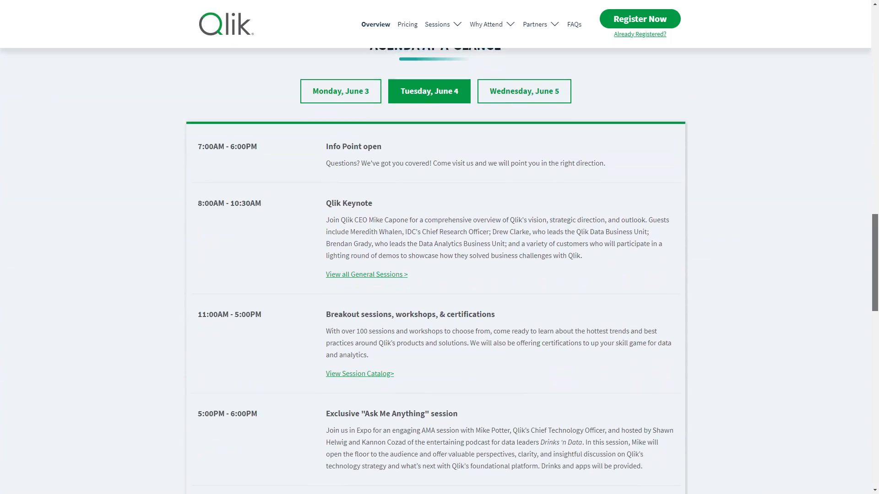
pyautogui.scroll(-3)
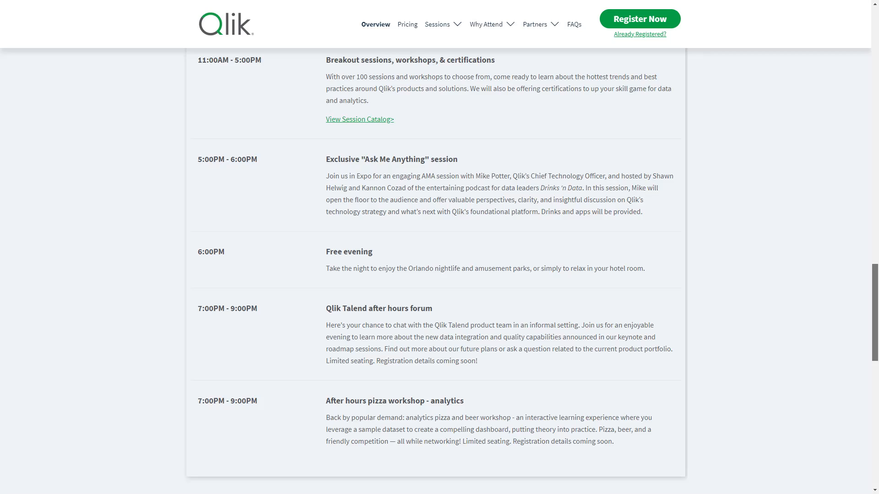
pyautogui.scroll(-3)
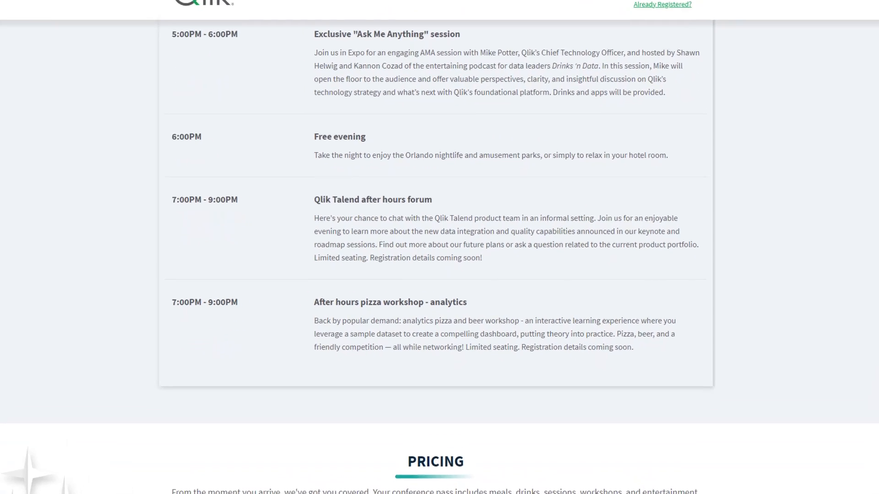